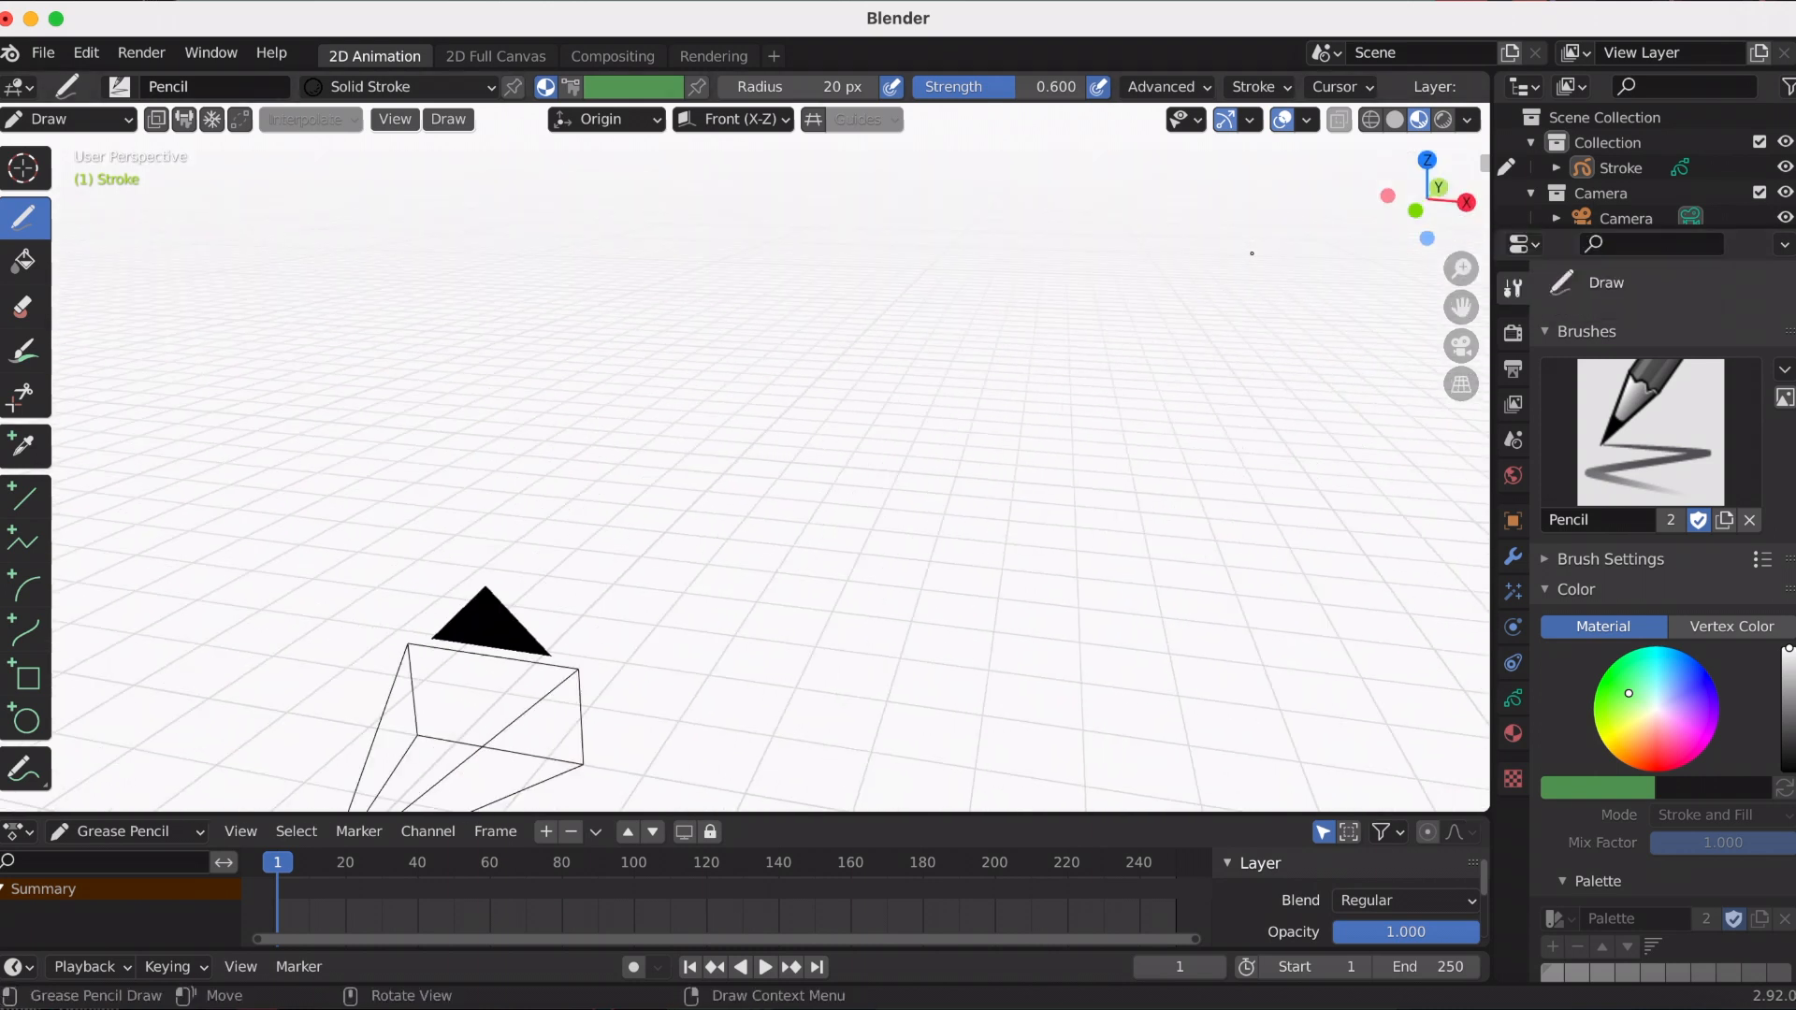
- Show the X and Y floor axes and the Grease Pencil canvas grid in the viewport overlays
click(1305, 119)
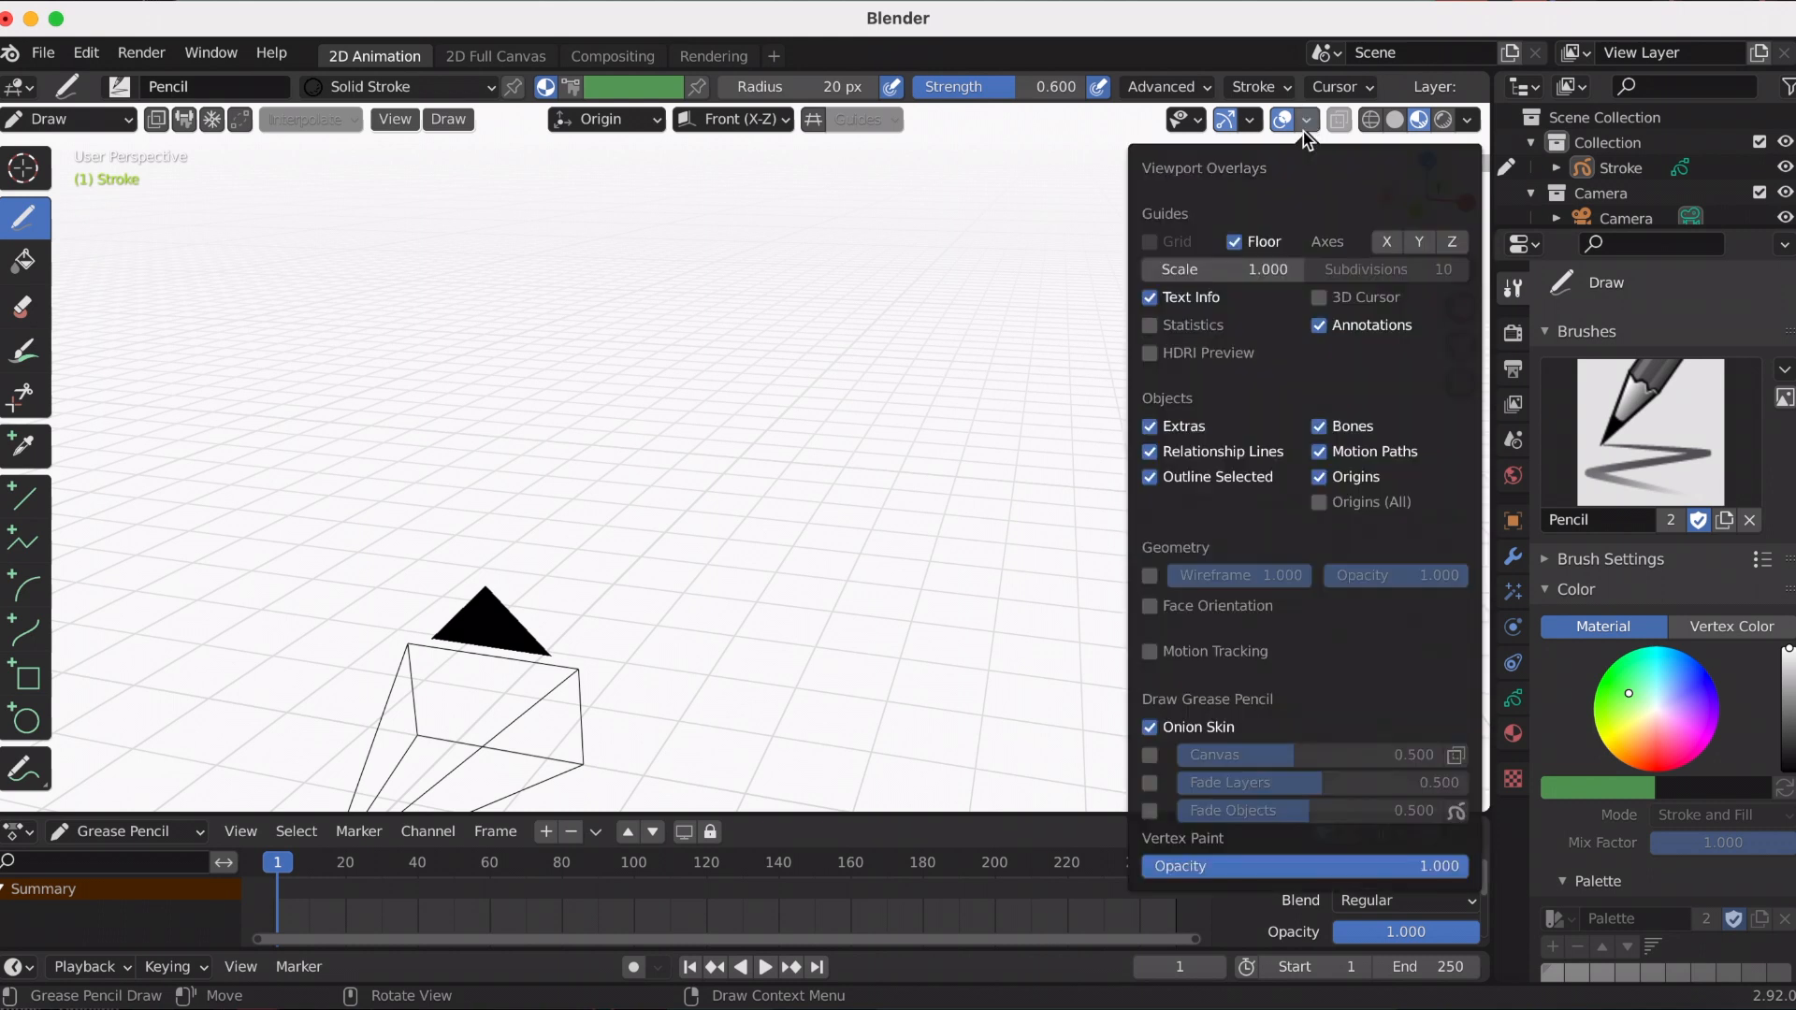
click(1386, 242)
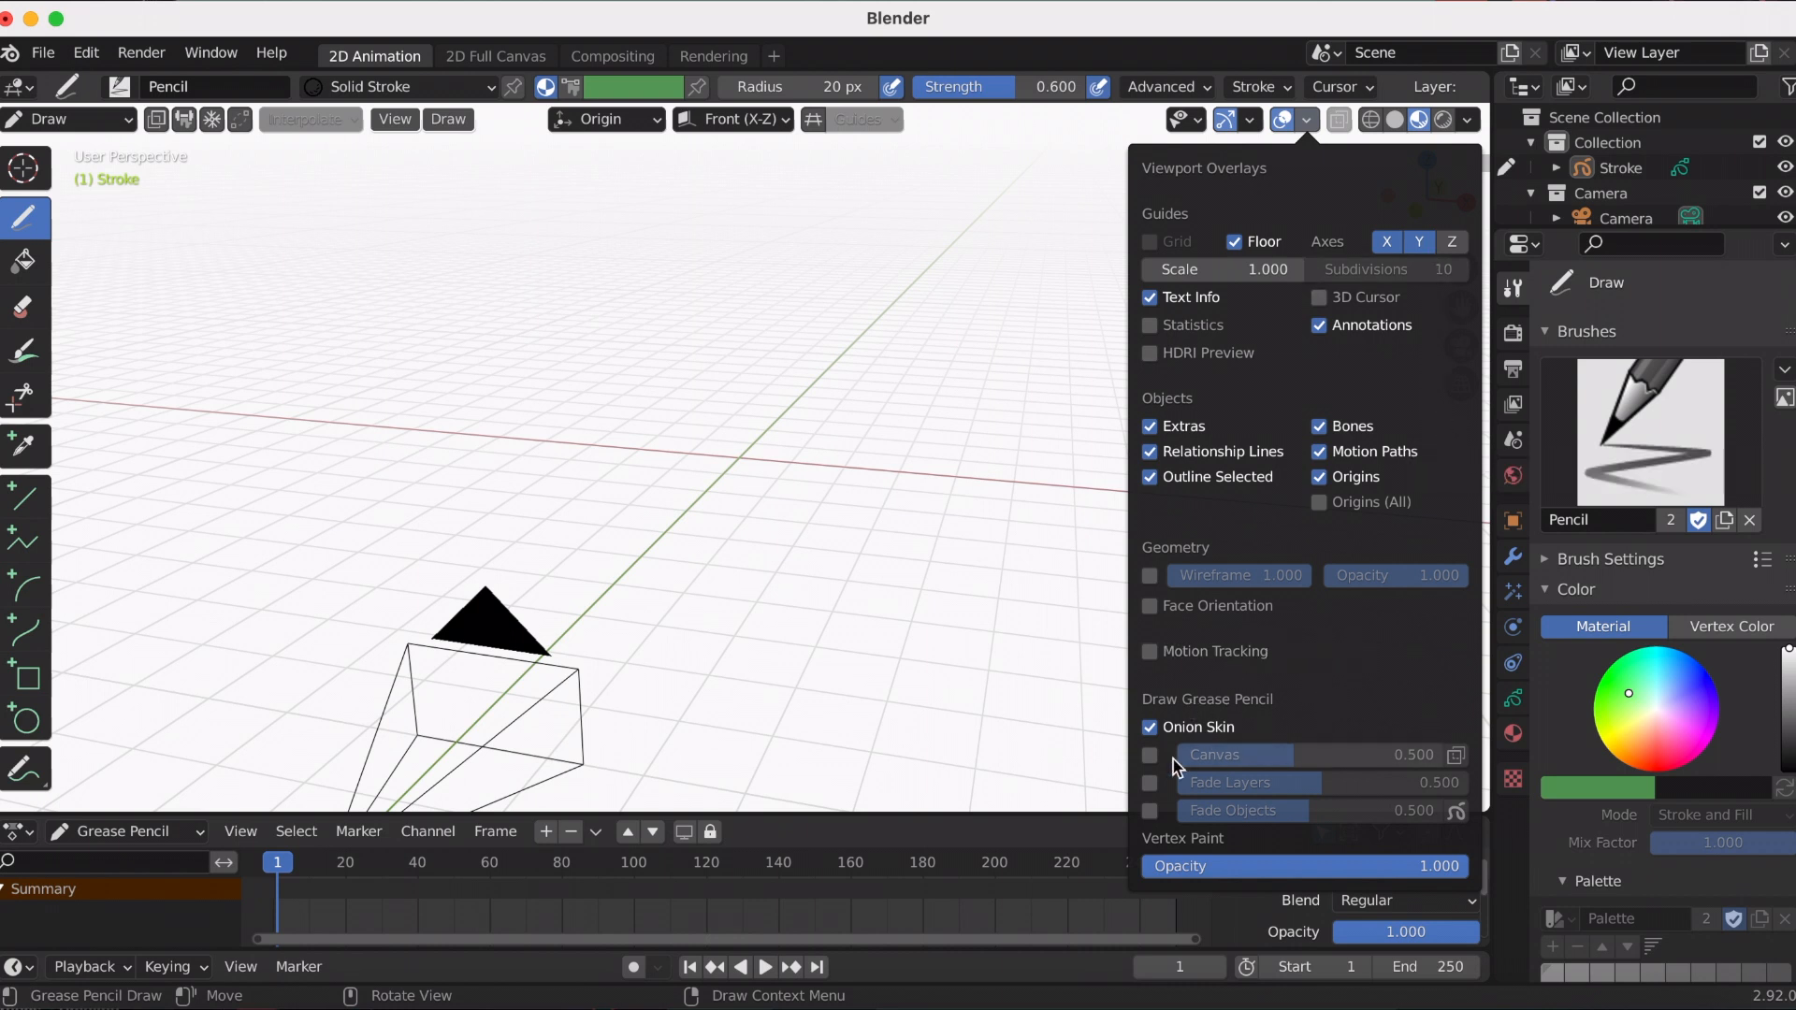
click(1306, 119)
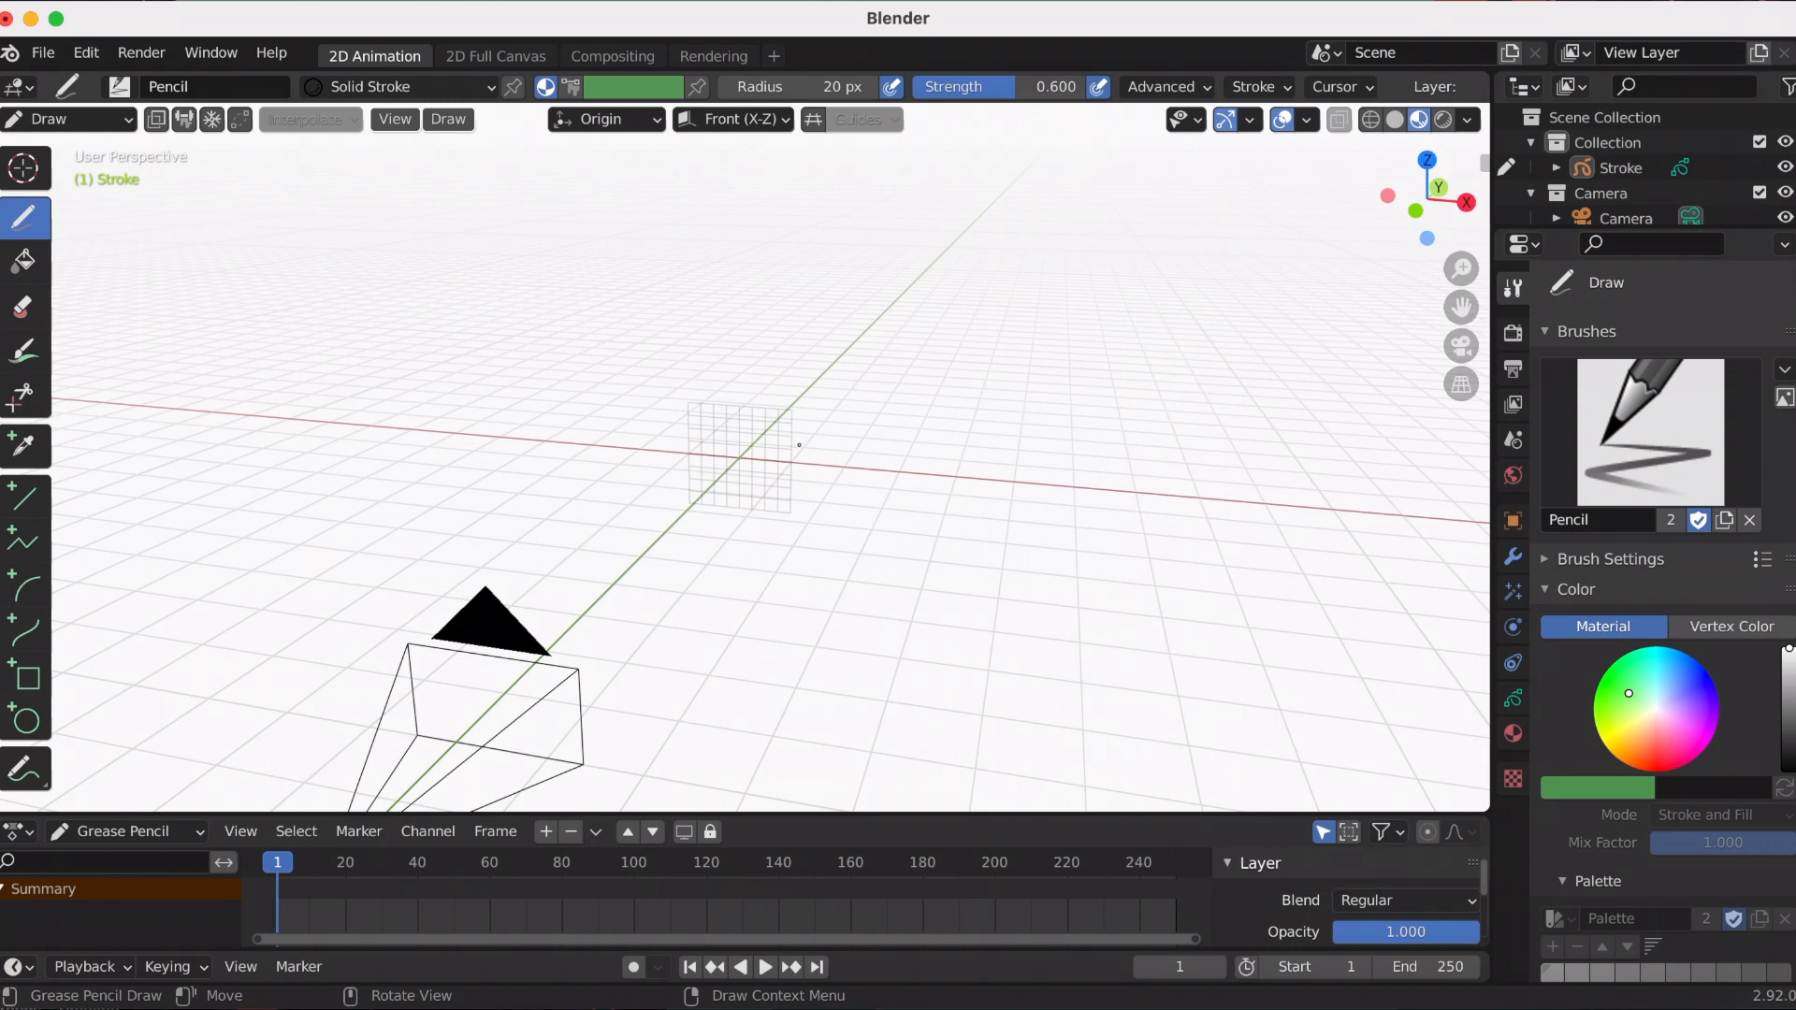
click(1648, 429)
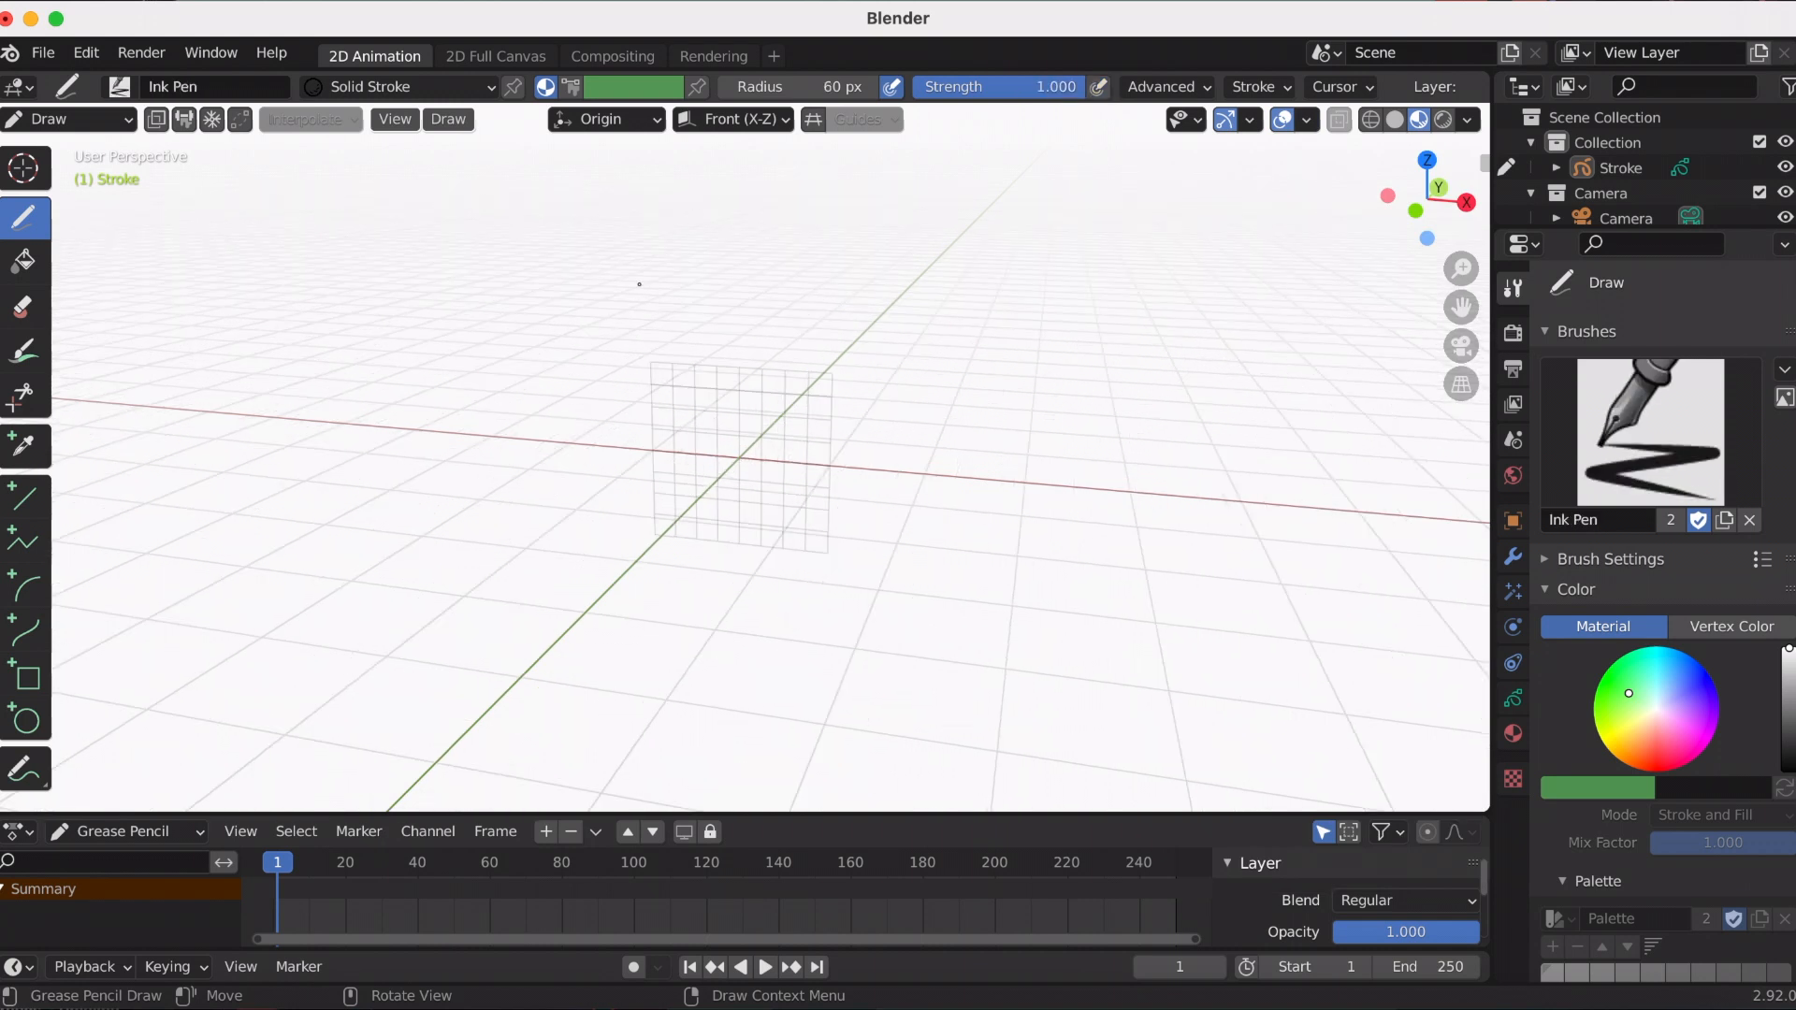
- Confirm Origin placement and Front X-Z plane, scribble with the Ink Pen, then view it edge-on
click(604, 118)
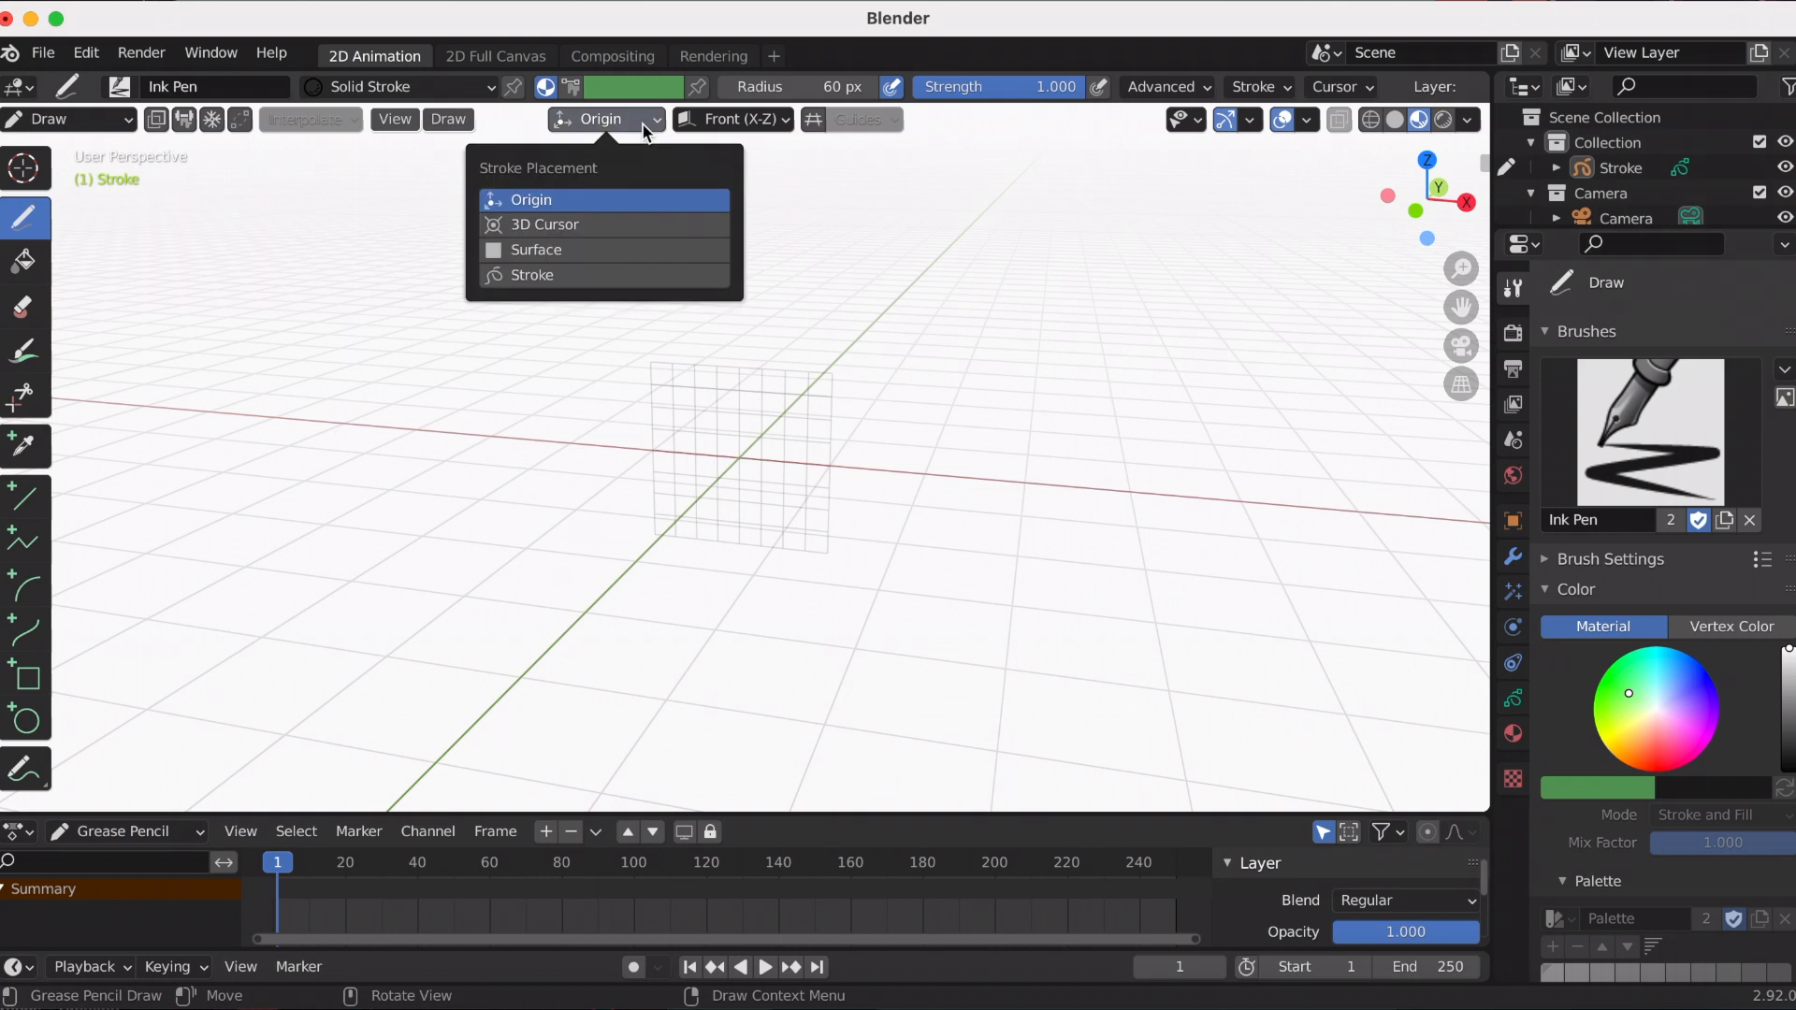
mouse_move(593, 248)
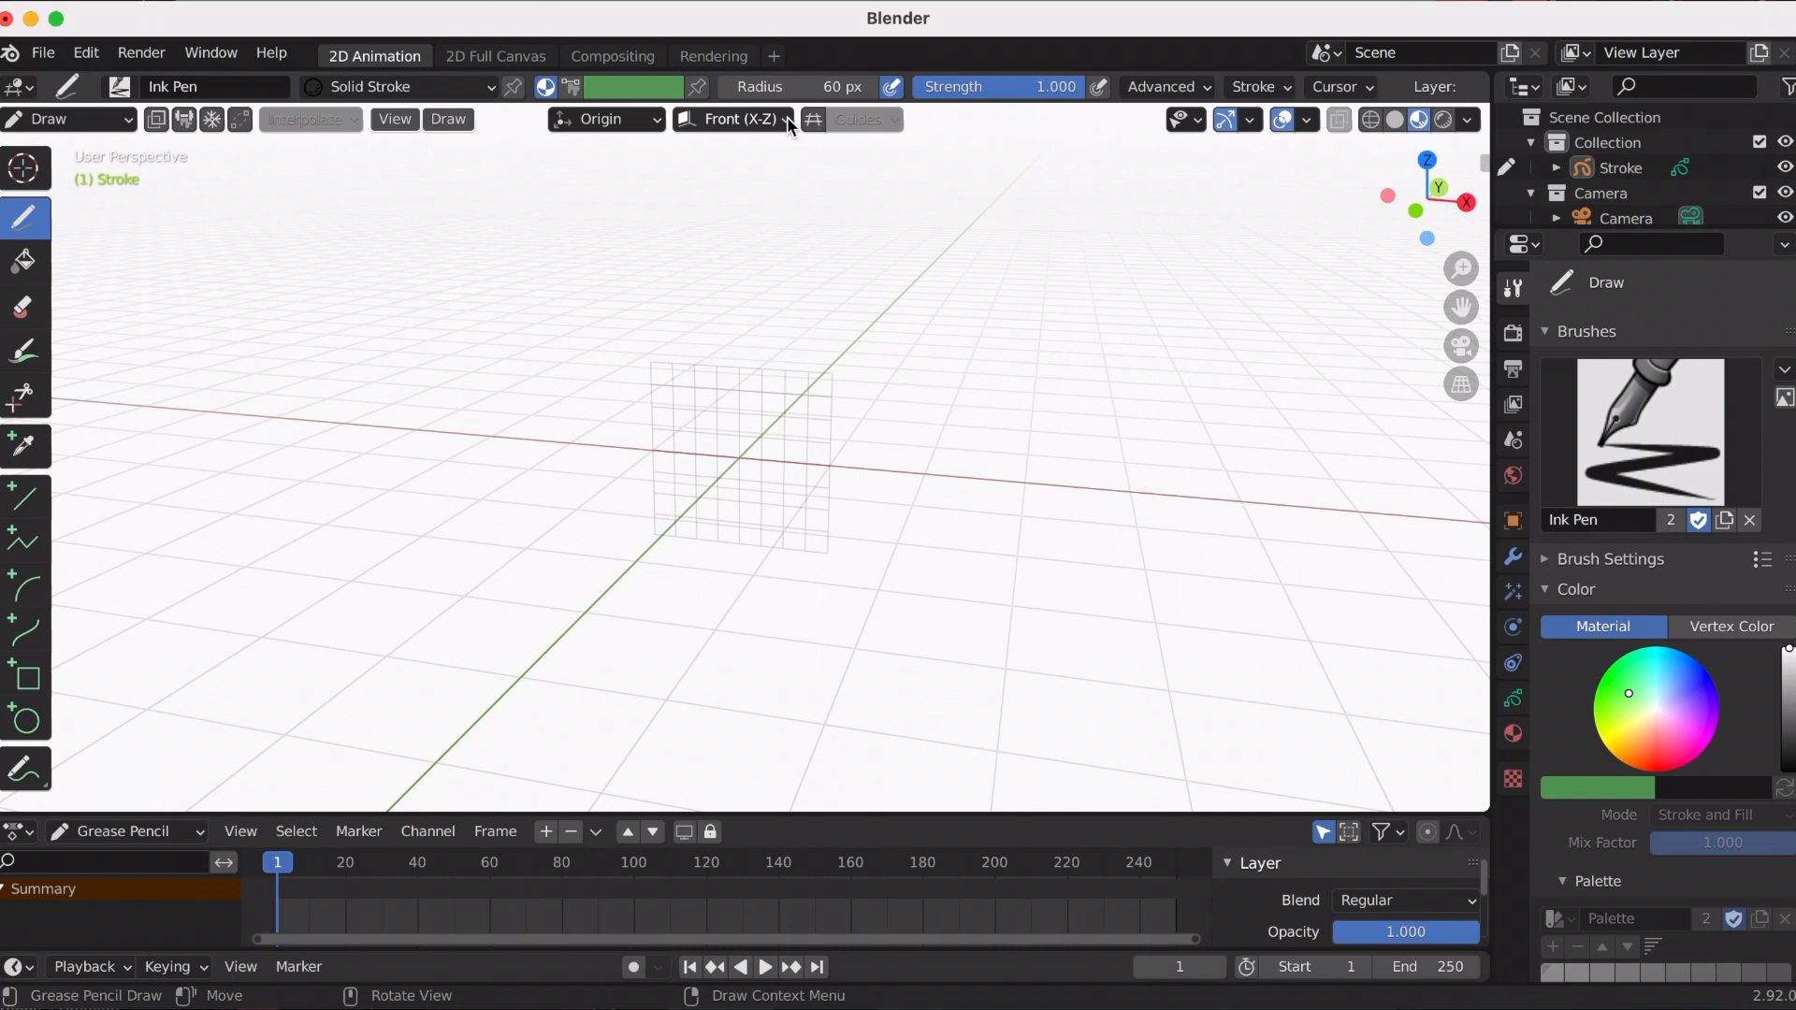
click(731, 119)
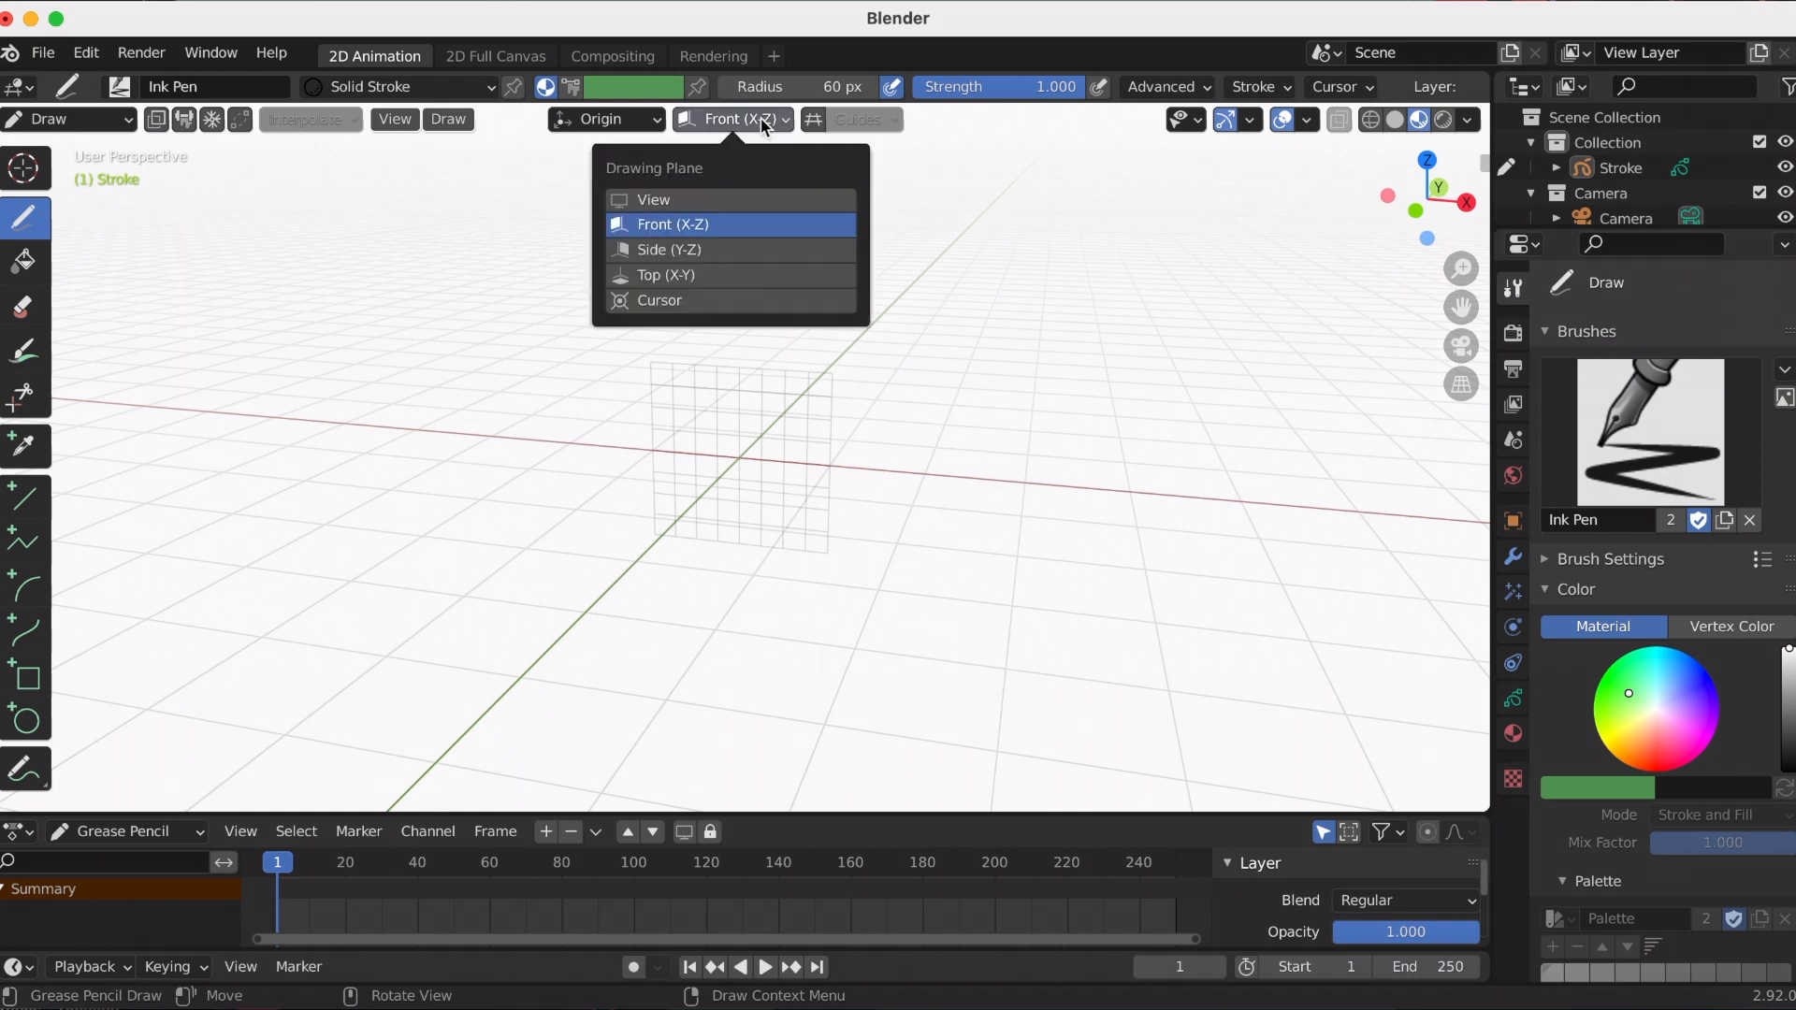
mouse_move(765, 249)
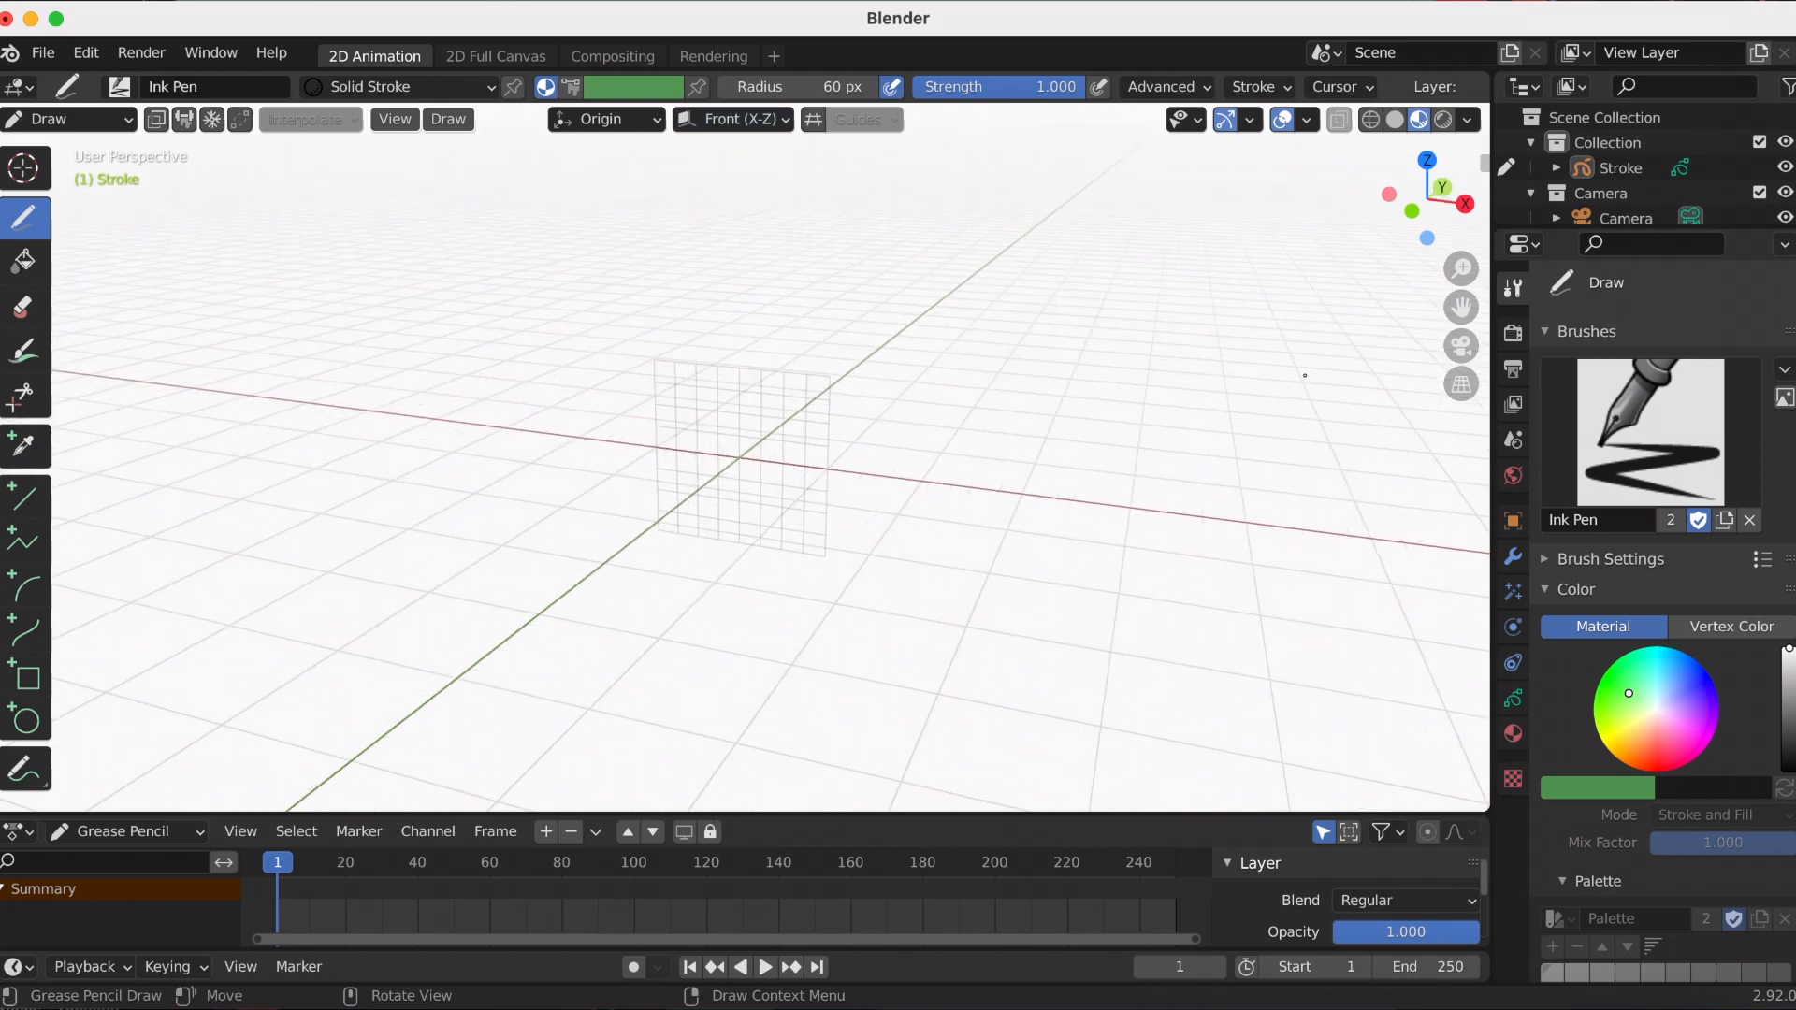
mouse_move(780, 521)
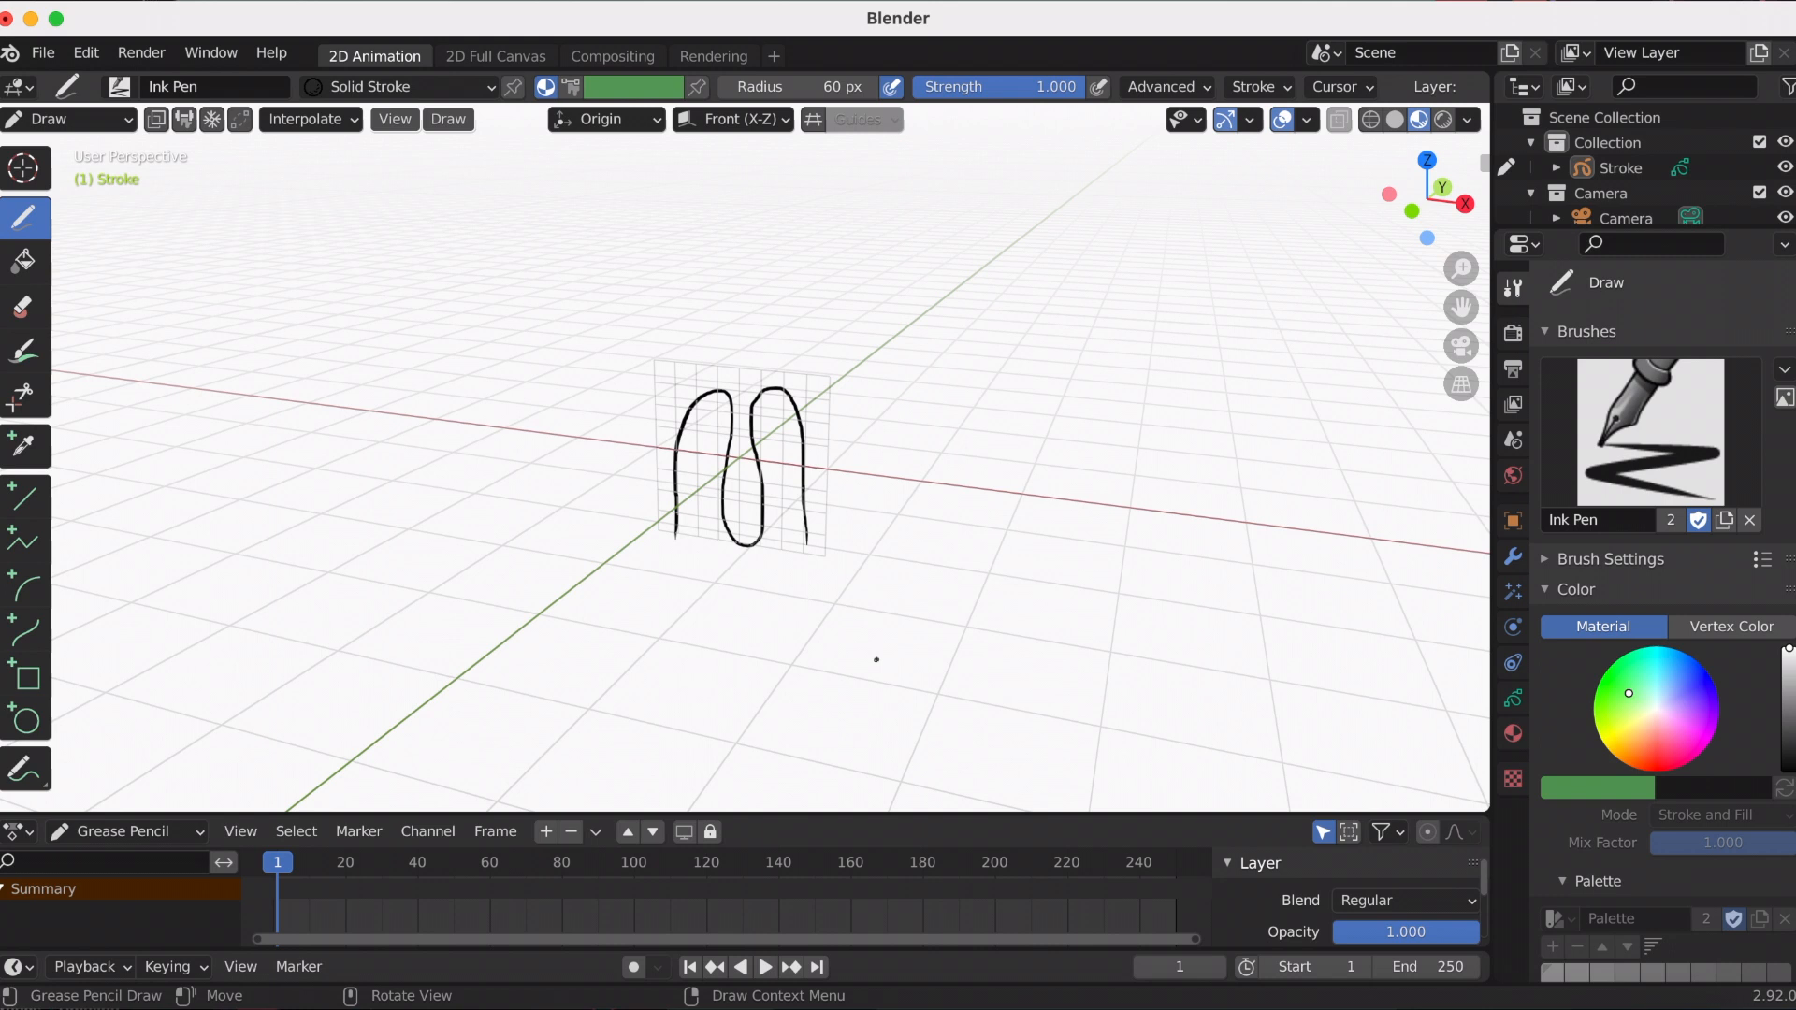
drag(877, 658, 867, 545)
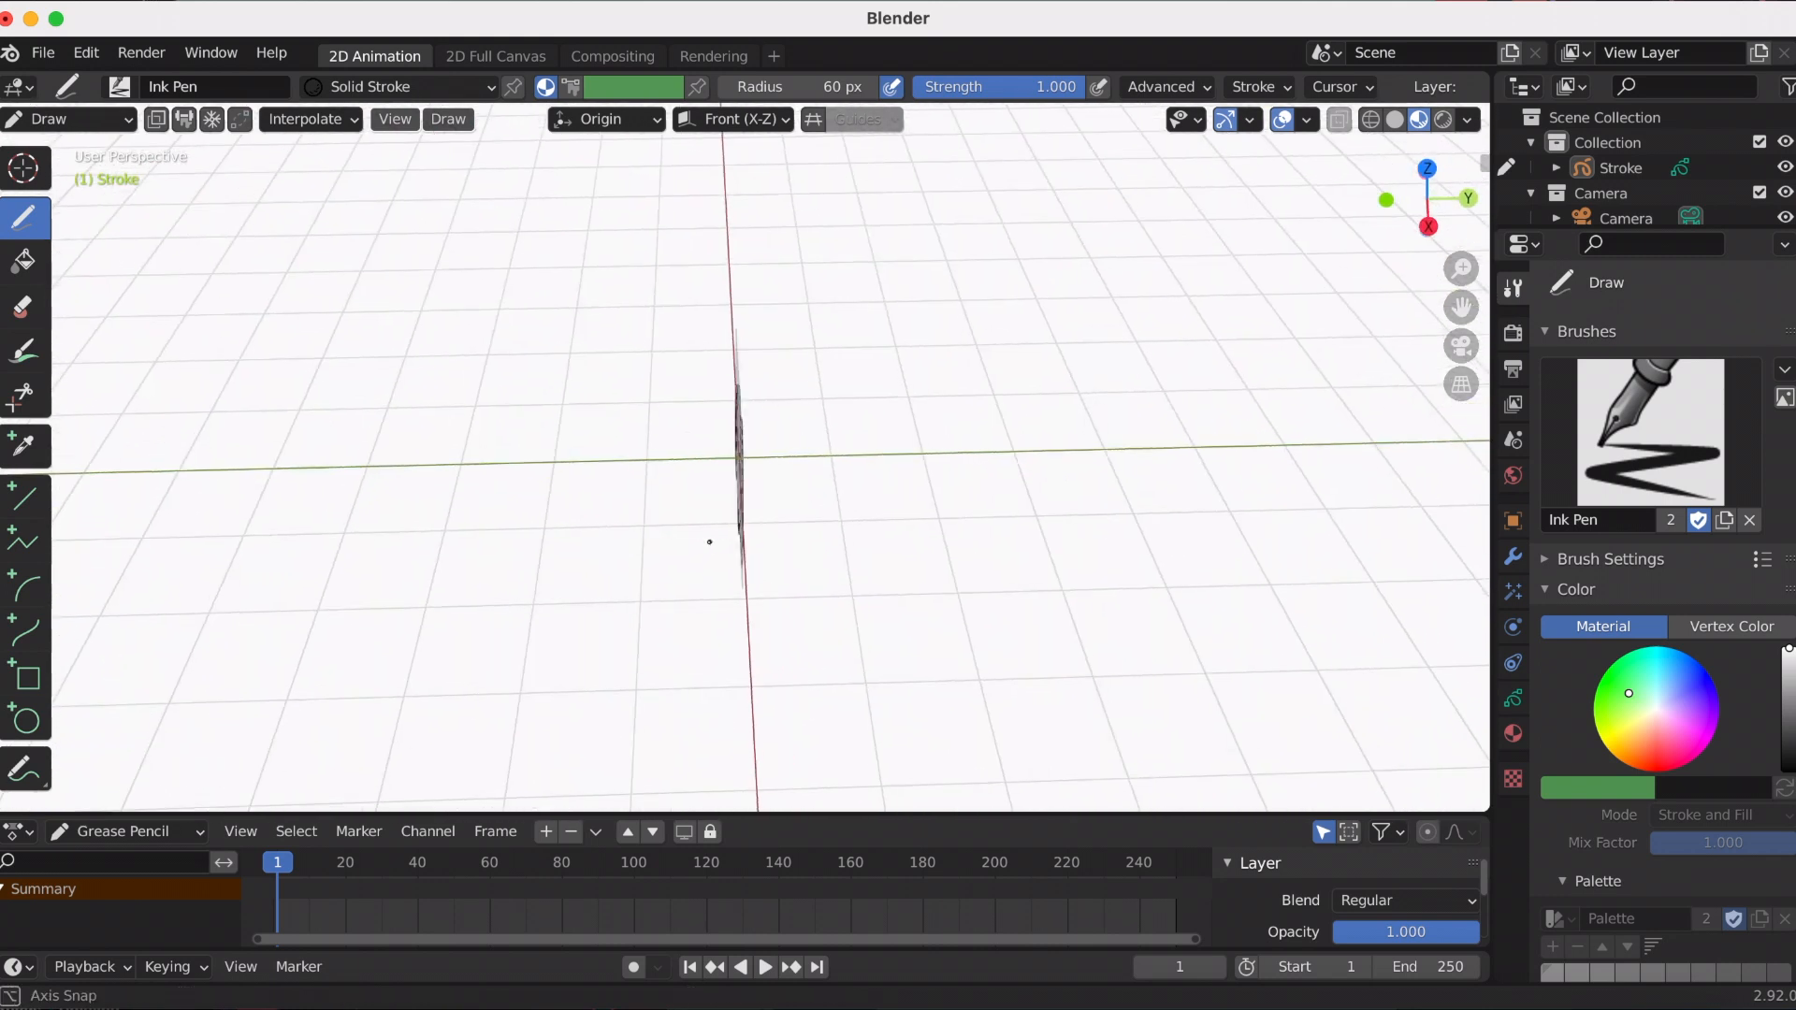
- Draw more loops on the View-aligned plane, then switch the drawing plane to Side (Y-Z)
click(733, 119)
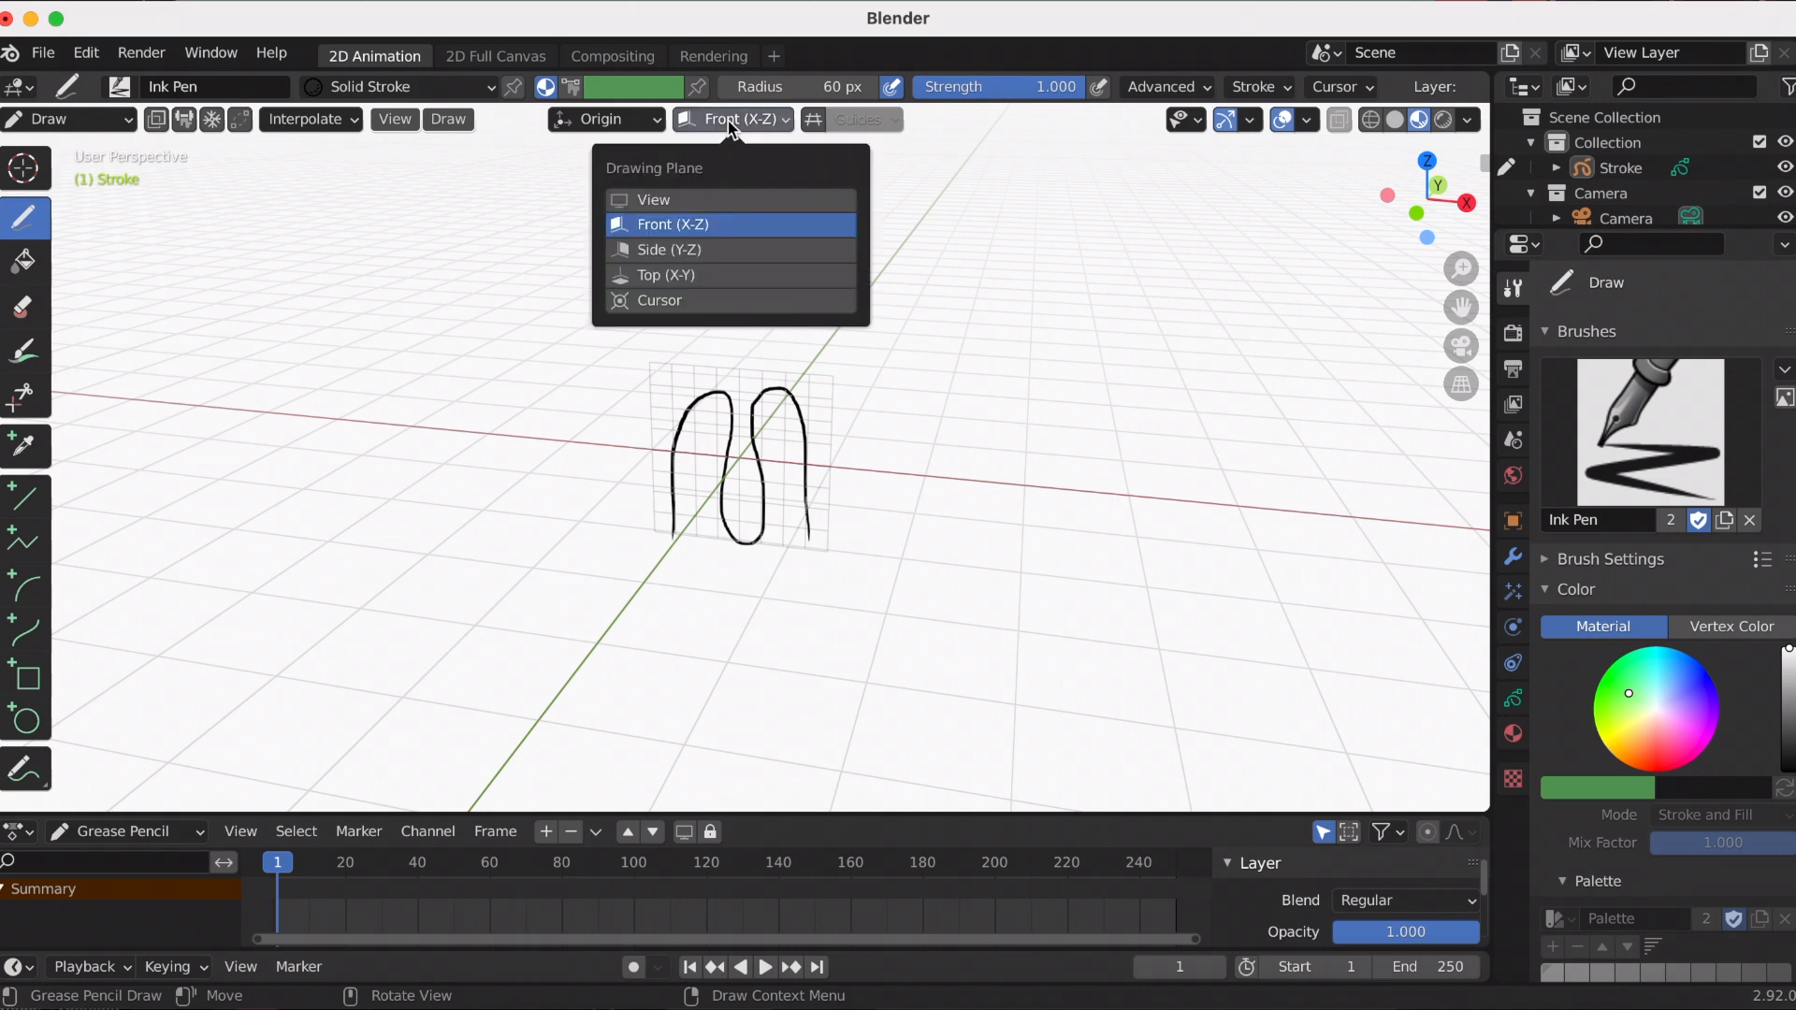
click(652, 199)
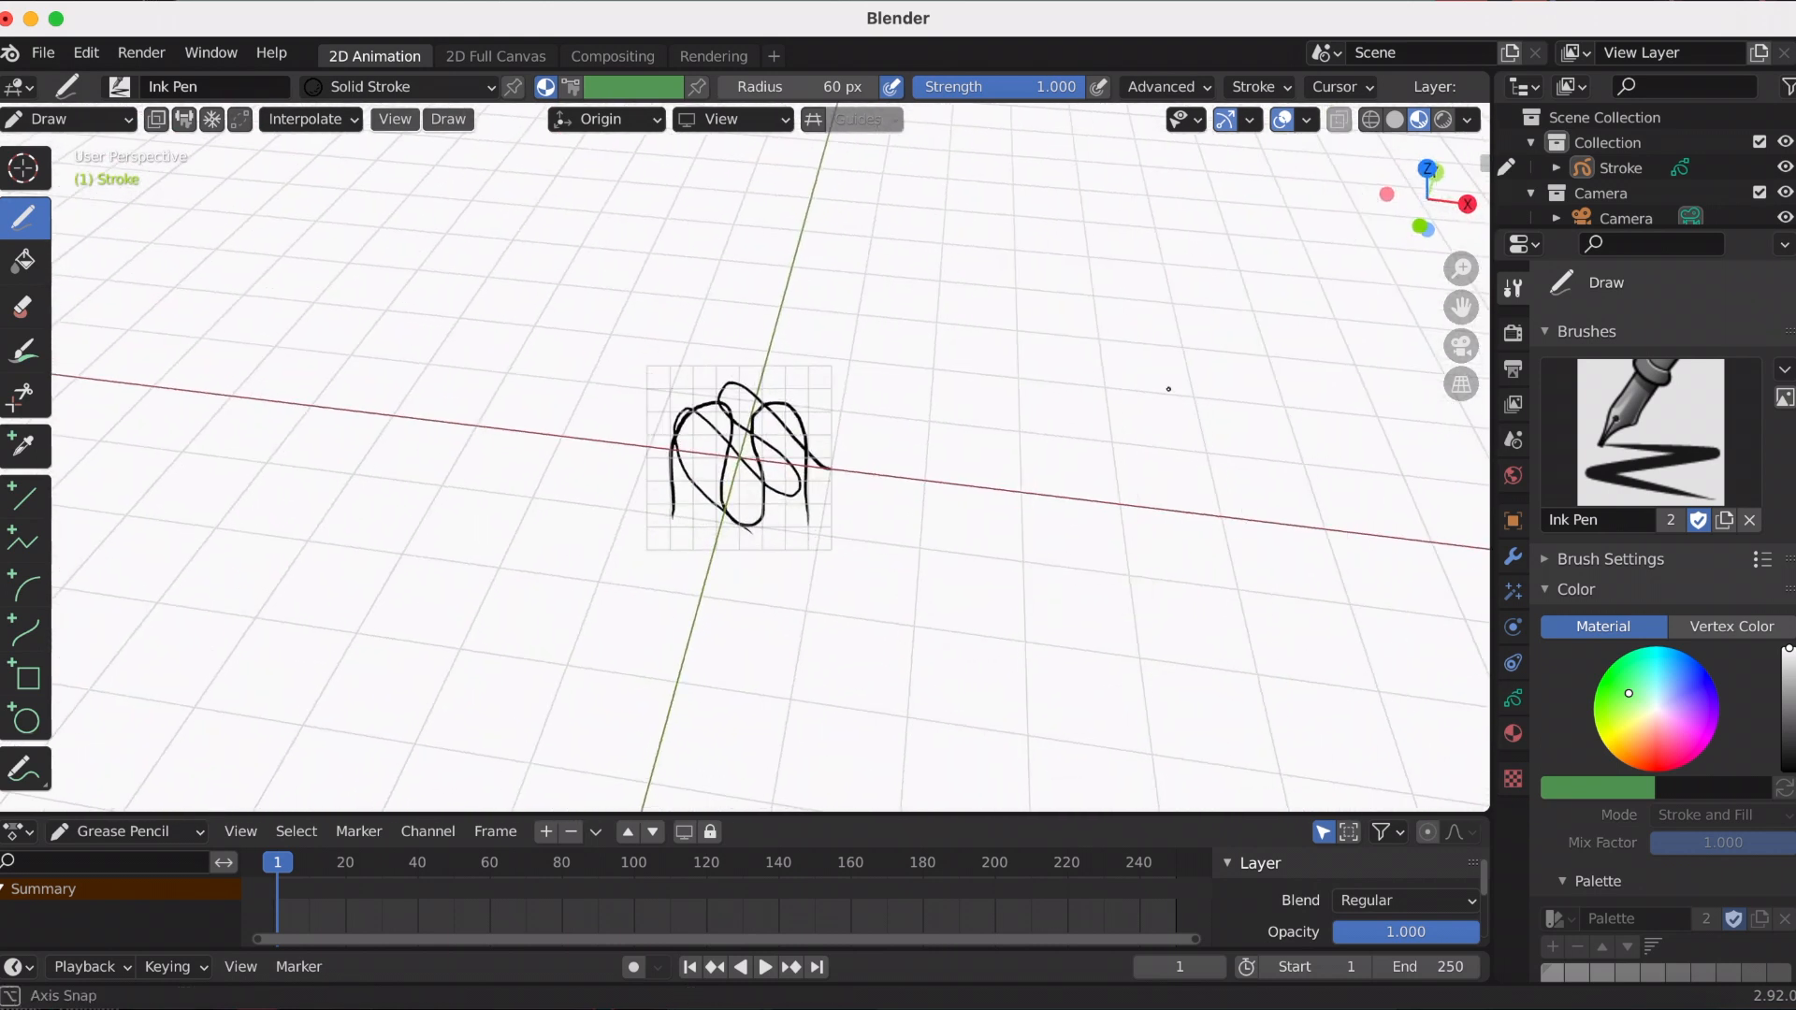
click(731, 118)
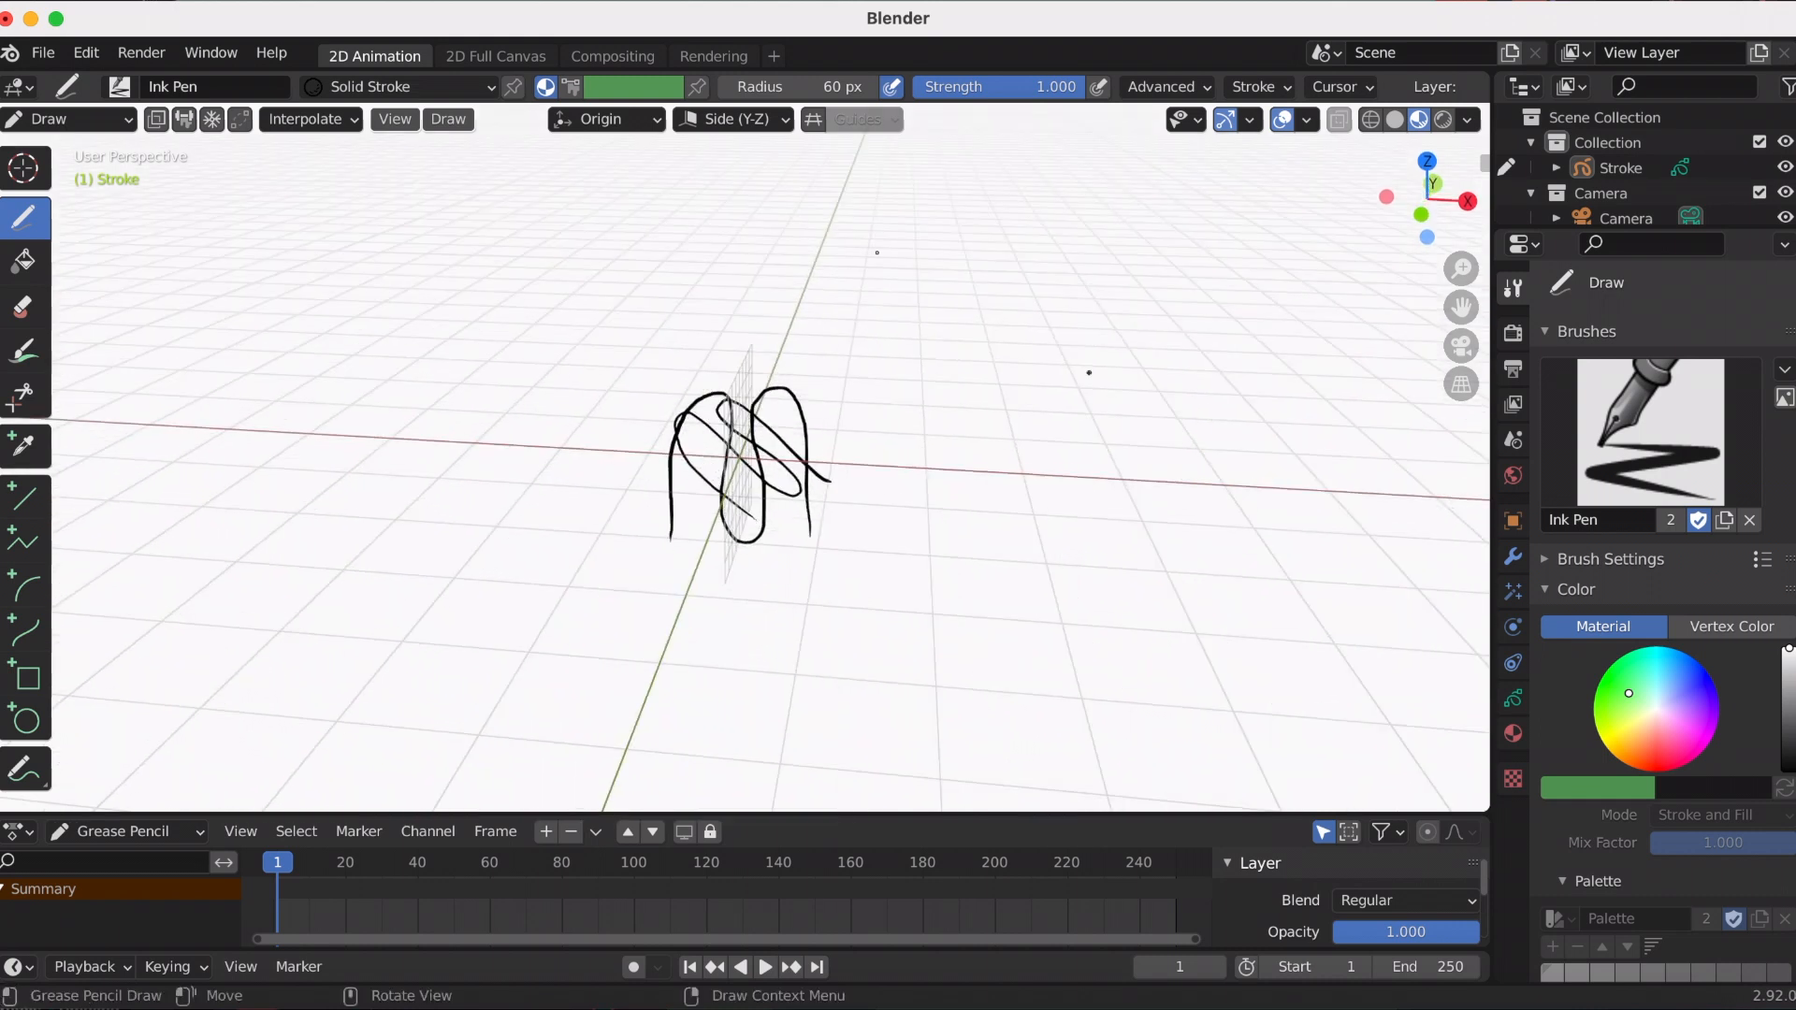
- Place strokes at the 3D cursor, move it right of the scribble, and draw an S-shape on the side plane
click(605, 119)
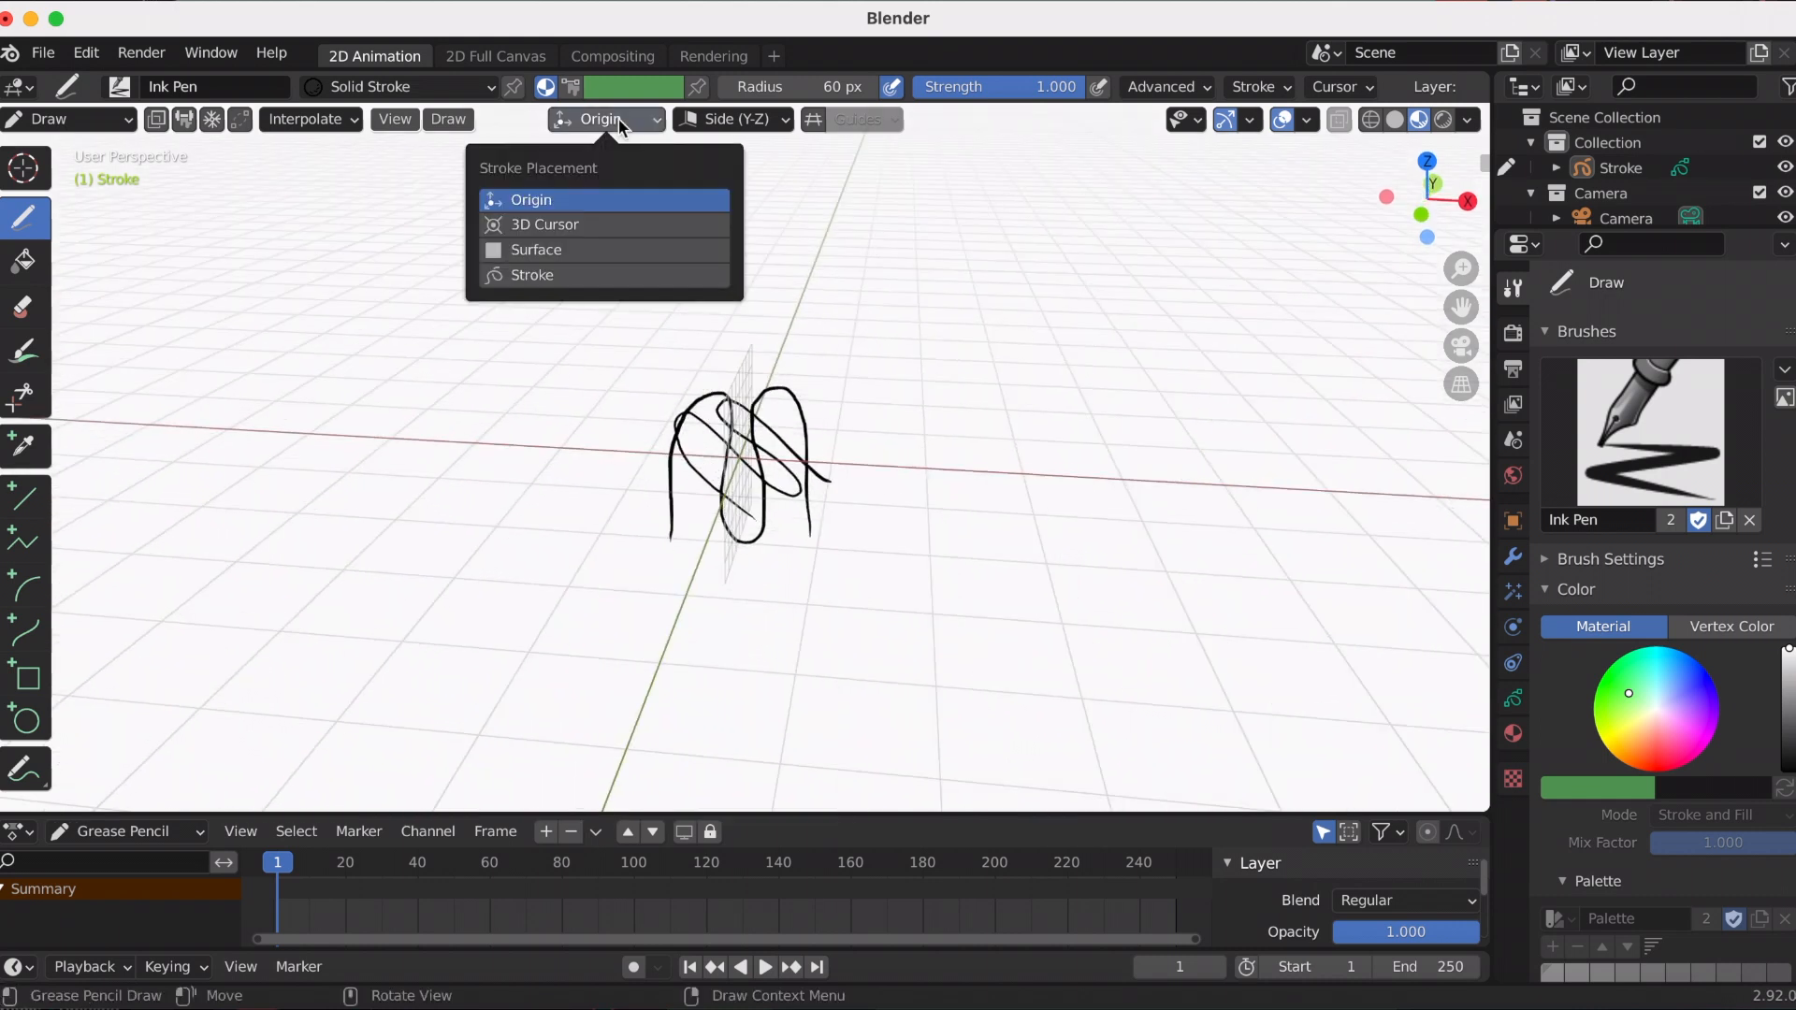
click(545, 223)
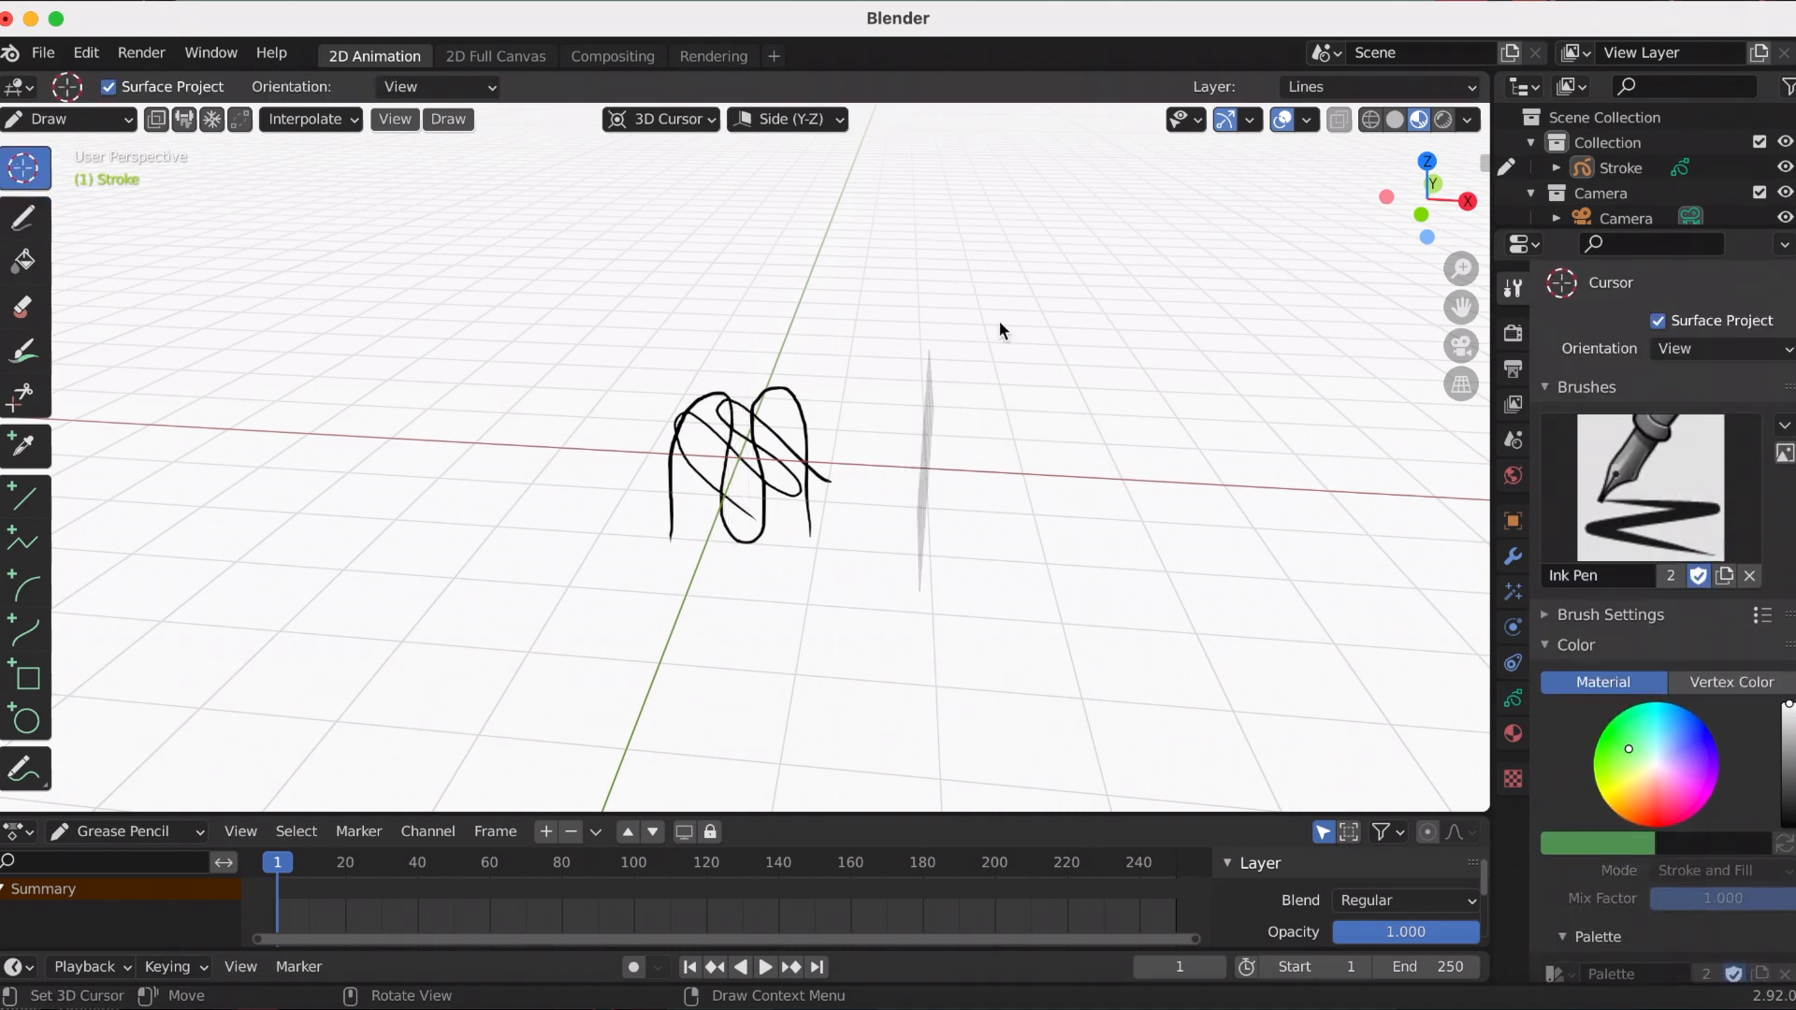
click(26, 218)
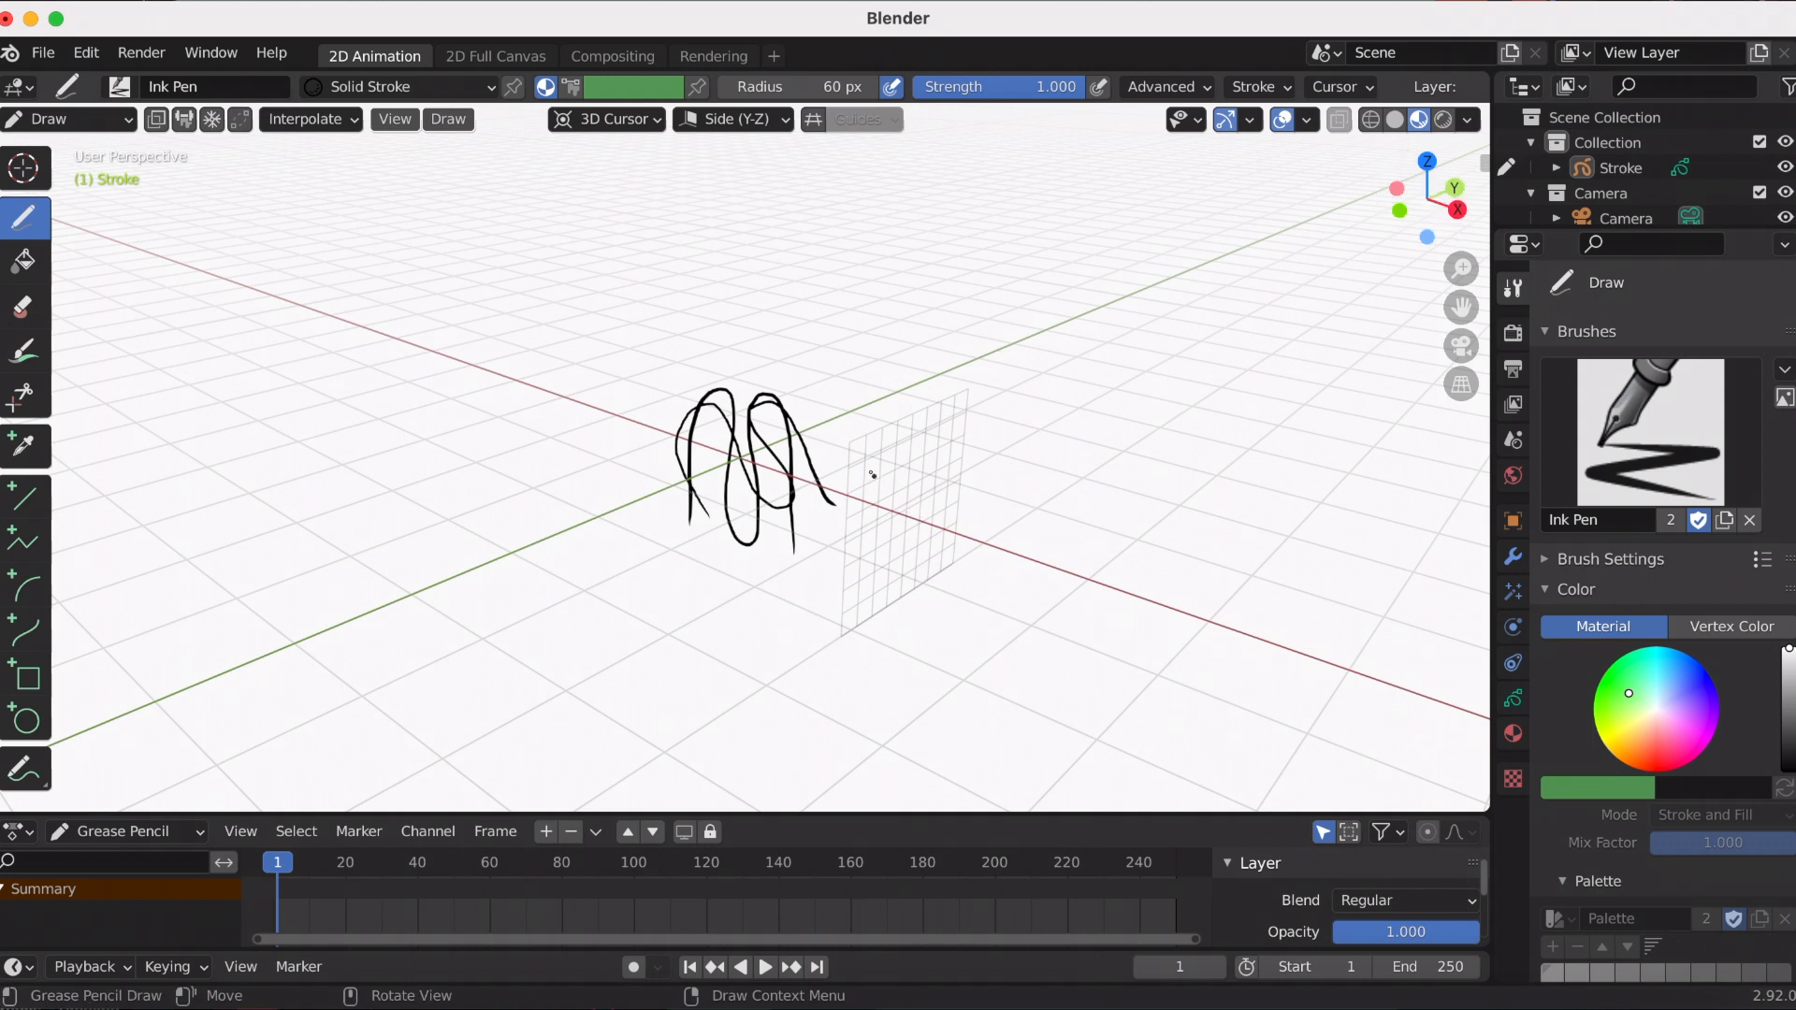
drag(940, 435, 899, 583)
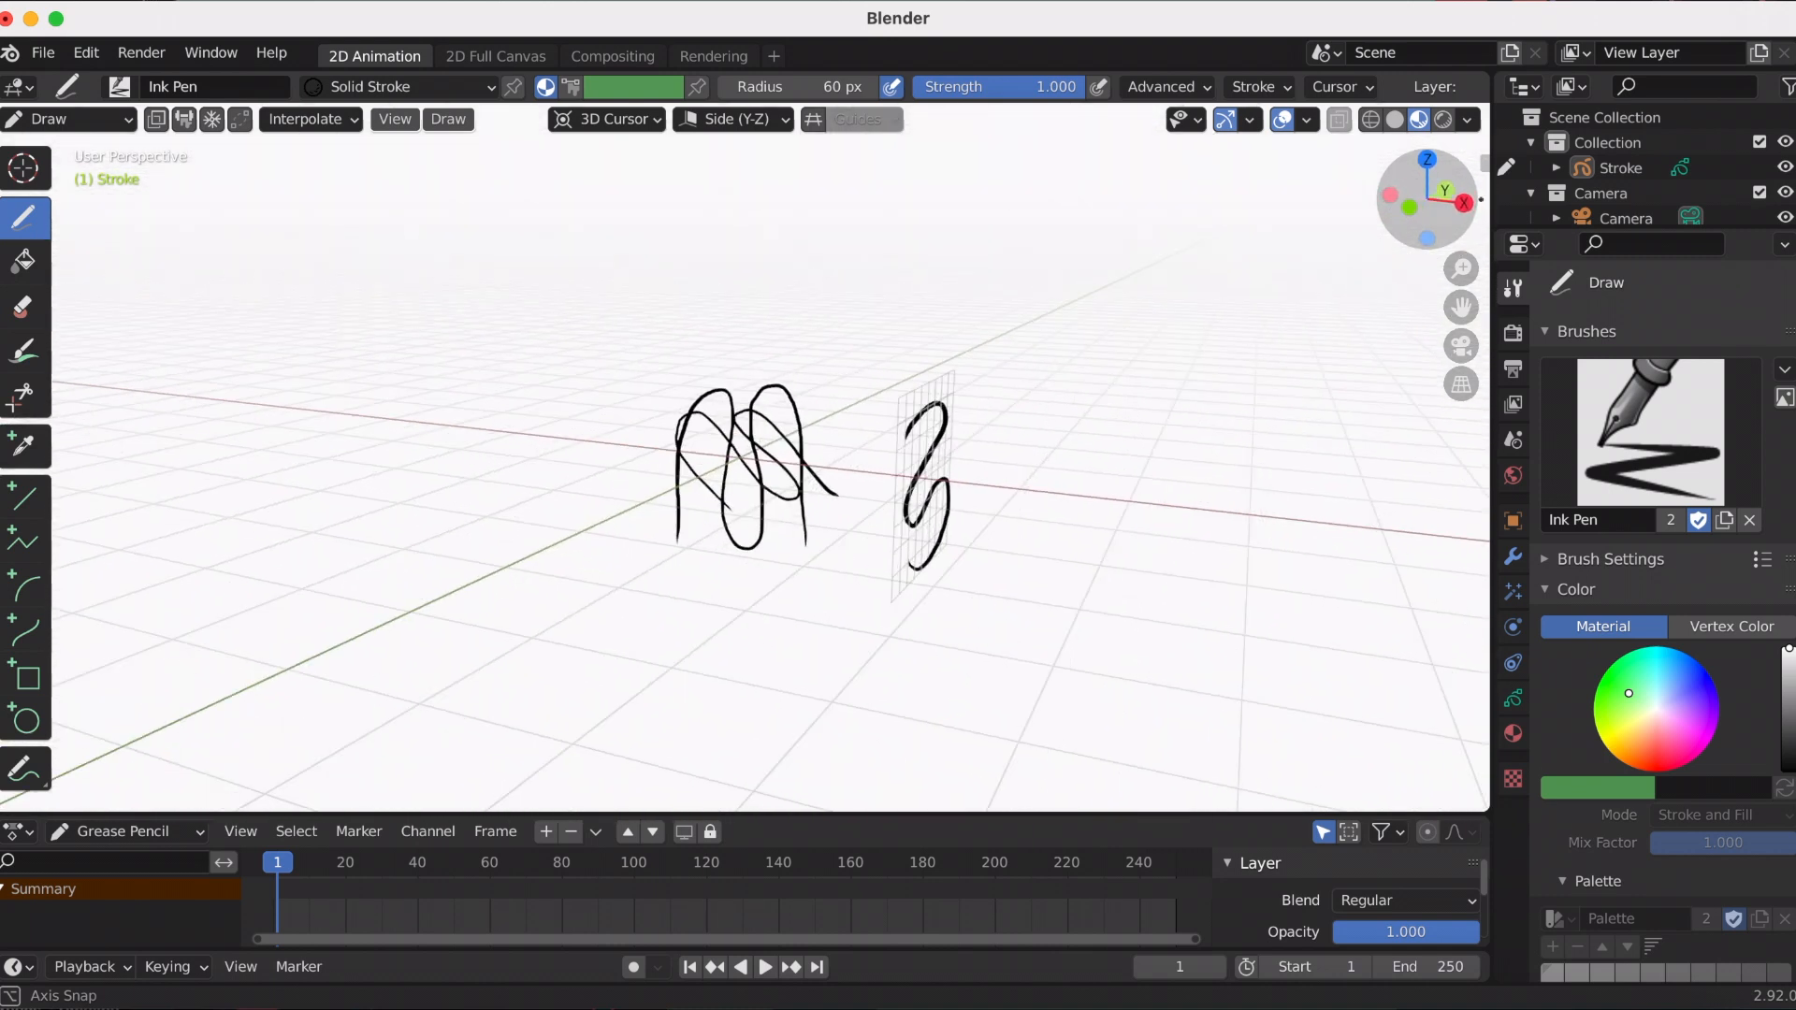
- Switch to the Top (X-Y) plane and draw a long winding stroke flat on the ground
click(733, 118)
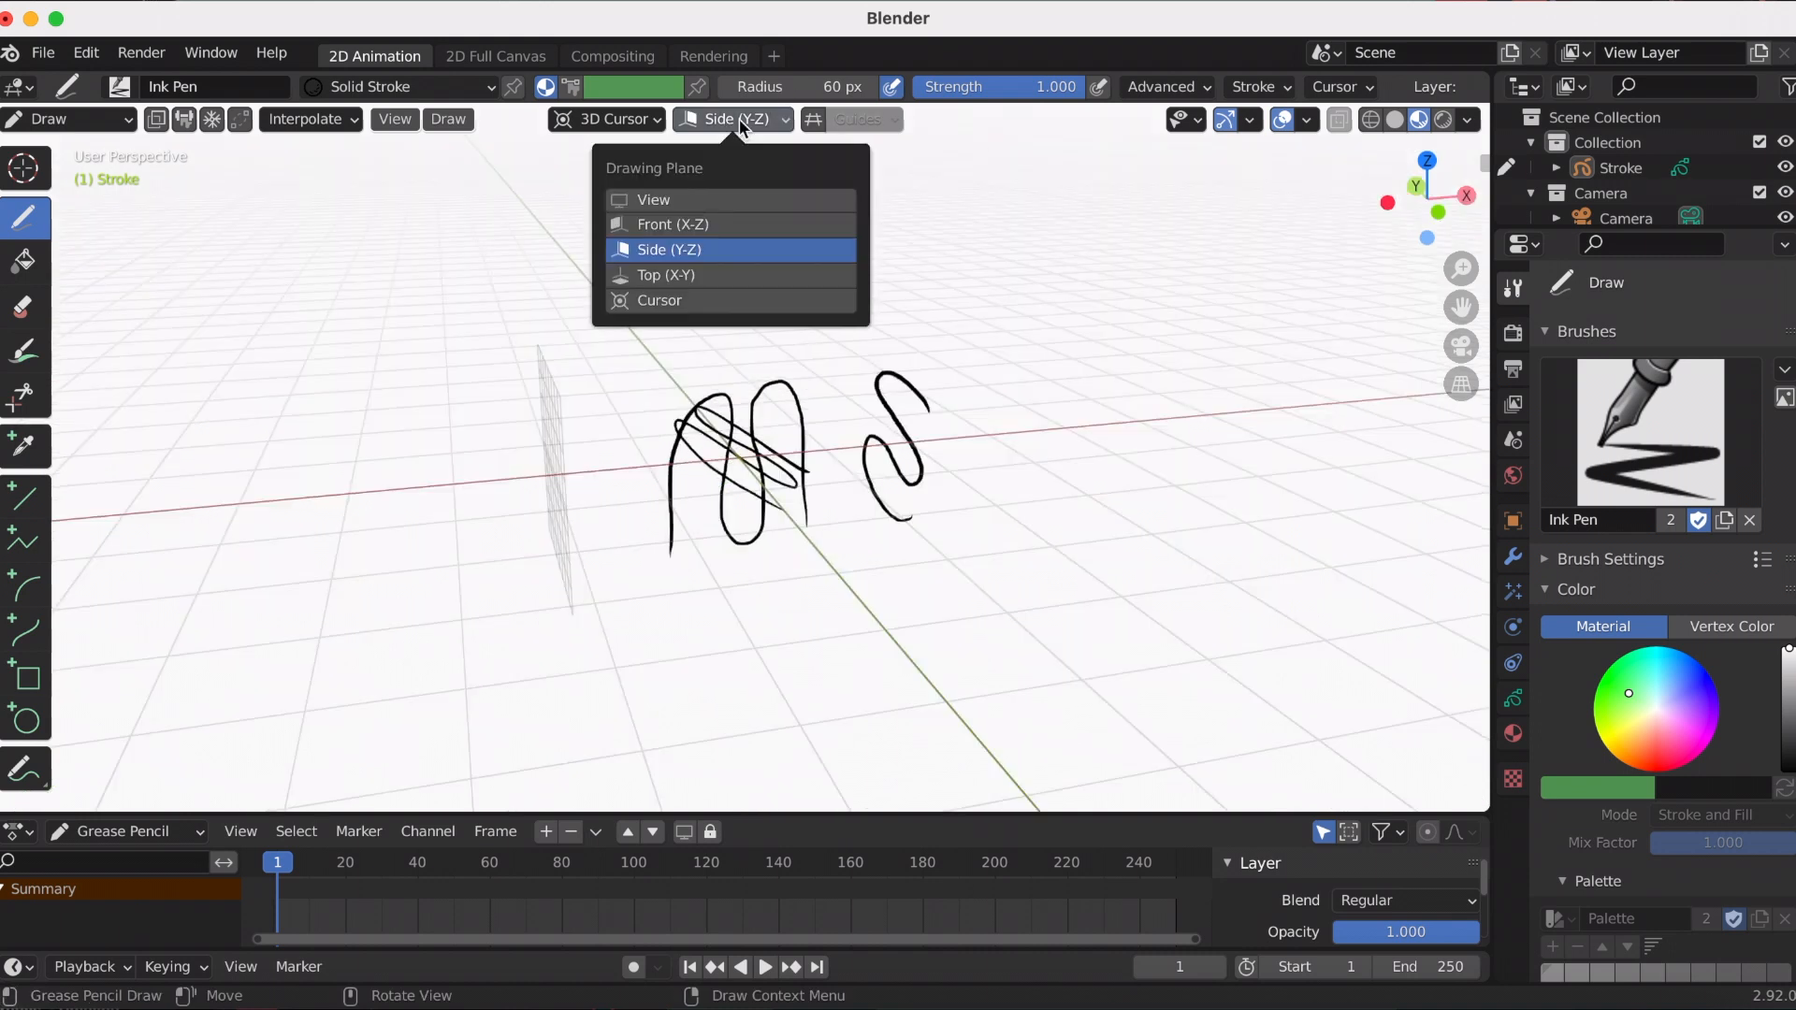
click(665, 275)
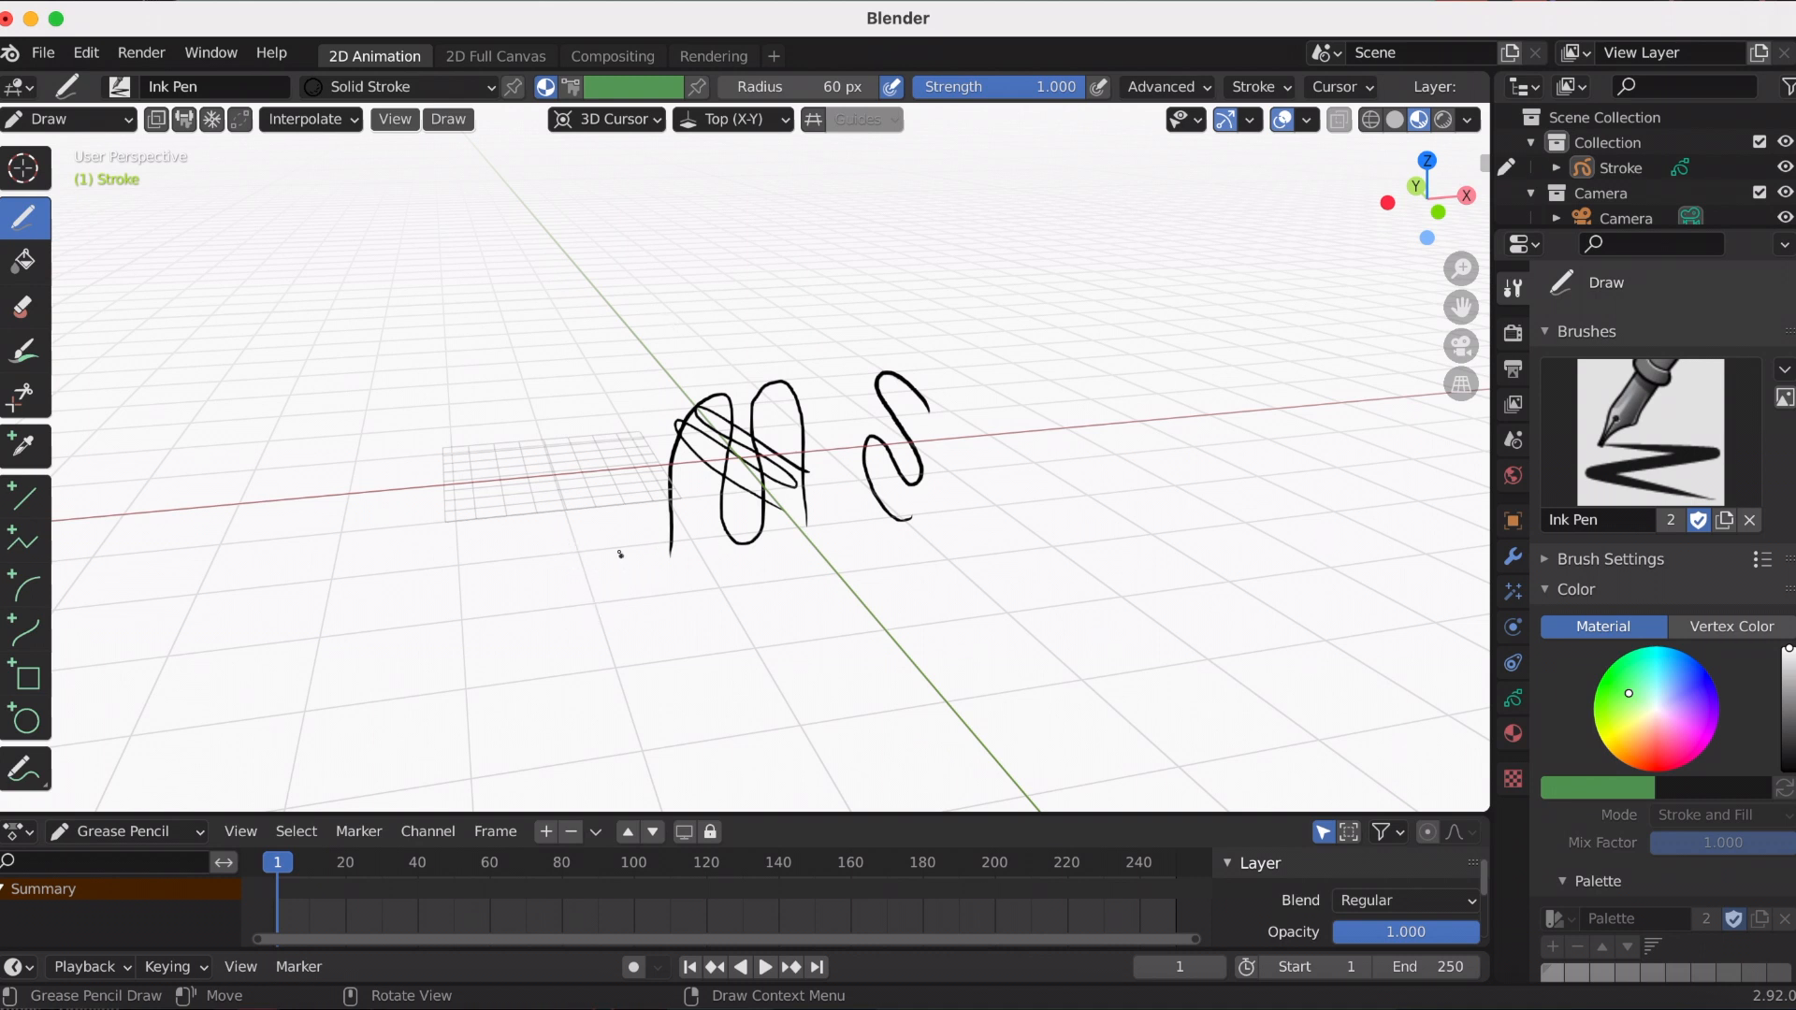
drag(521, 481, 612, 572)
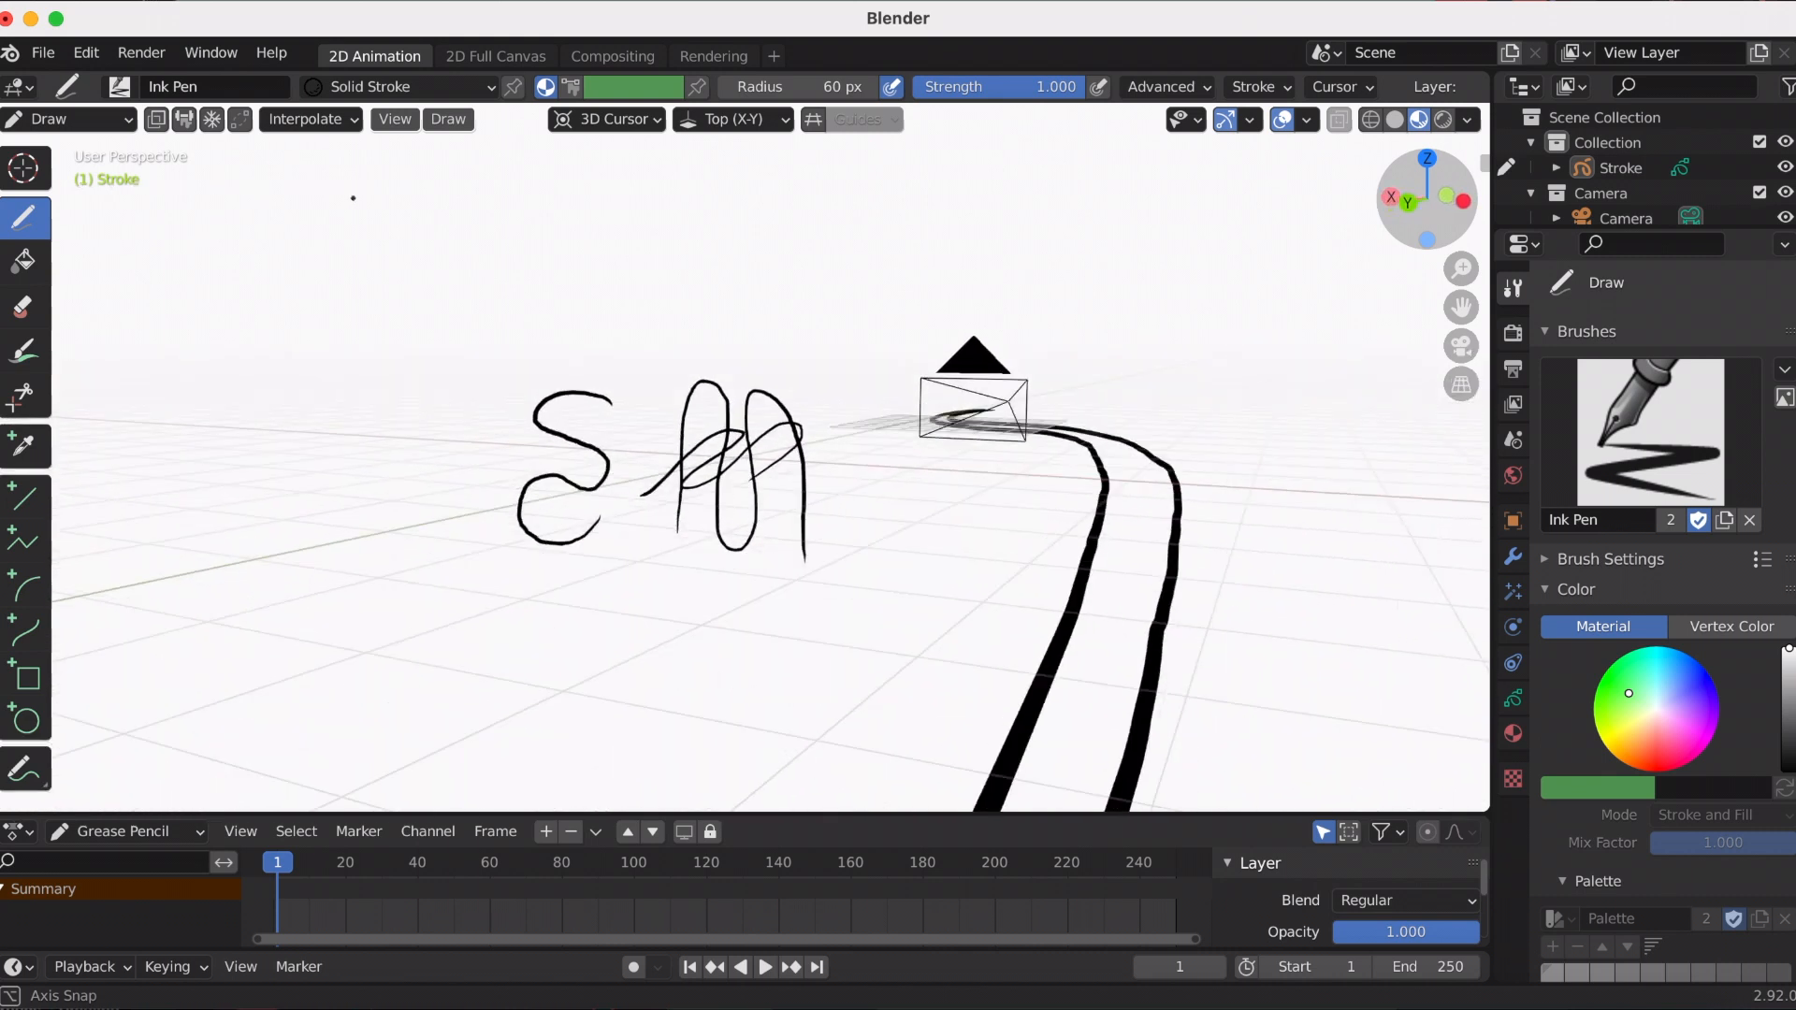
- Set the drawing plane to the 3D cursor orientation for the next looping stroke
click(731, 119)
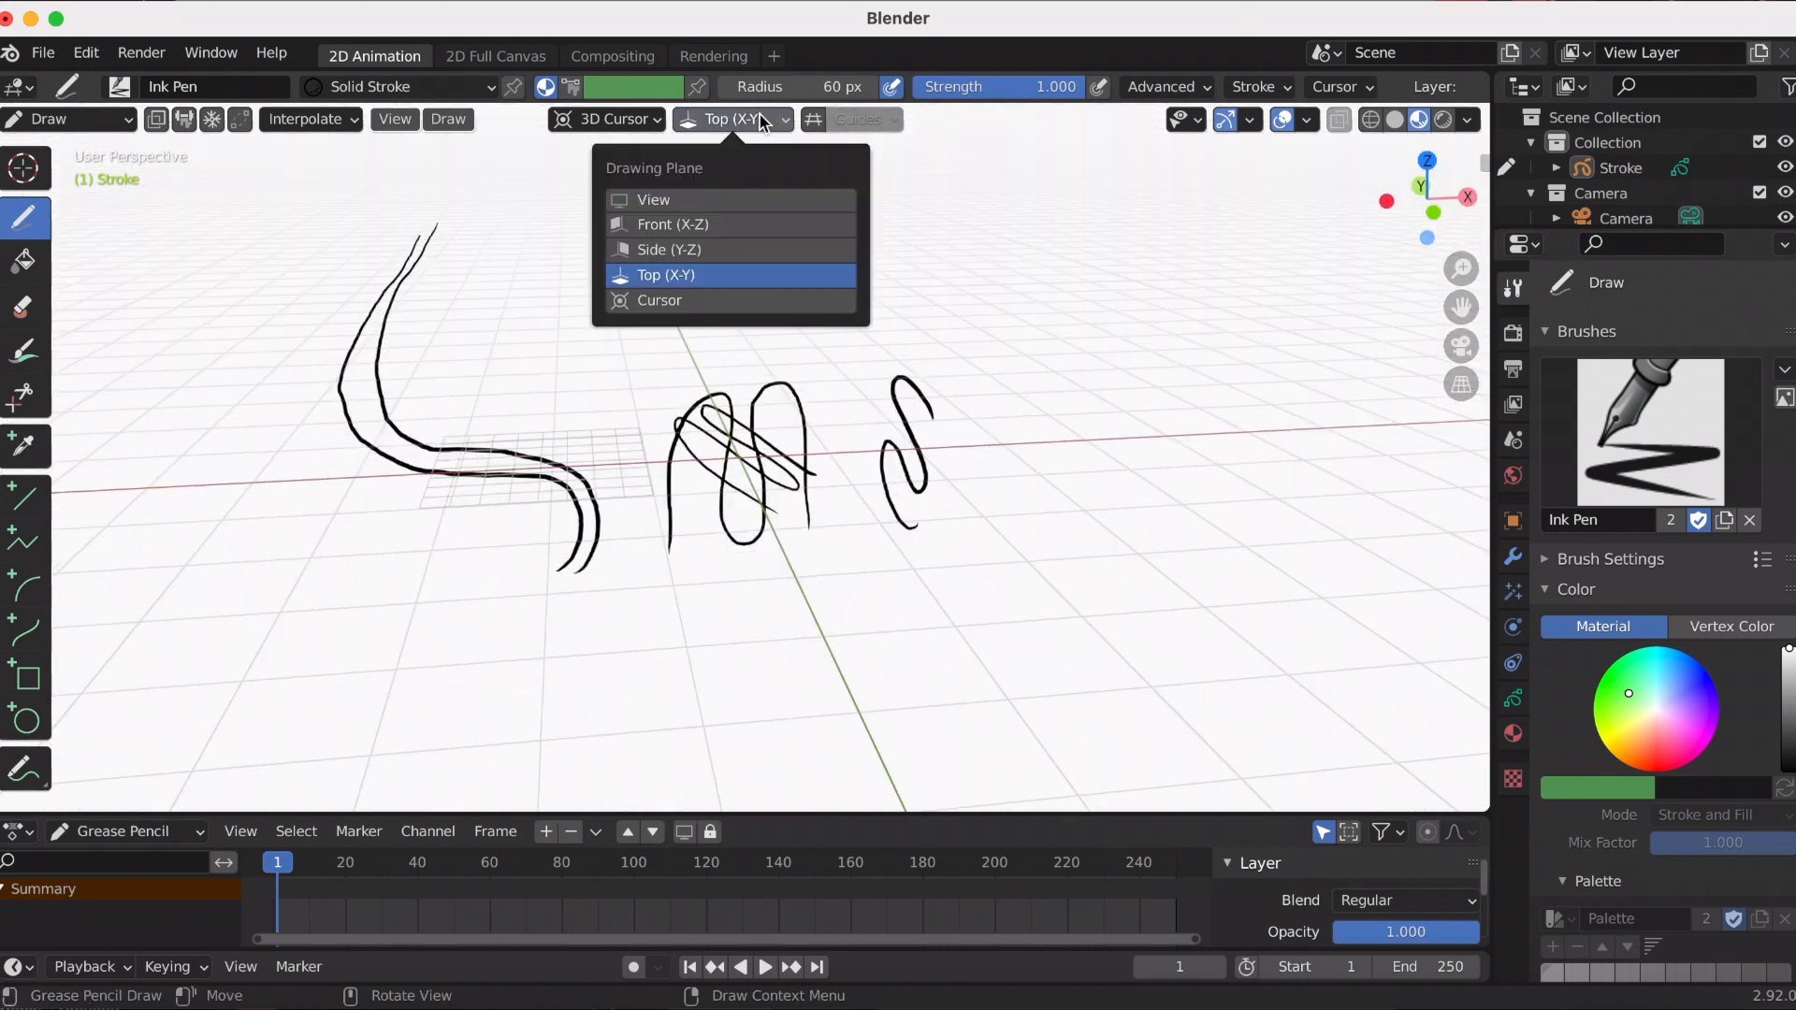
mouse_move(710, 307)
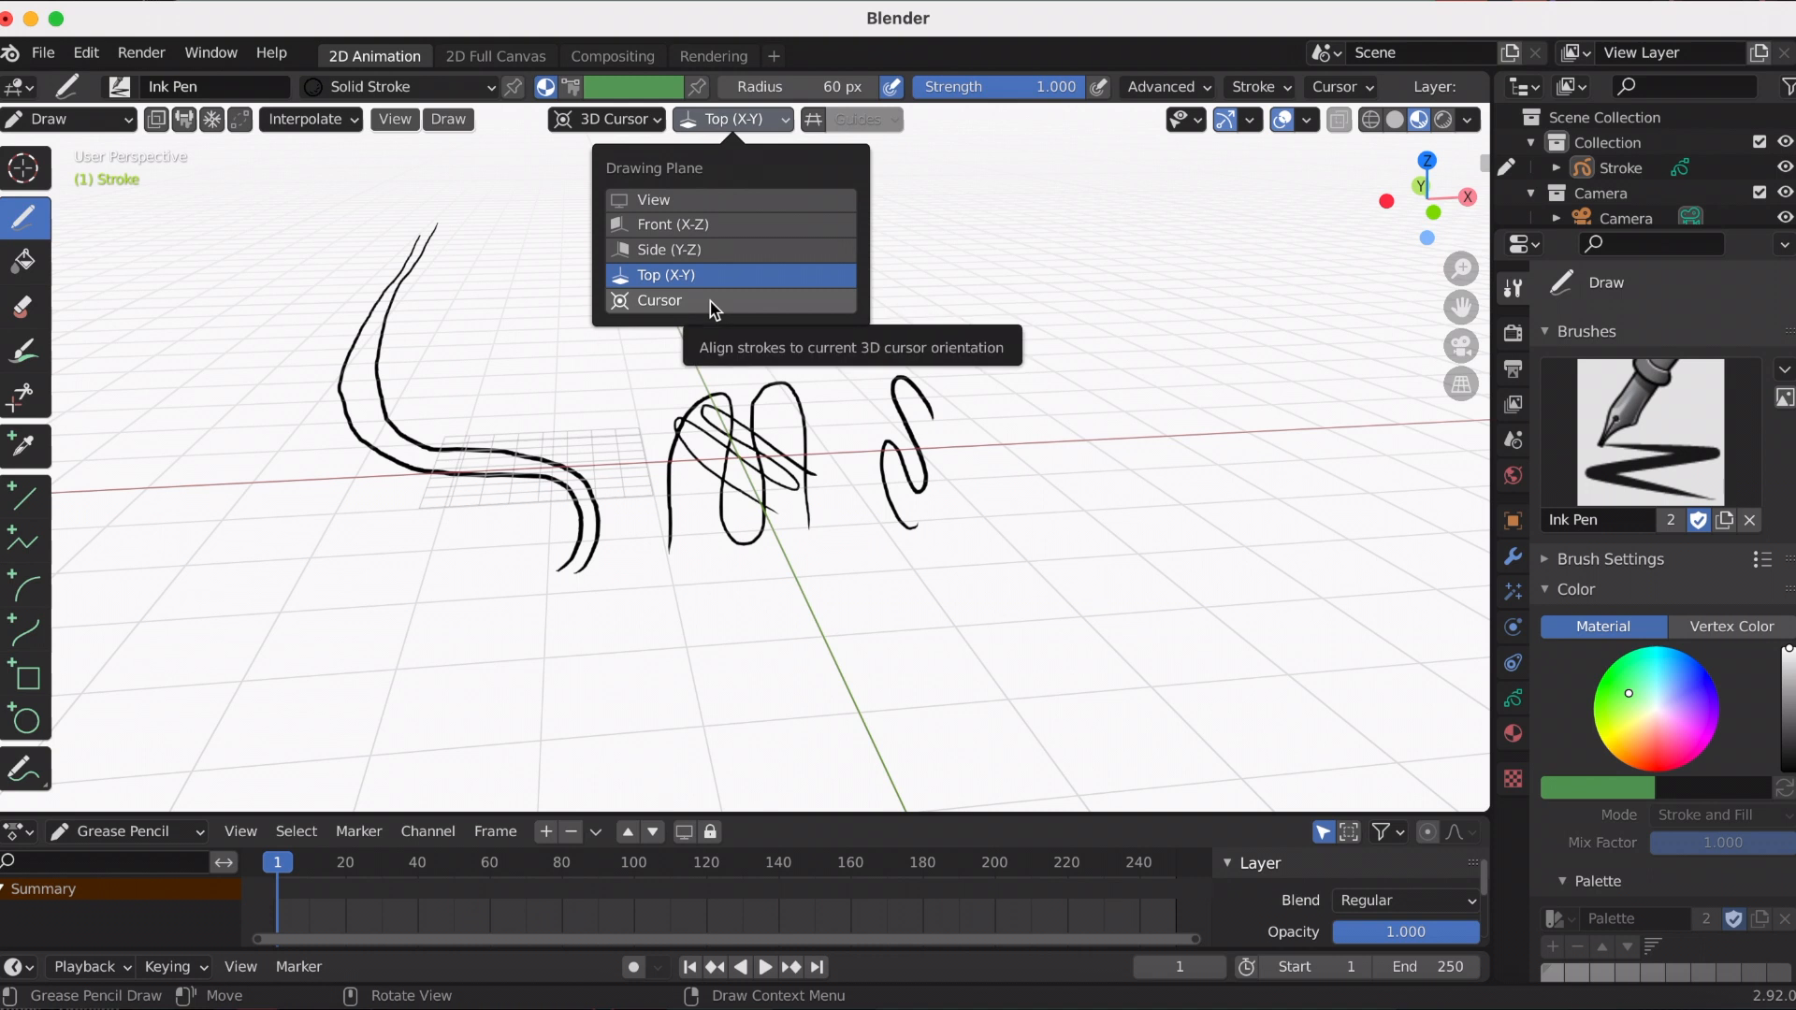
click(658, 301)
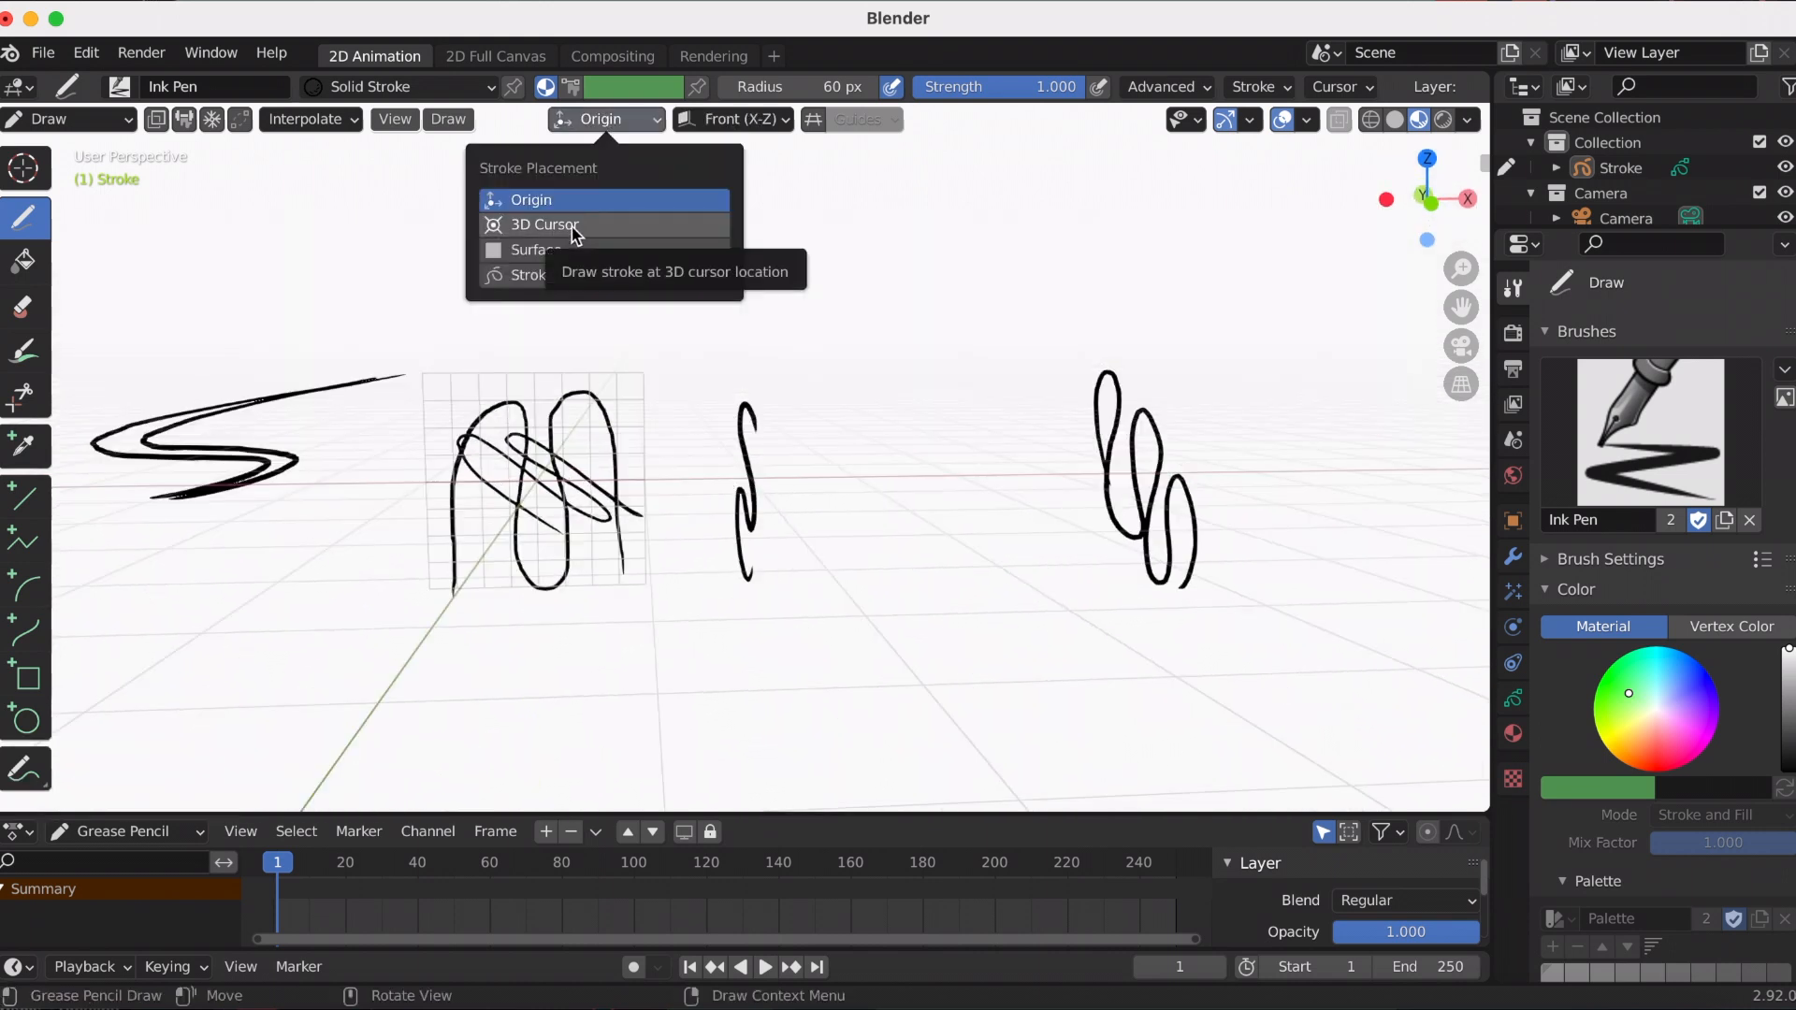
- In Object Mode add a cube mesh and slide it along X beside the looping scribble
click(531, 199)
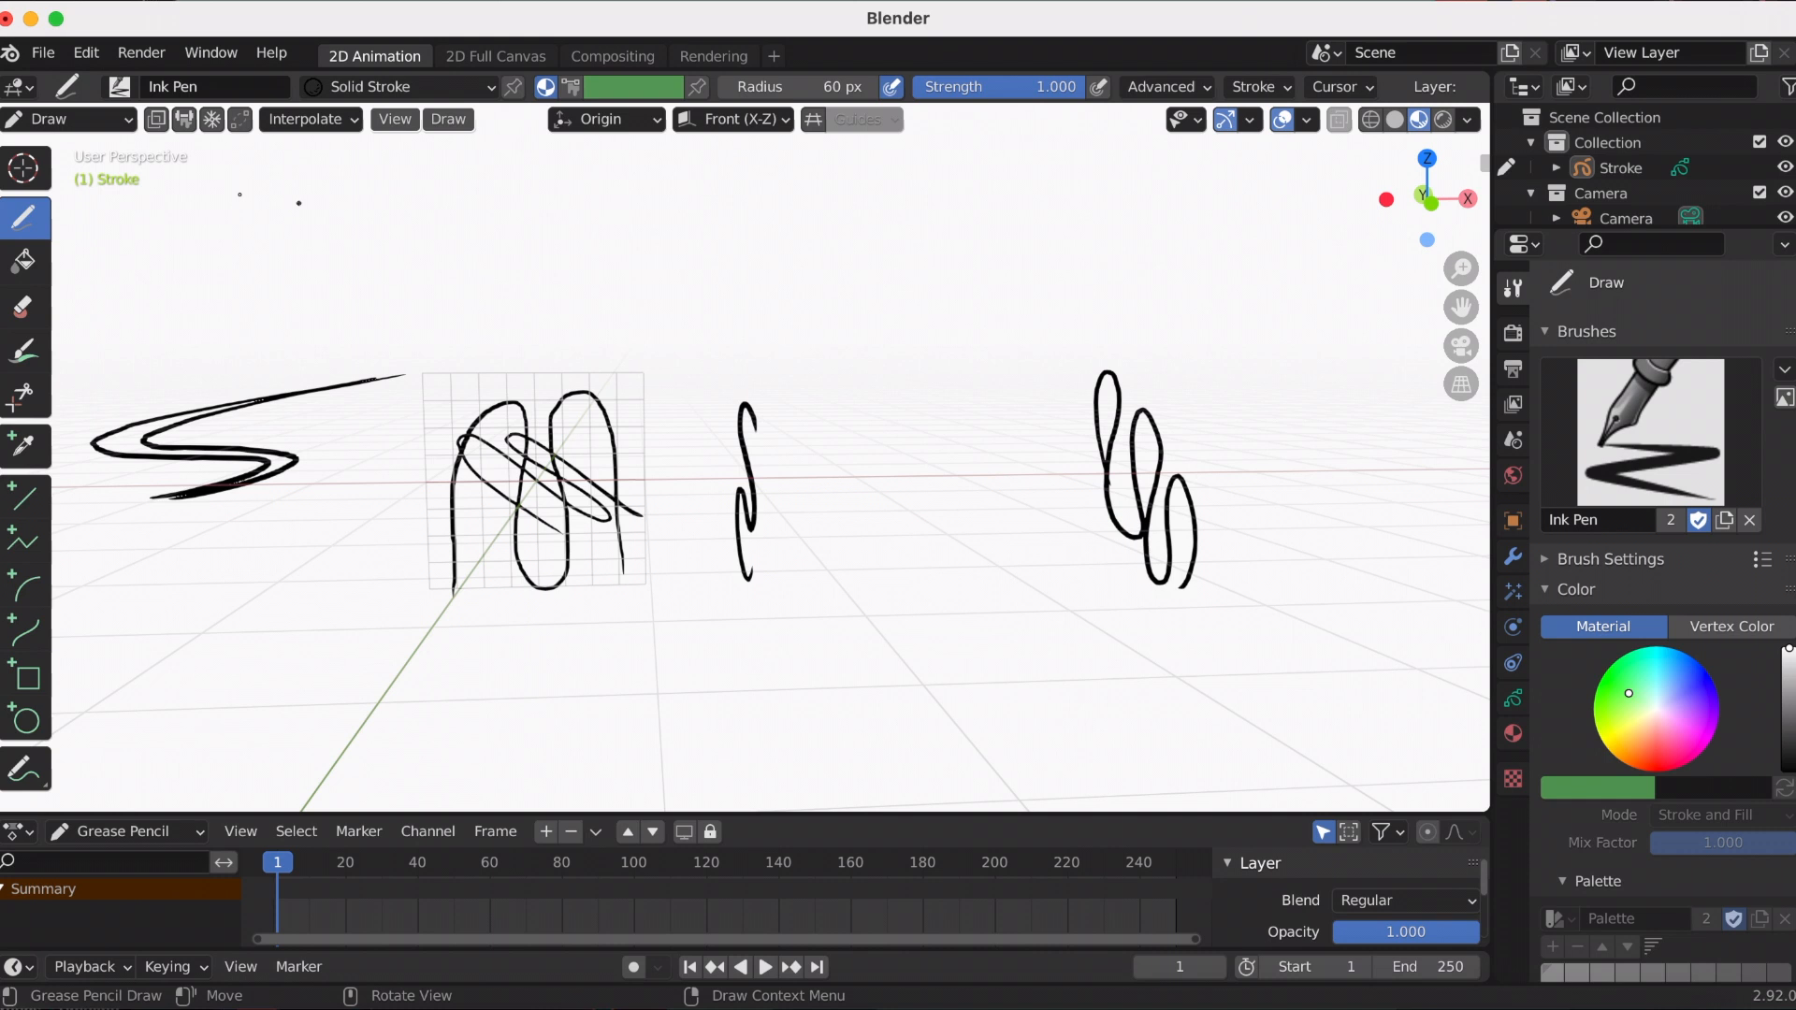
click(68, 118)
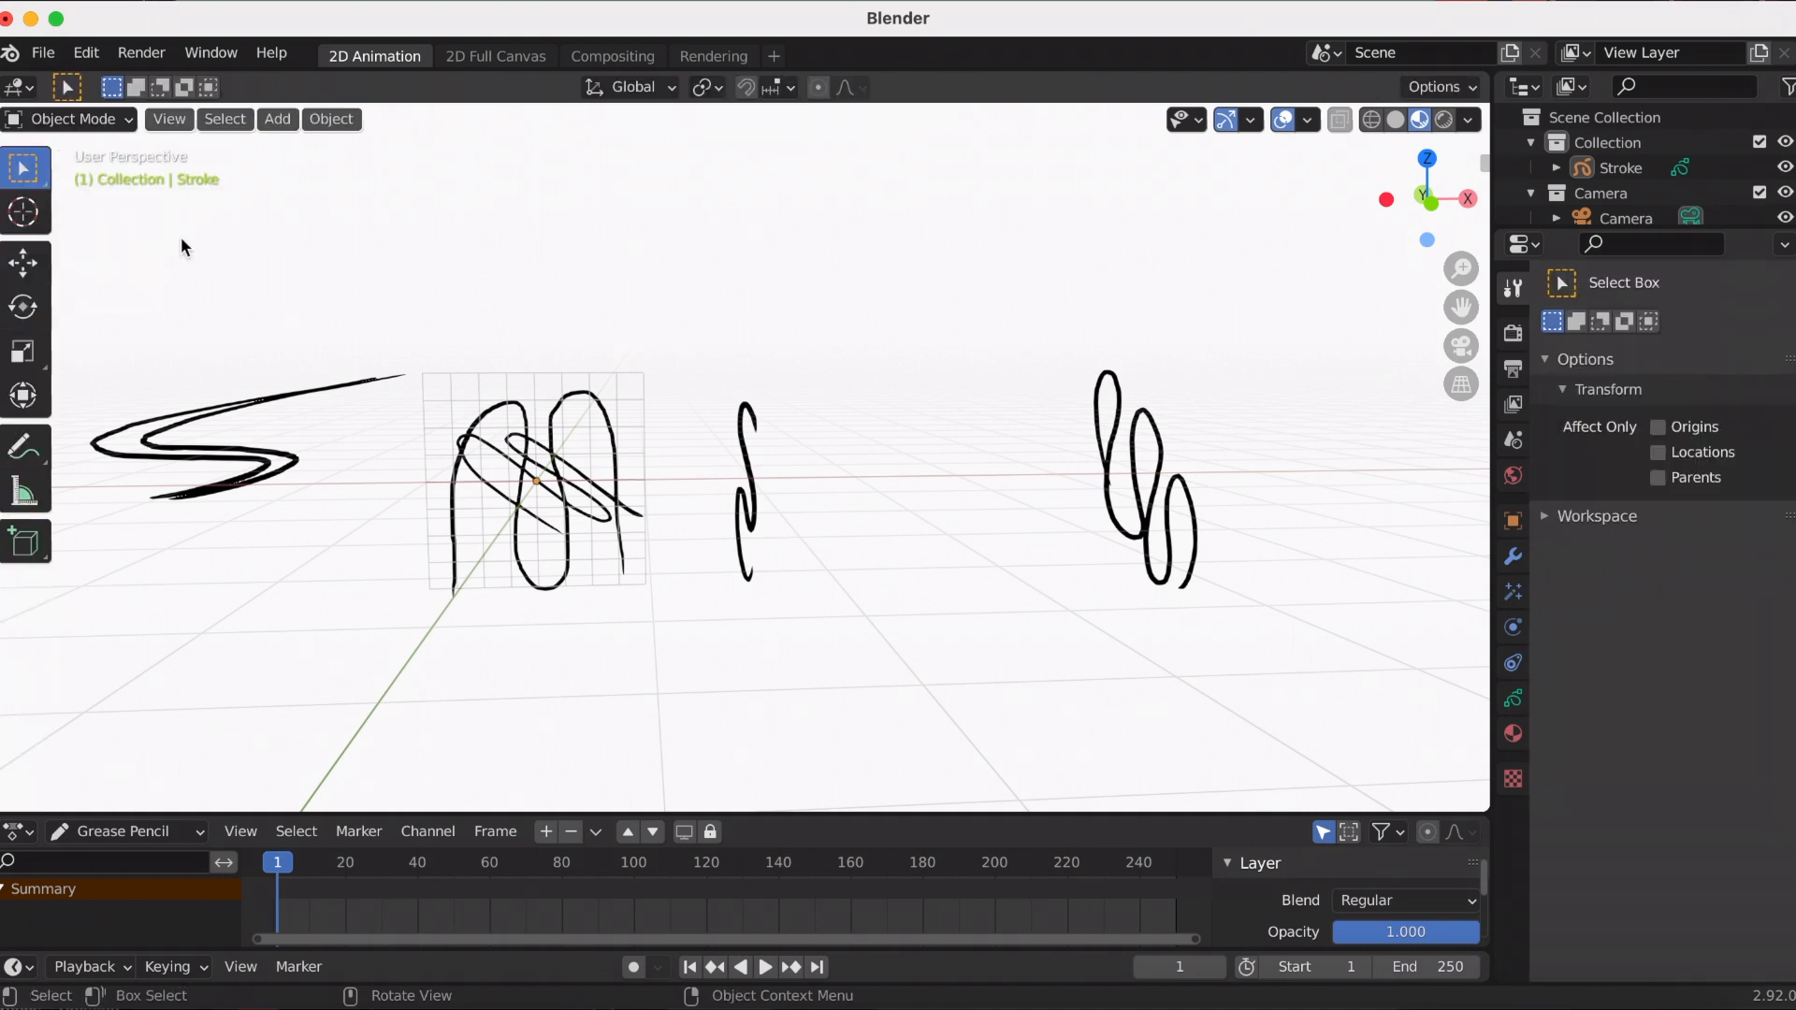
click(276, 118)
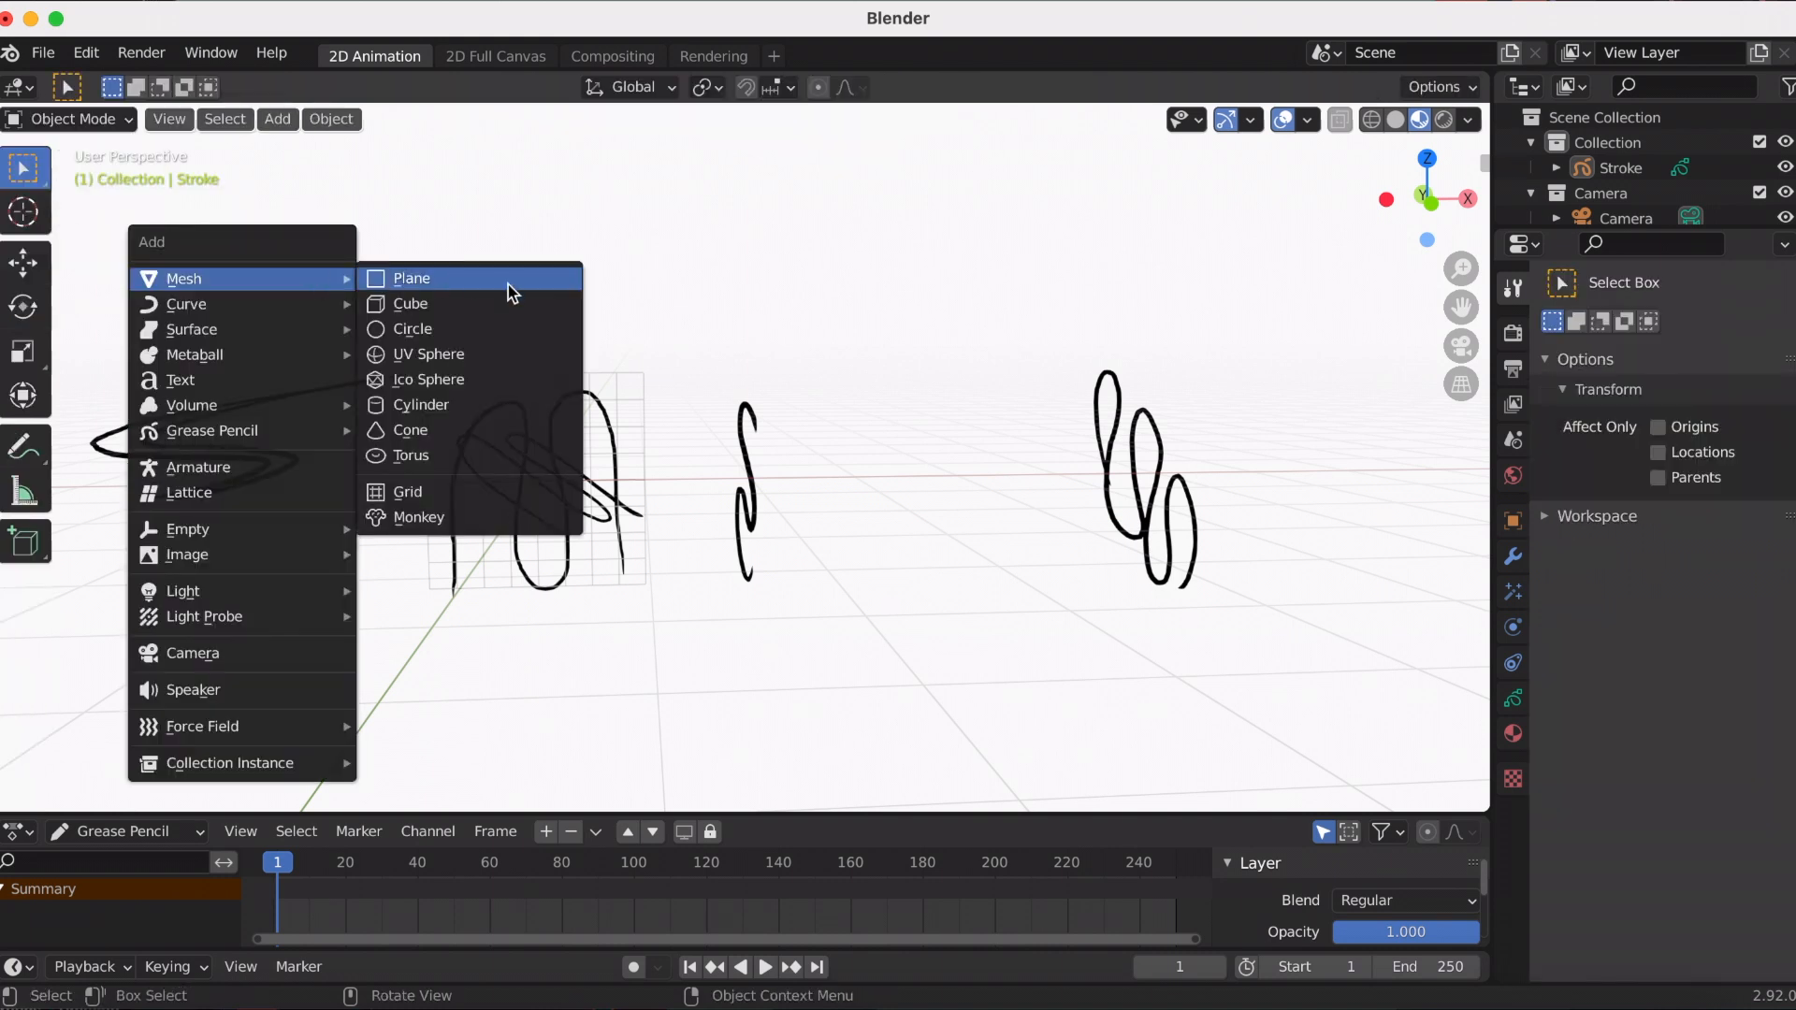
click(409, 302)
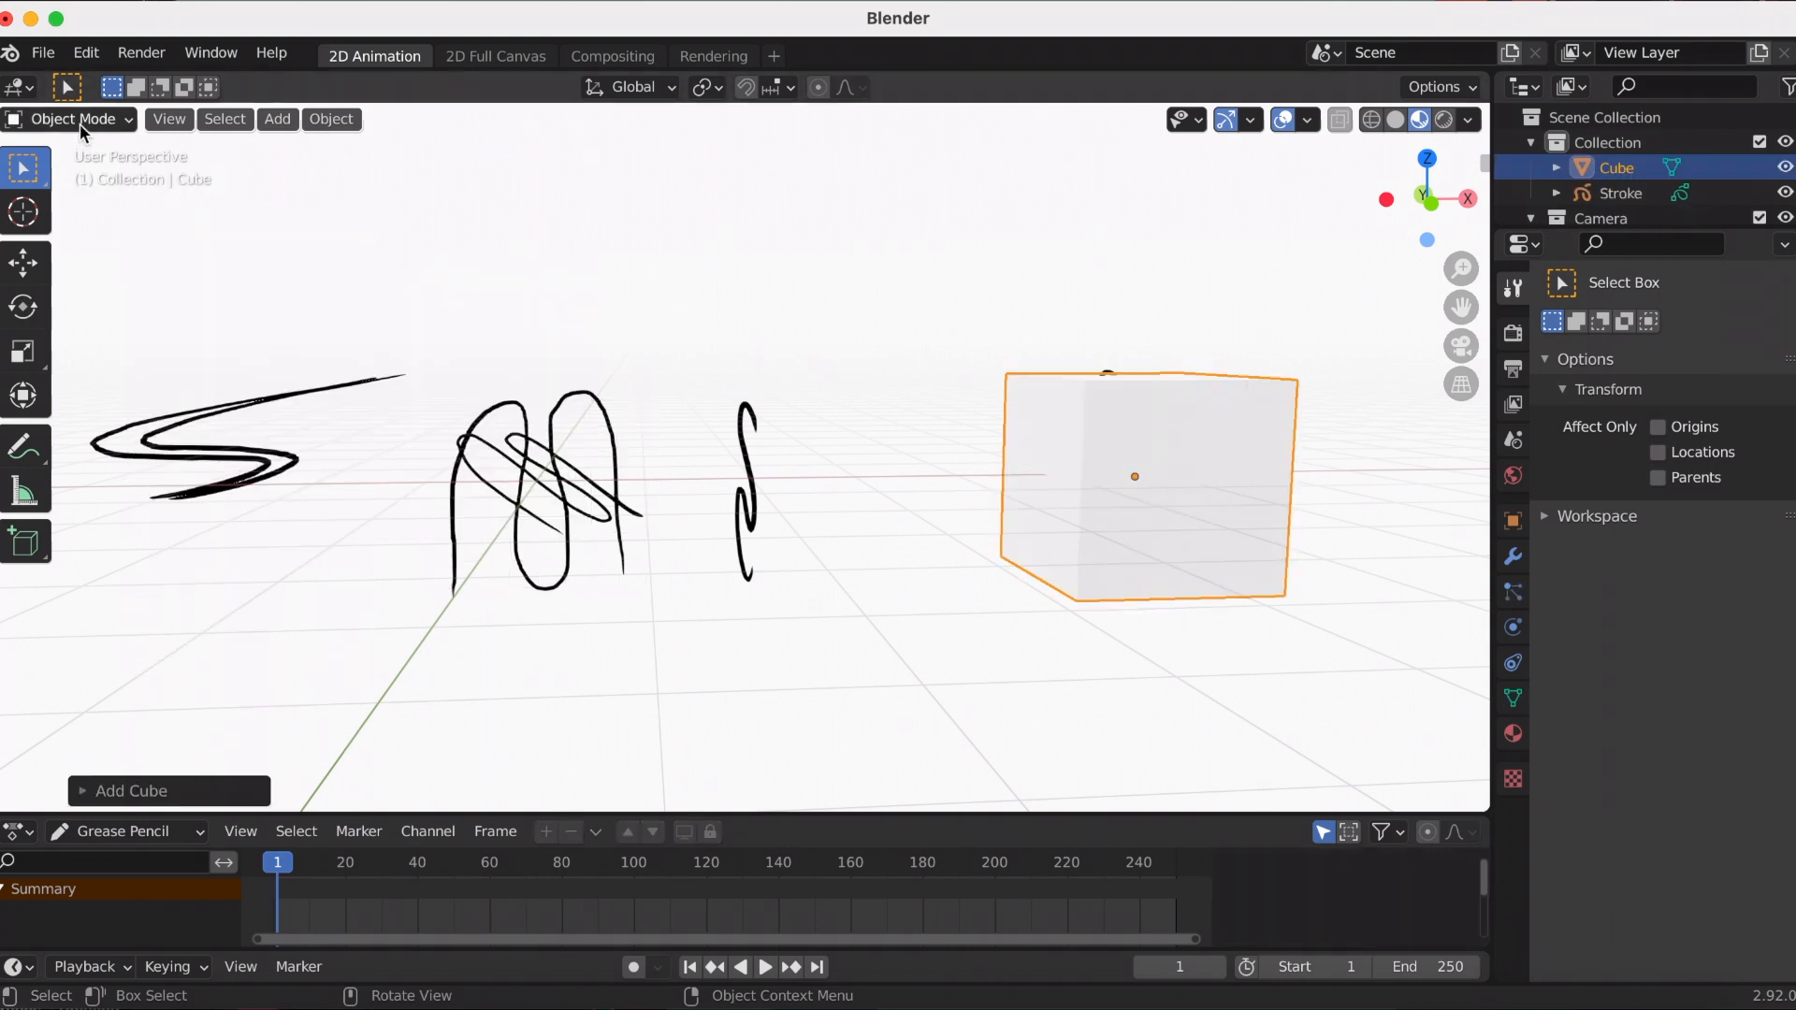
mouse_move(5, 258)
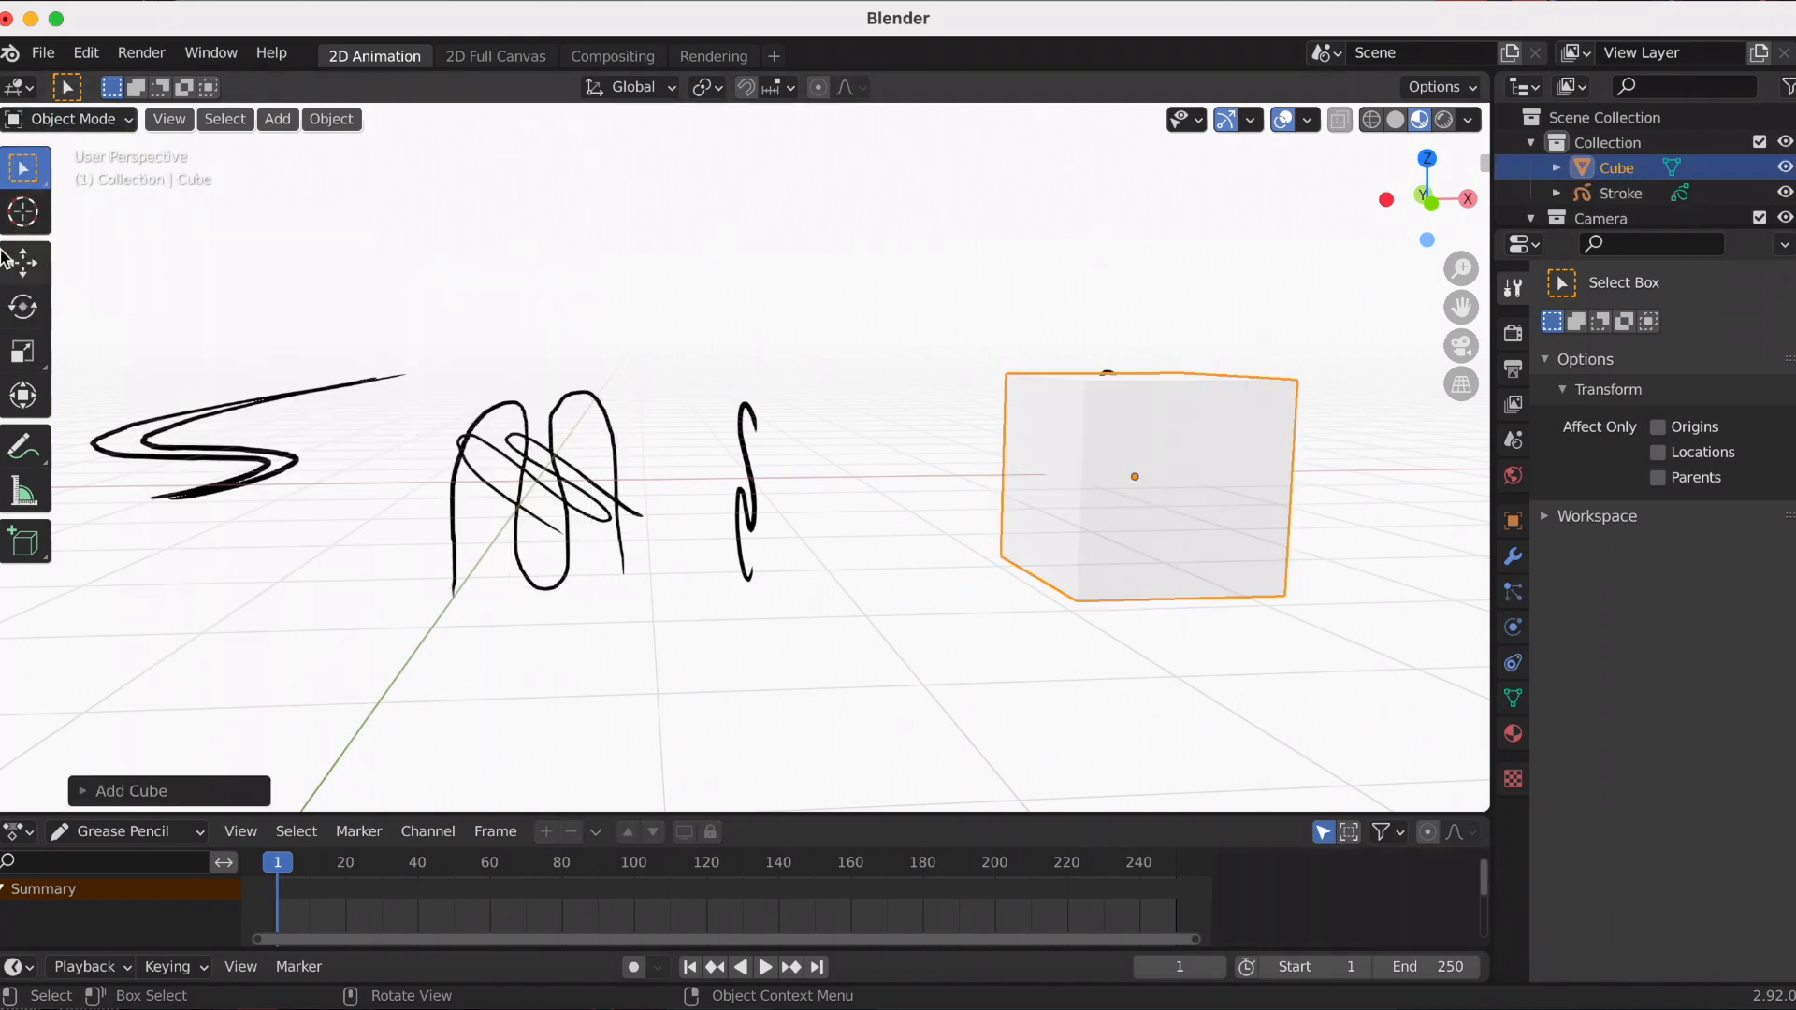
click(22, 261)
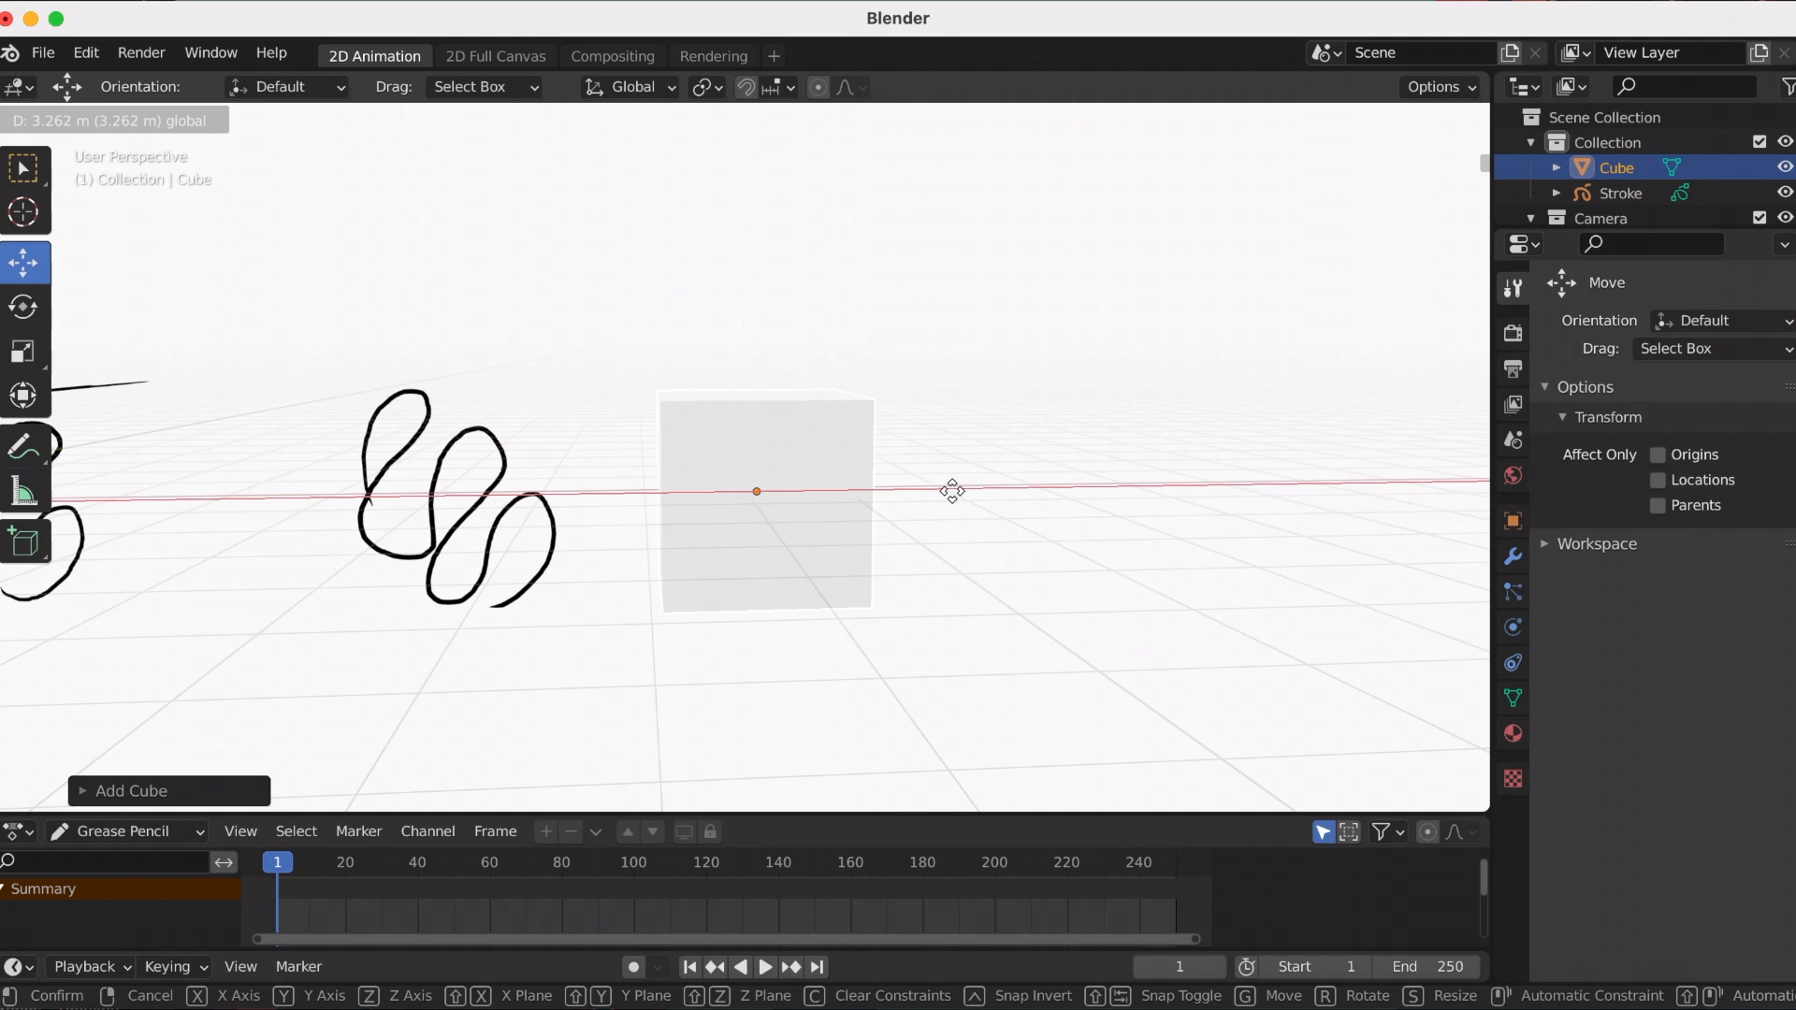
drag(950, 490, 720, 291)
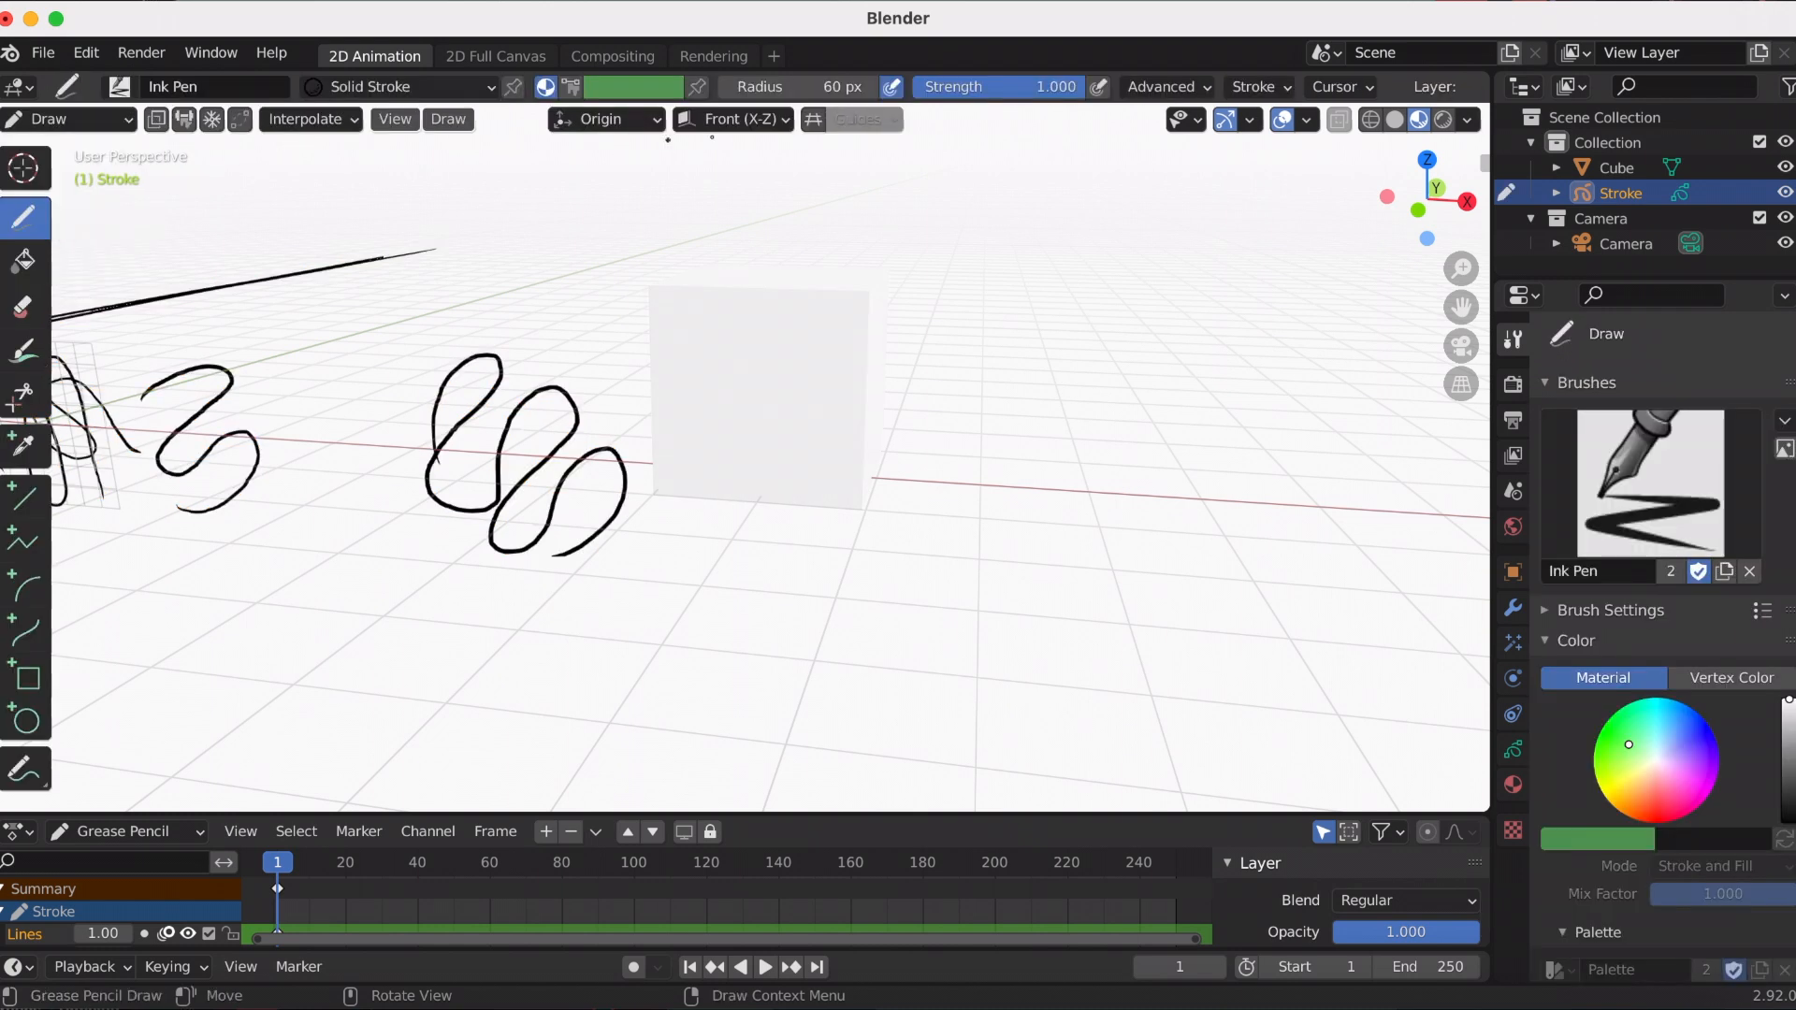
- Set stroke placement to Surface and draw a first stroke across the cube's front face
click(605, 119)
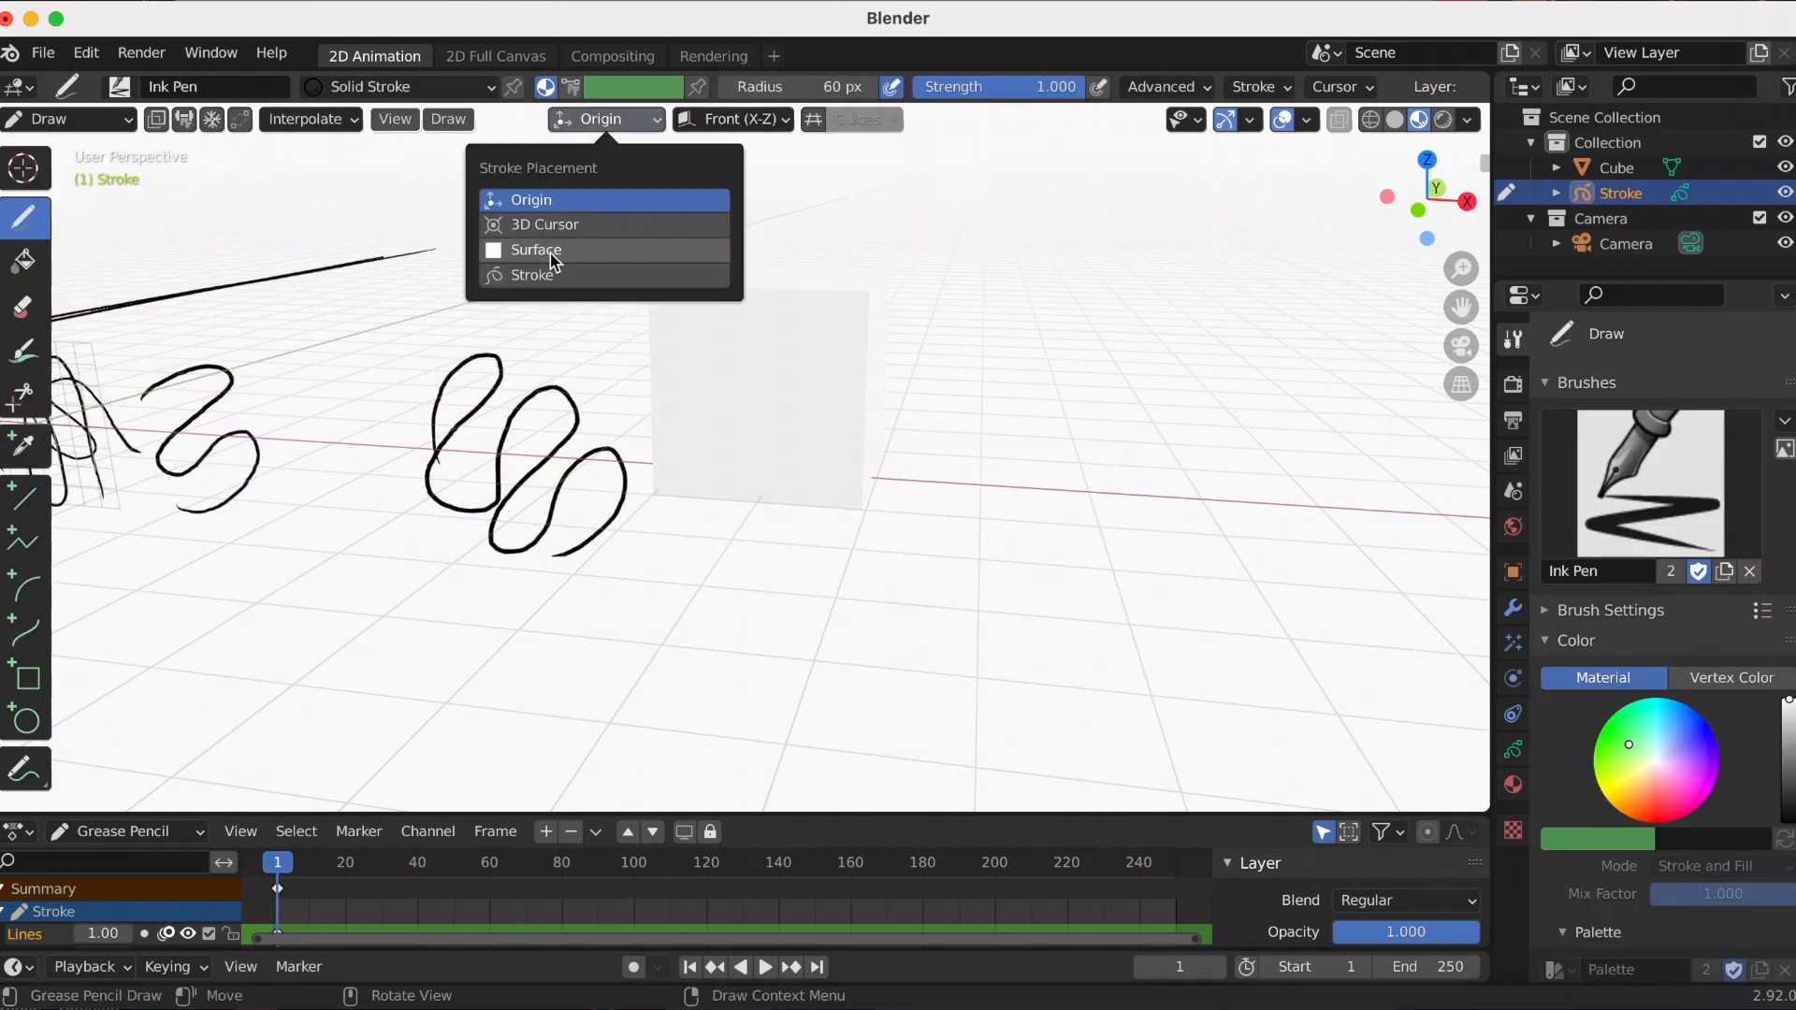
click(536, 250)
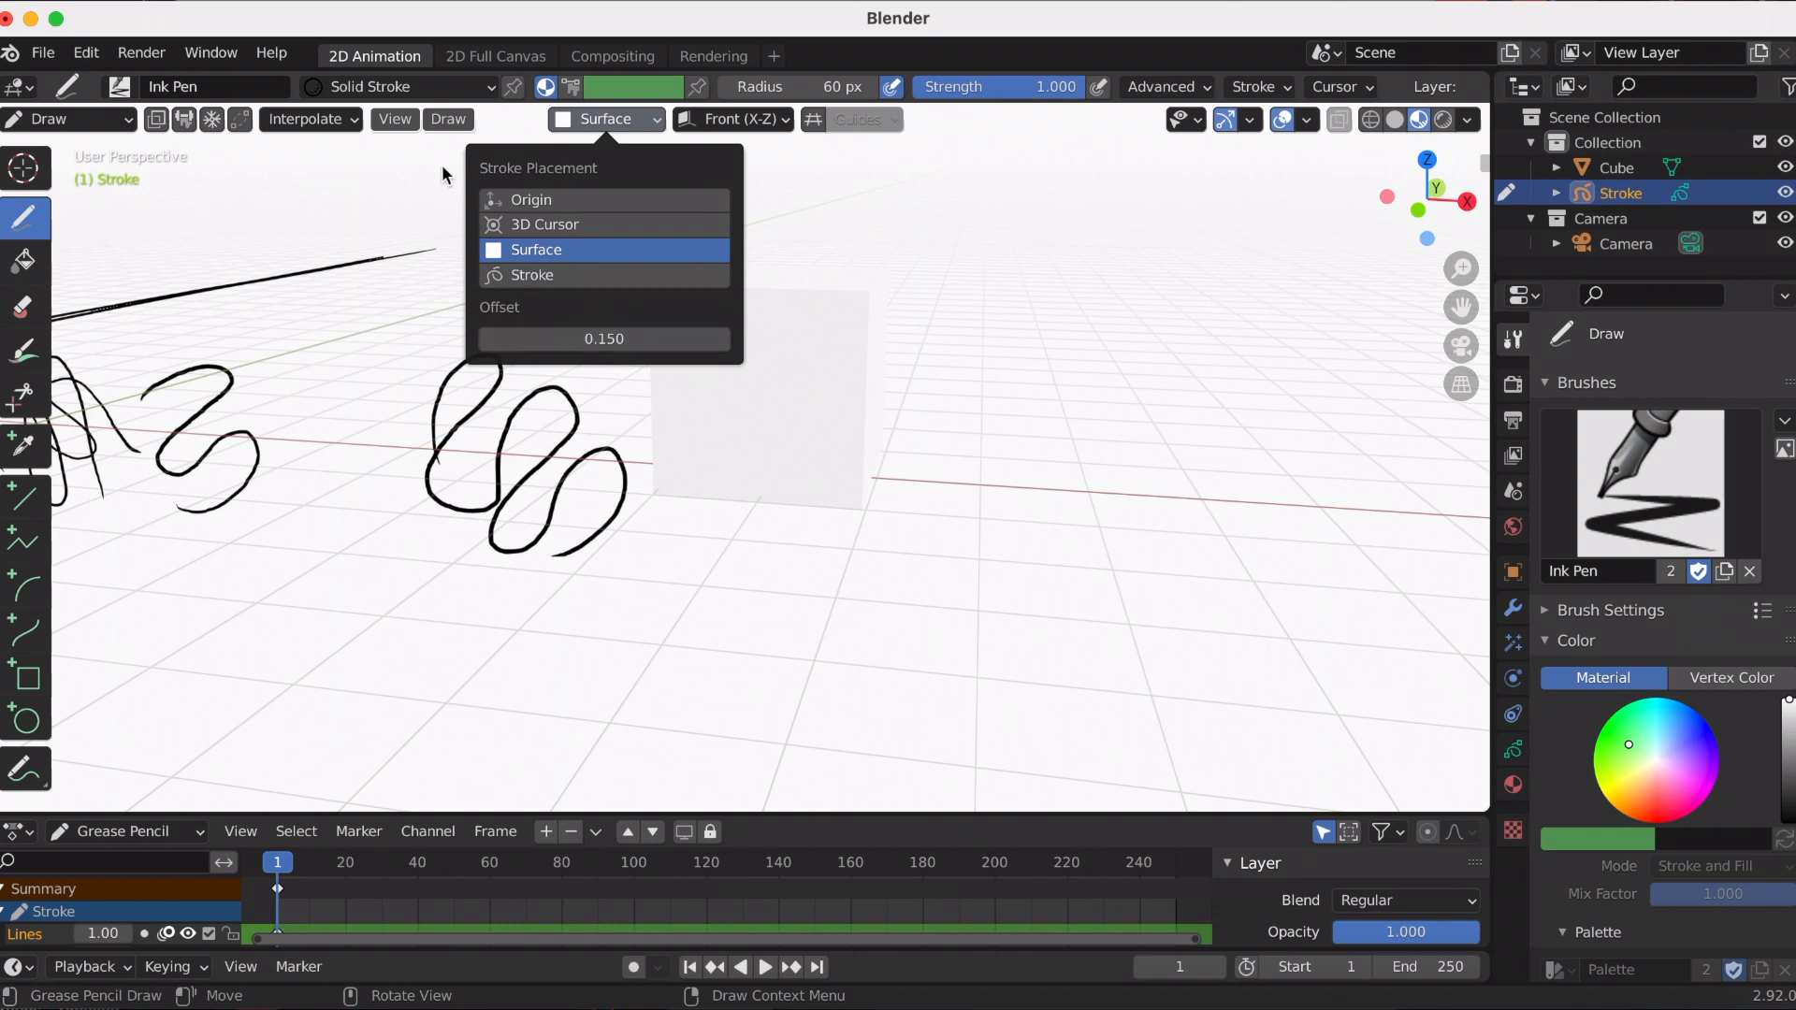
click(535, 249)
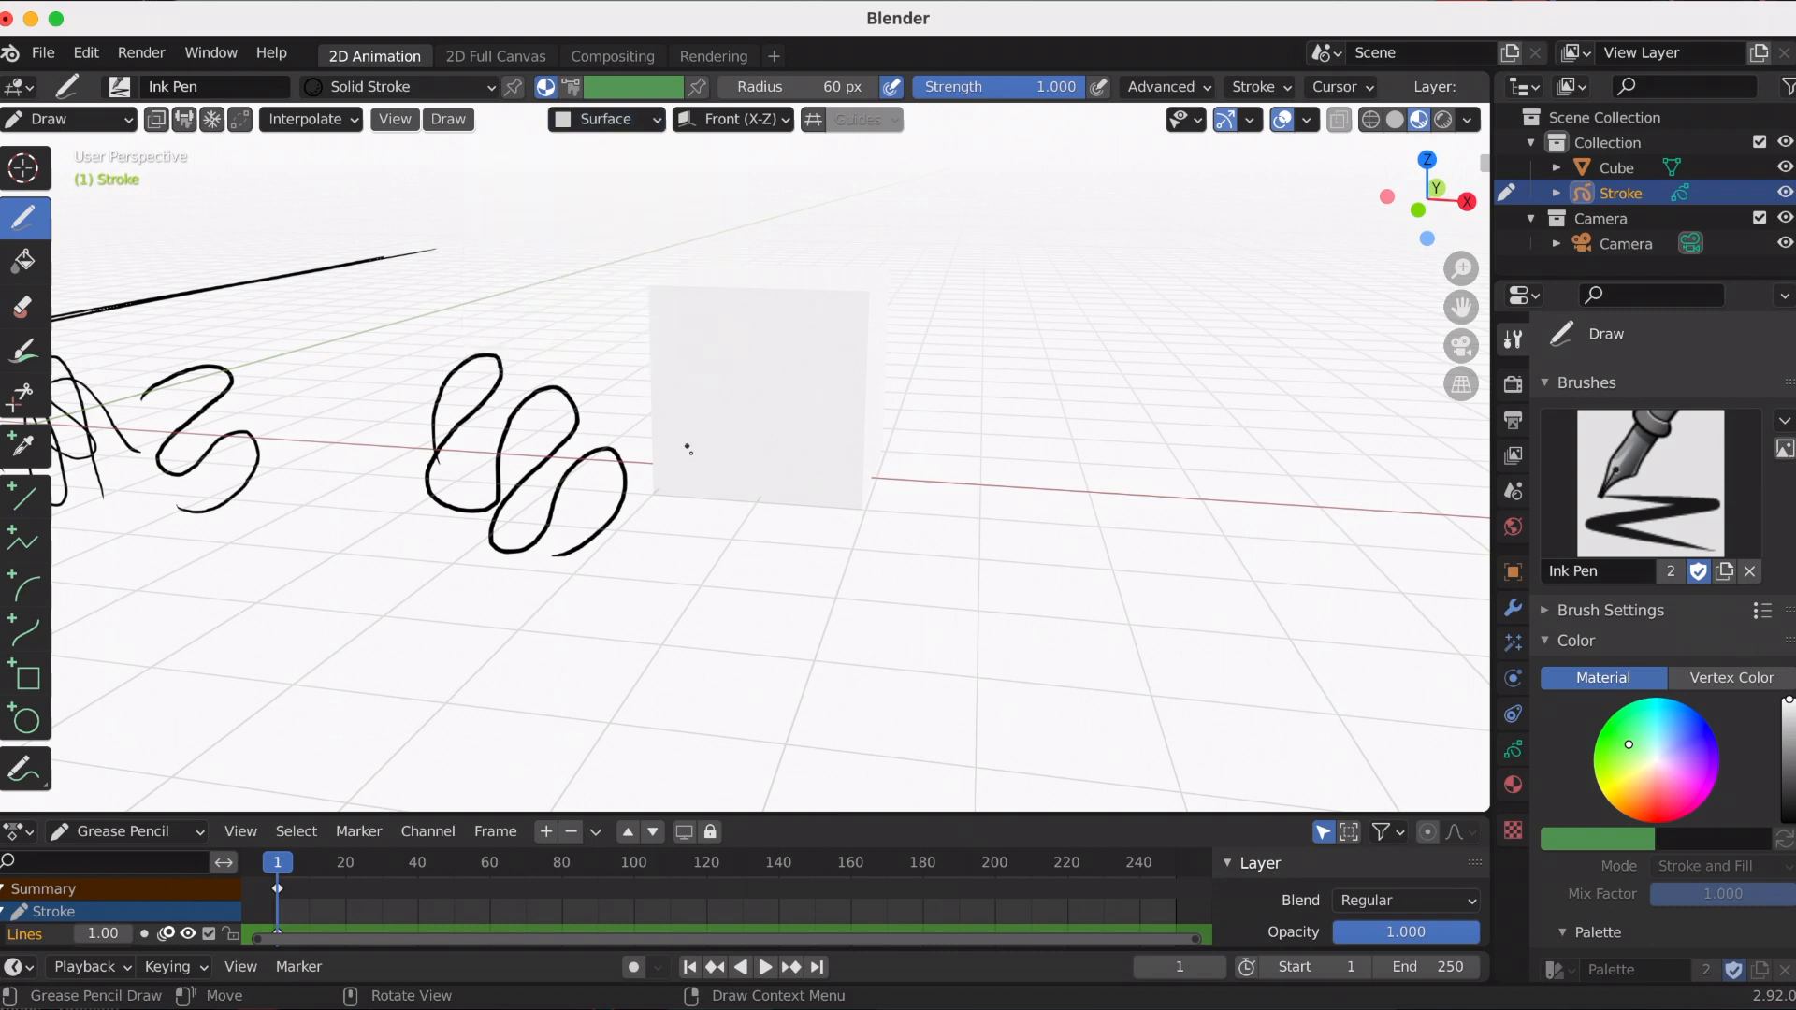
drag(690, 447, 690, 515)
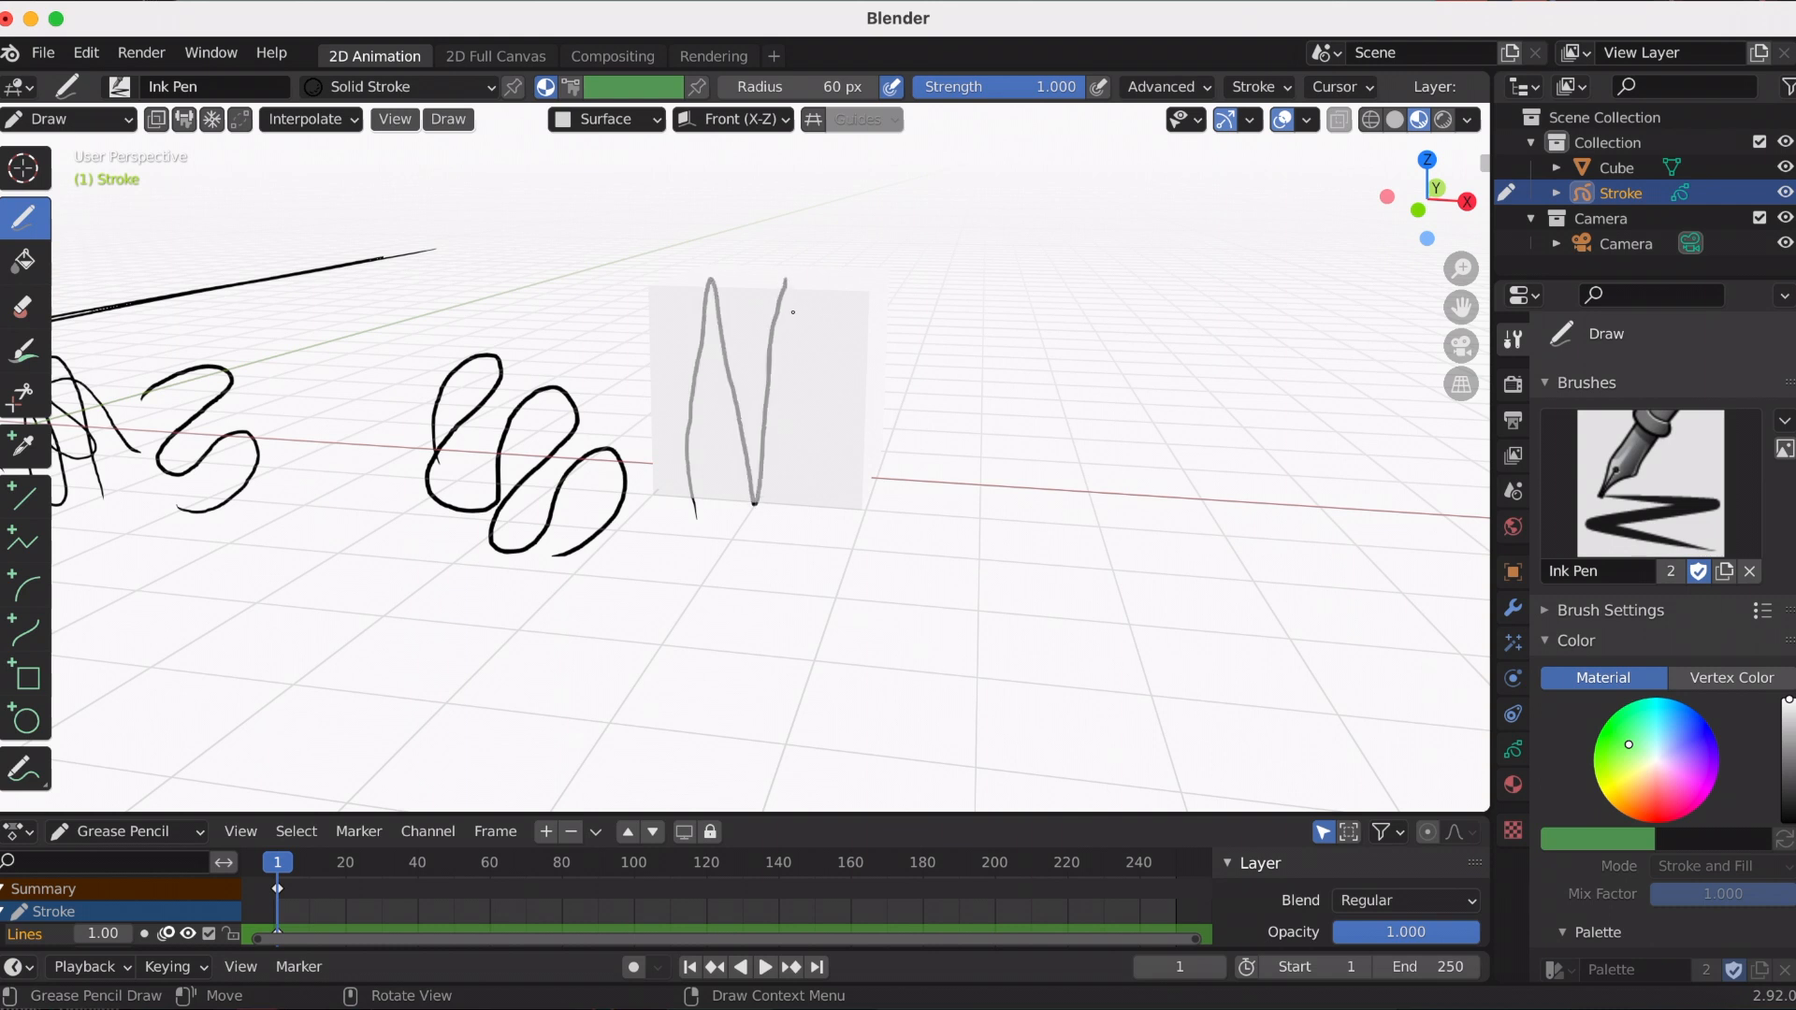
drag(785, 280, 848, 515)
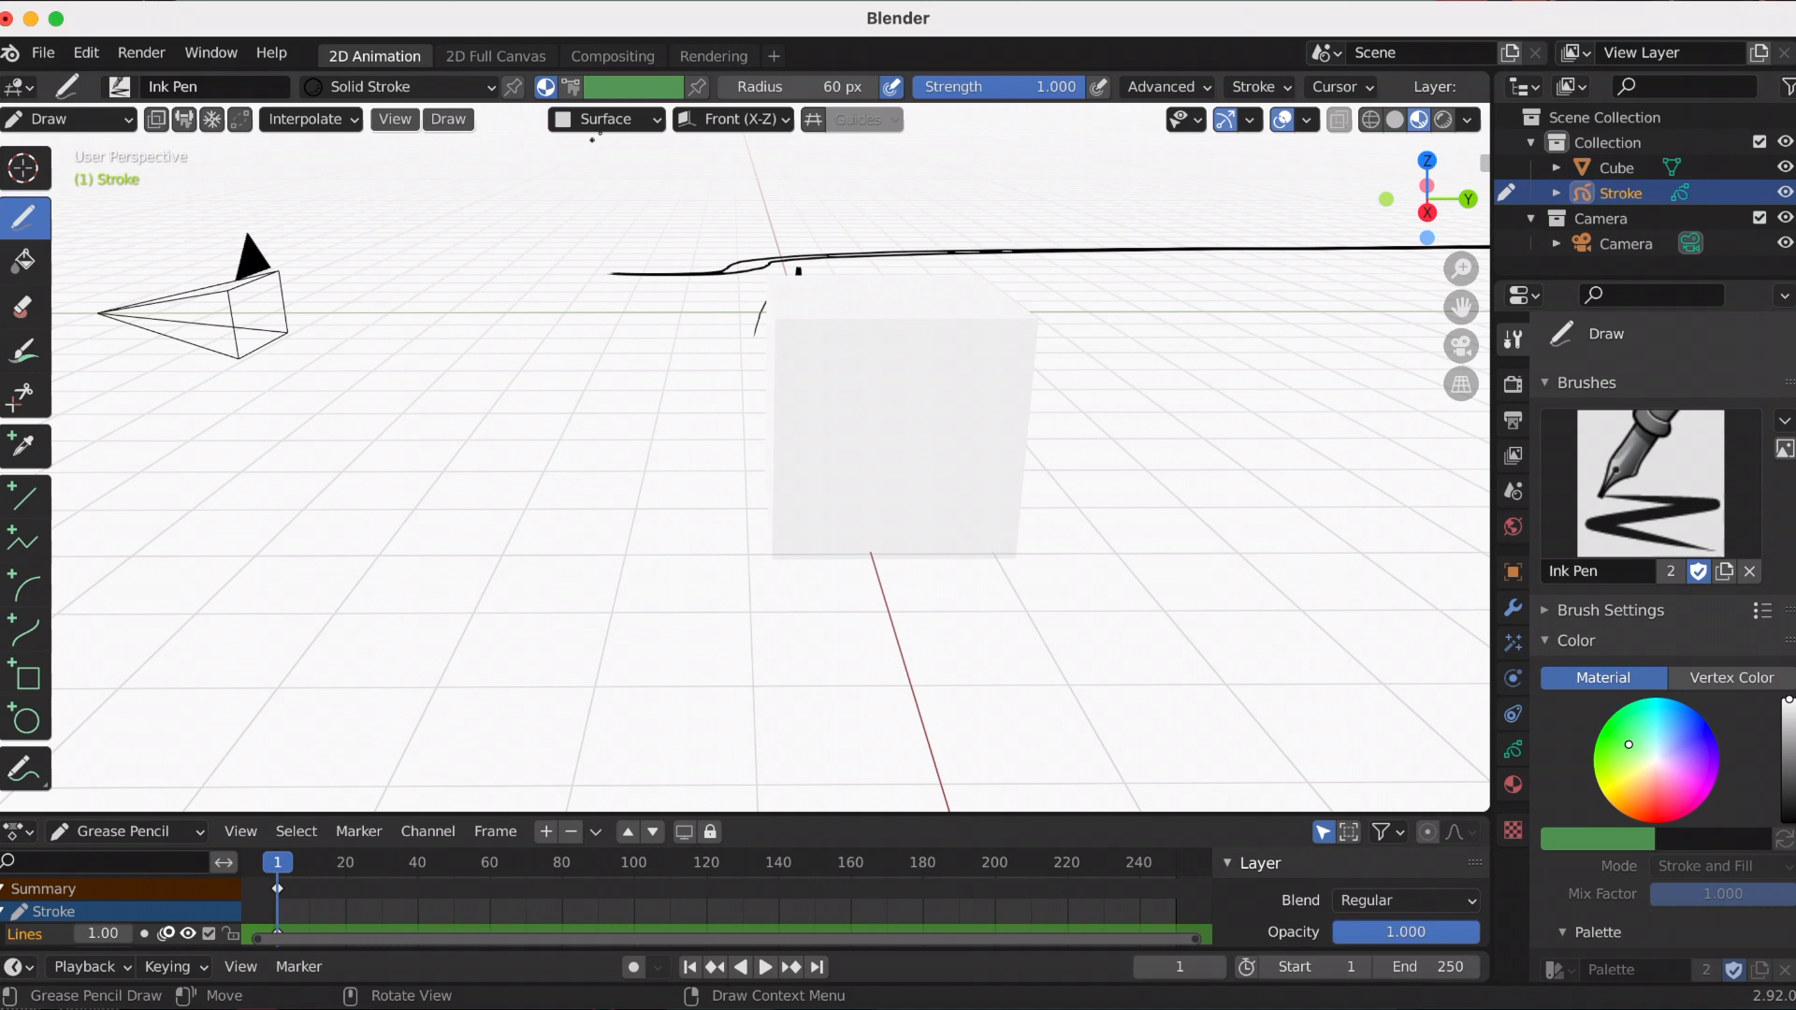
- With a 0.010 surface offset, draw a grey zigzag stroke directly on the cube face
click(605, 119)
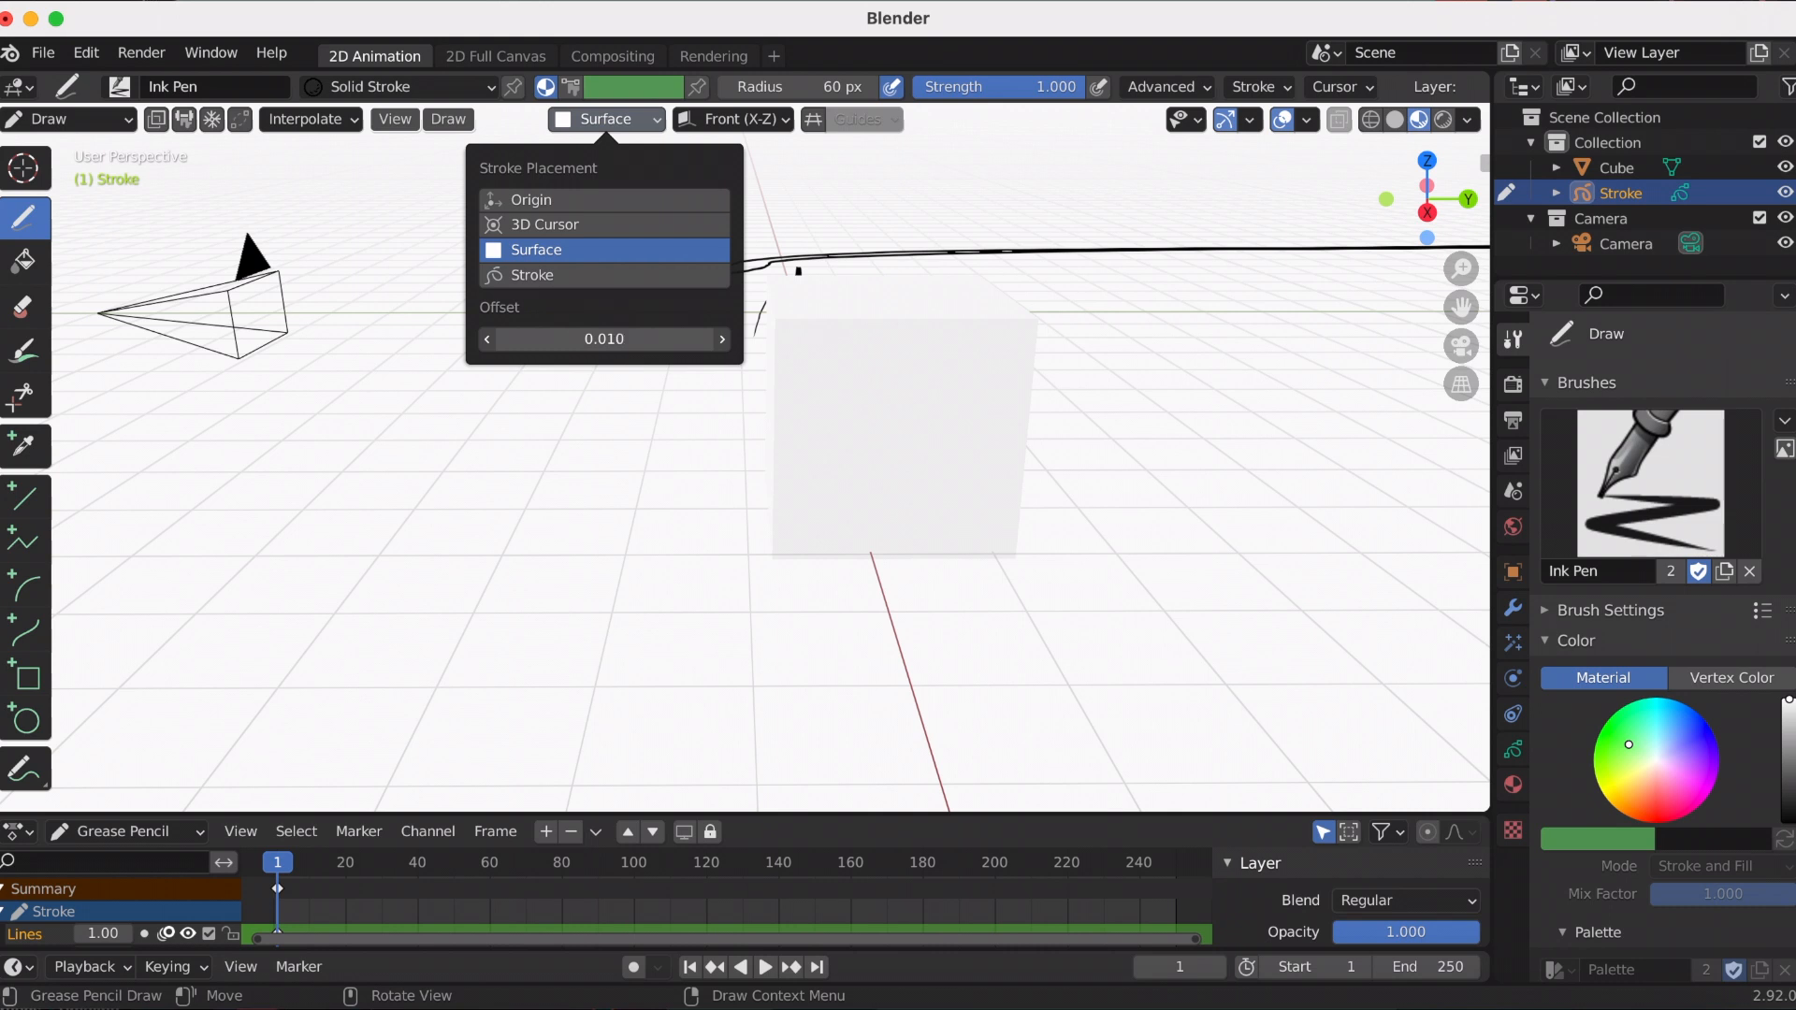
click(535, 249)
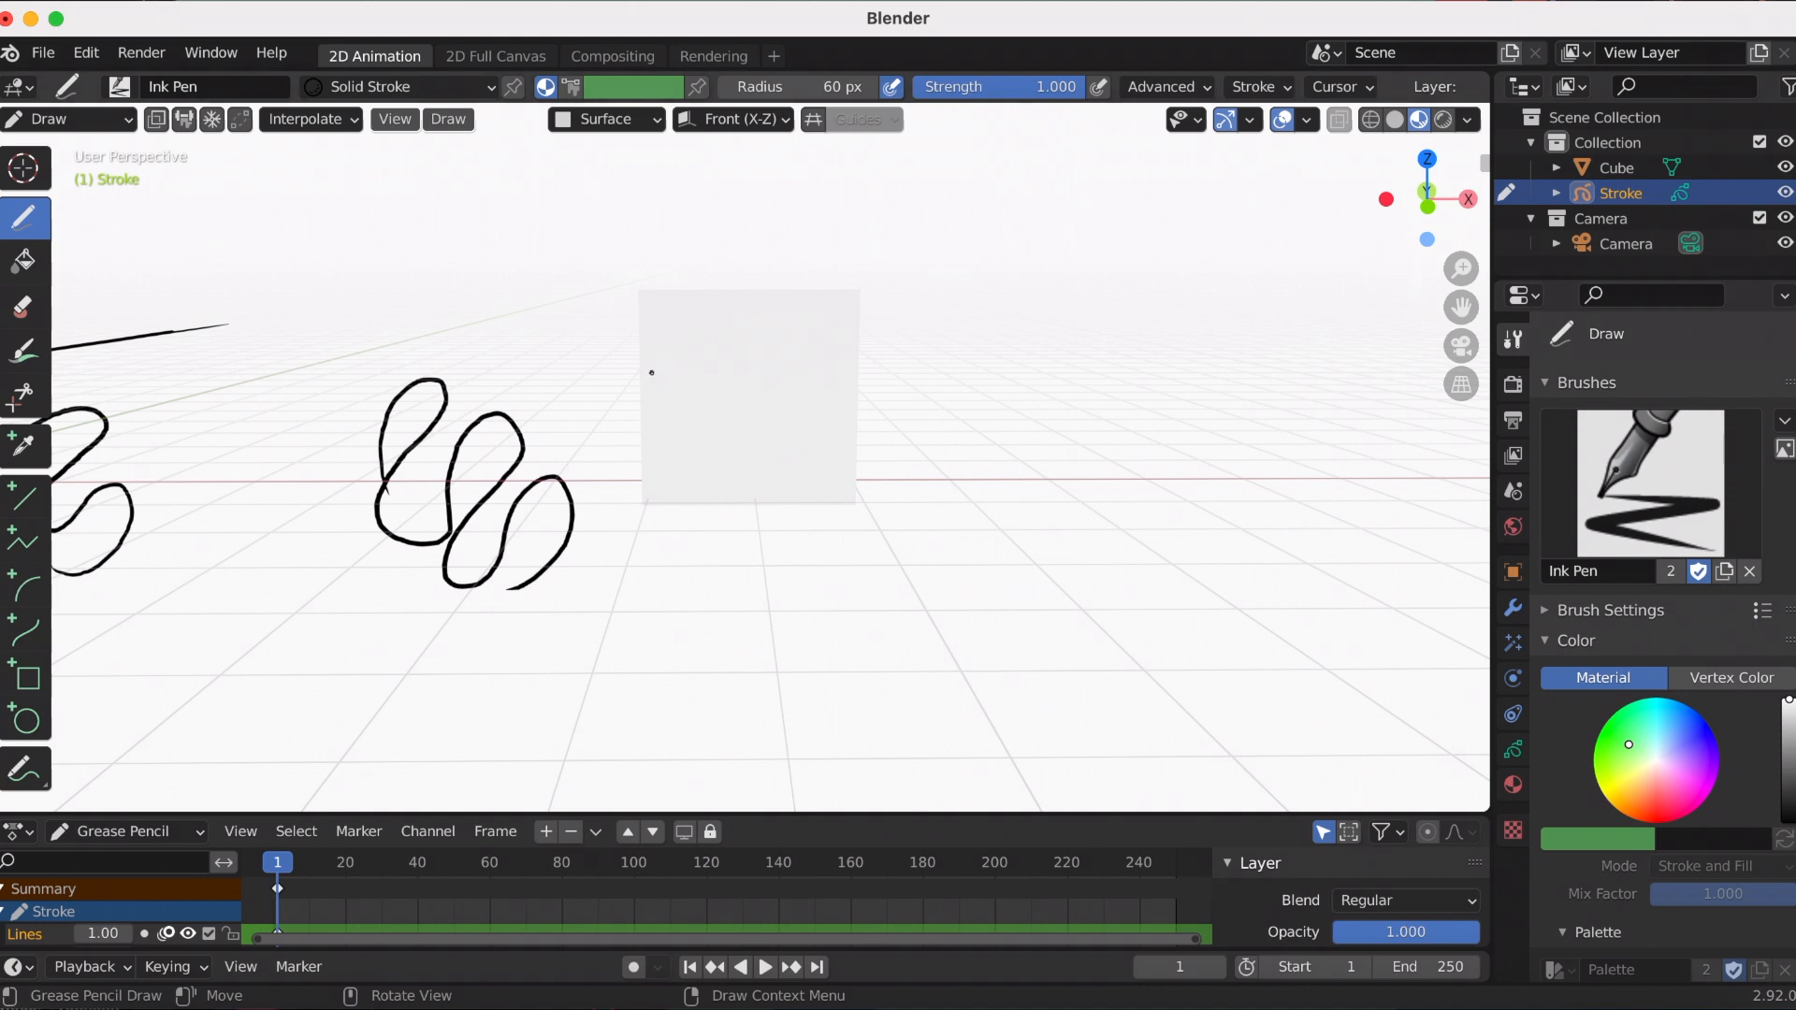
drag(658, 367, 762, 481)
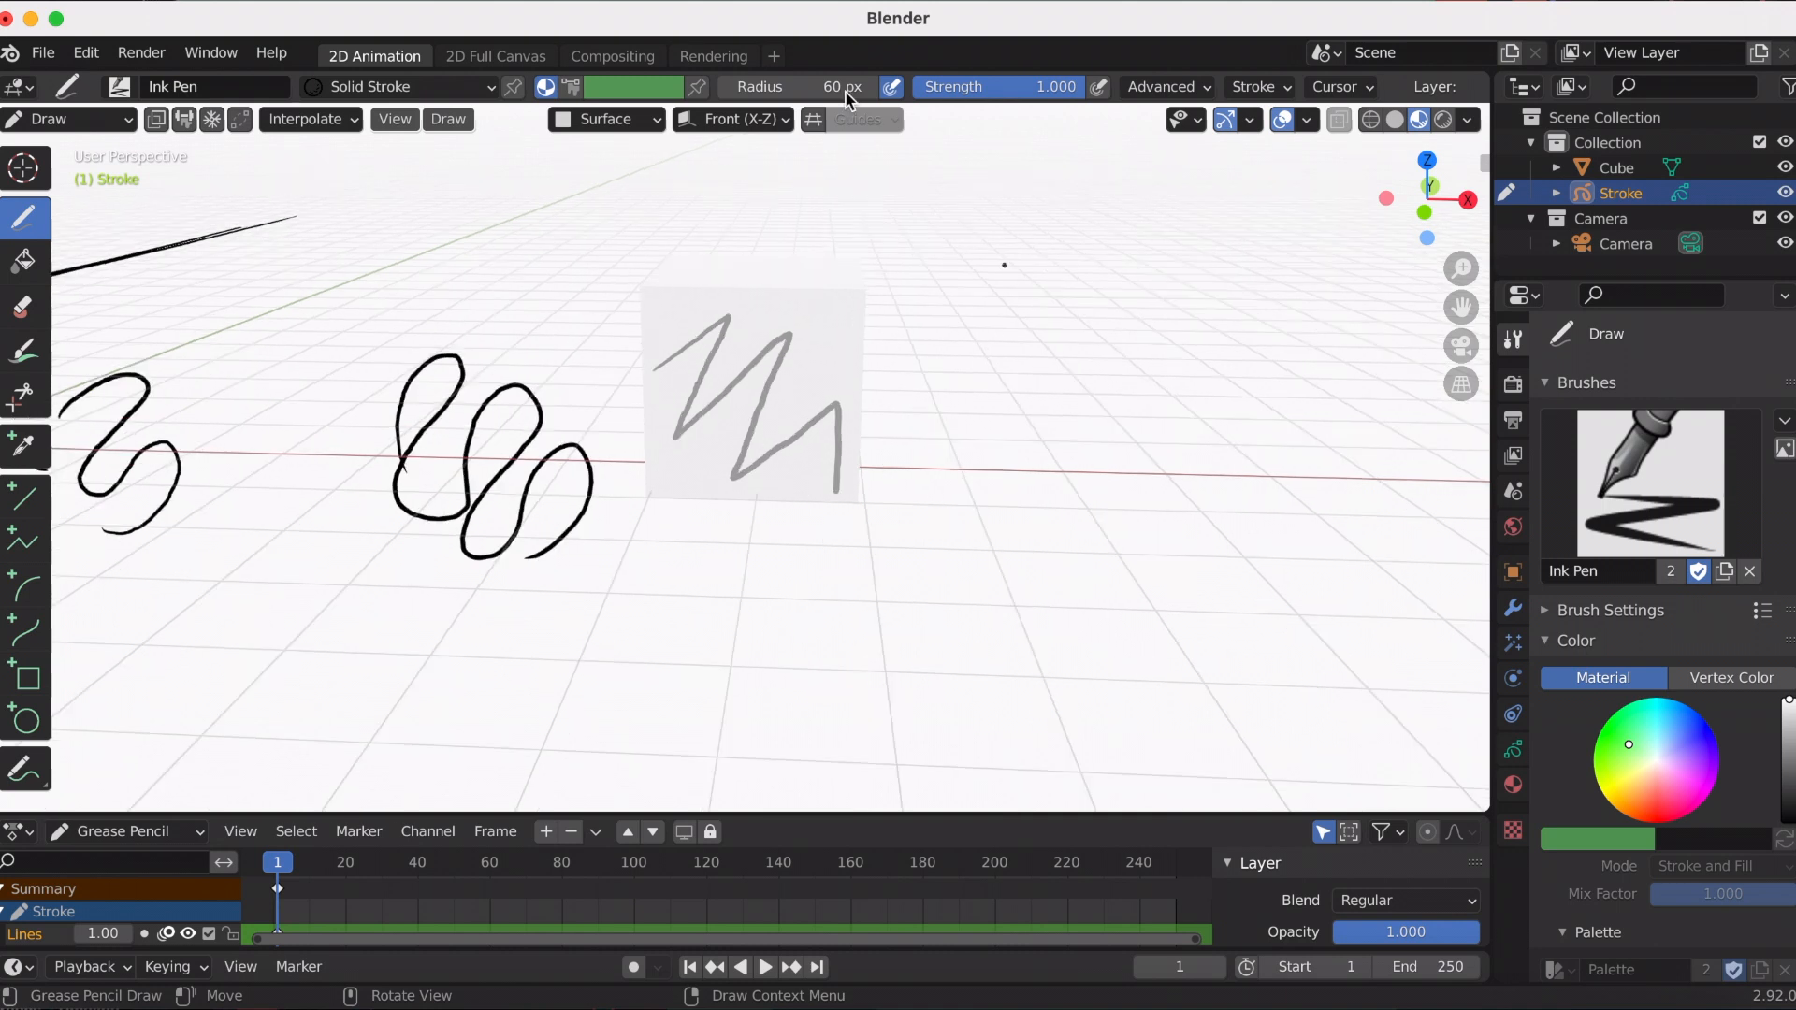
- Return stroke placement to Origin and keep the drawing plane on Front (X-Z)
click(606, 118)
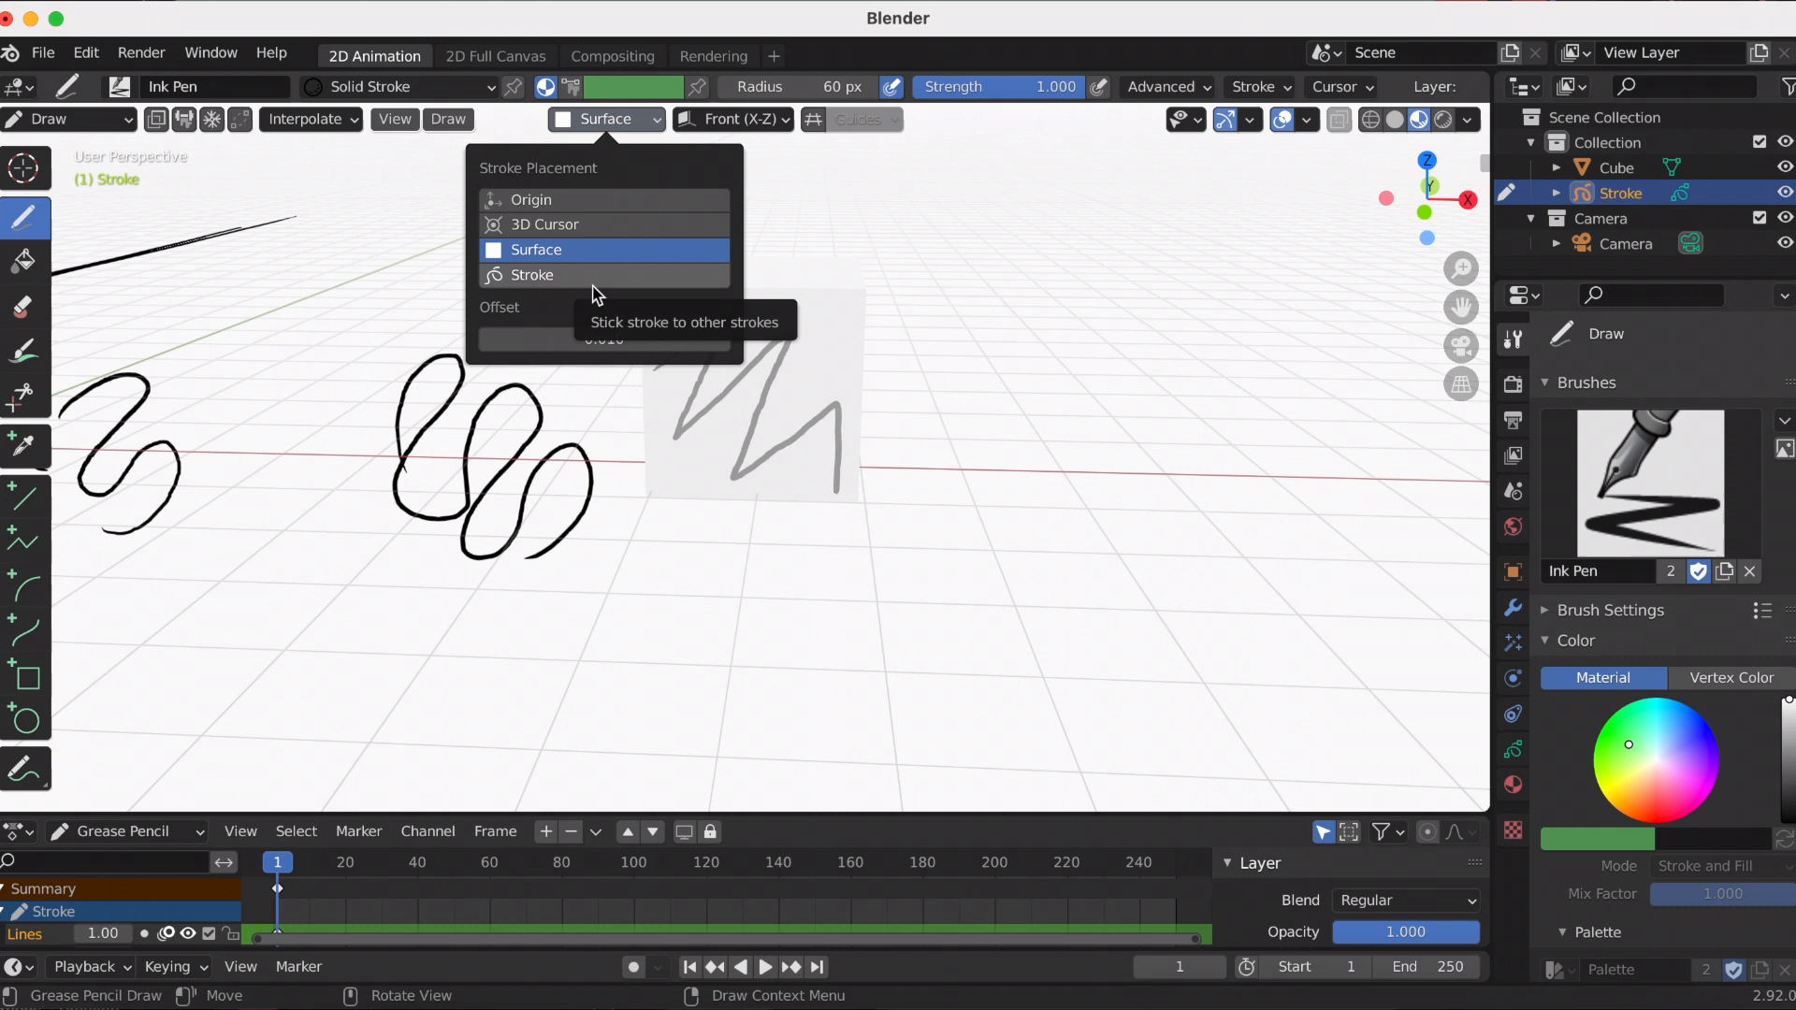
mouse_move(573, 206)
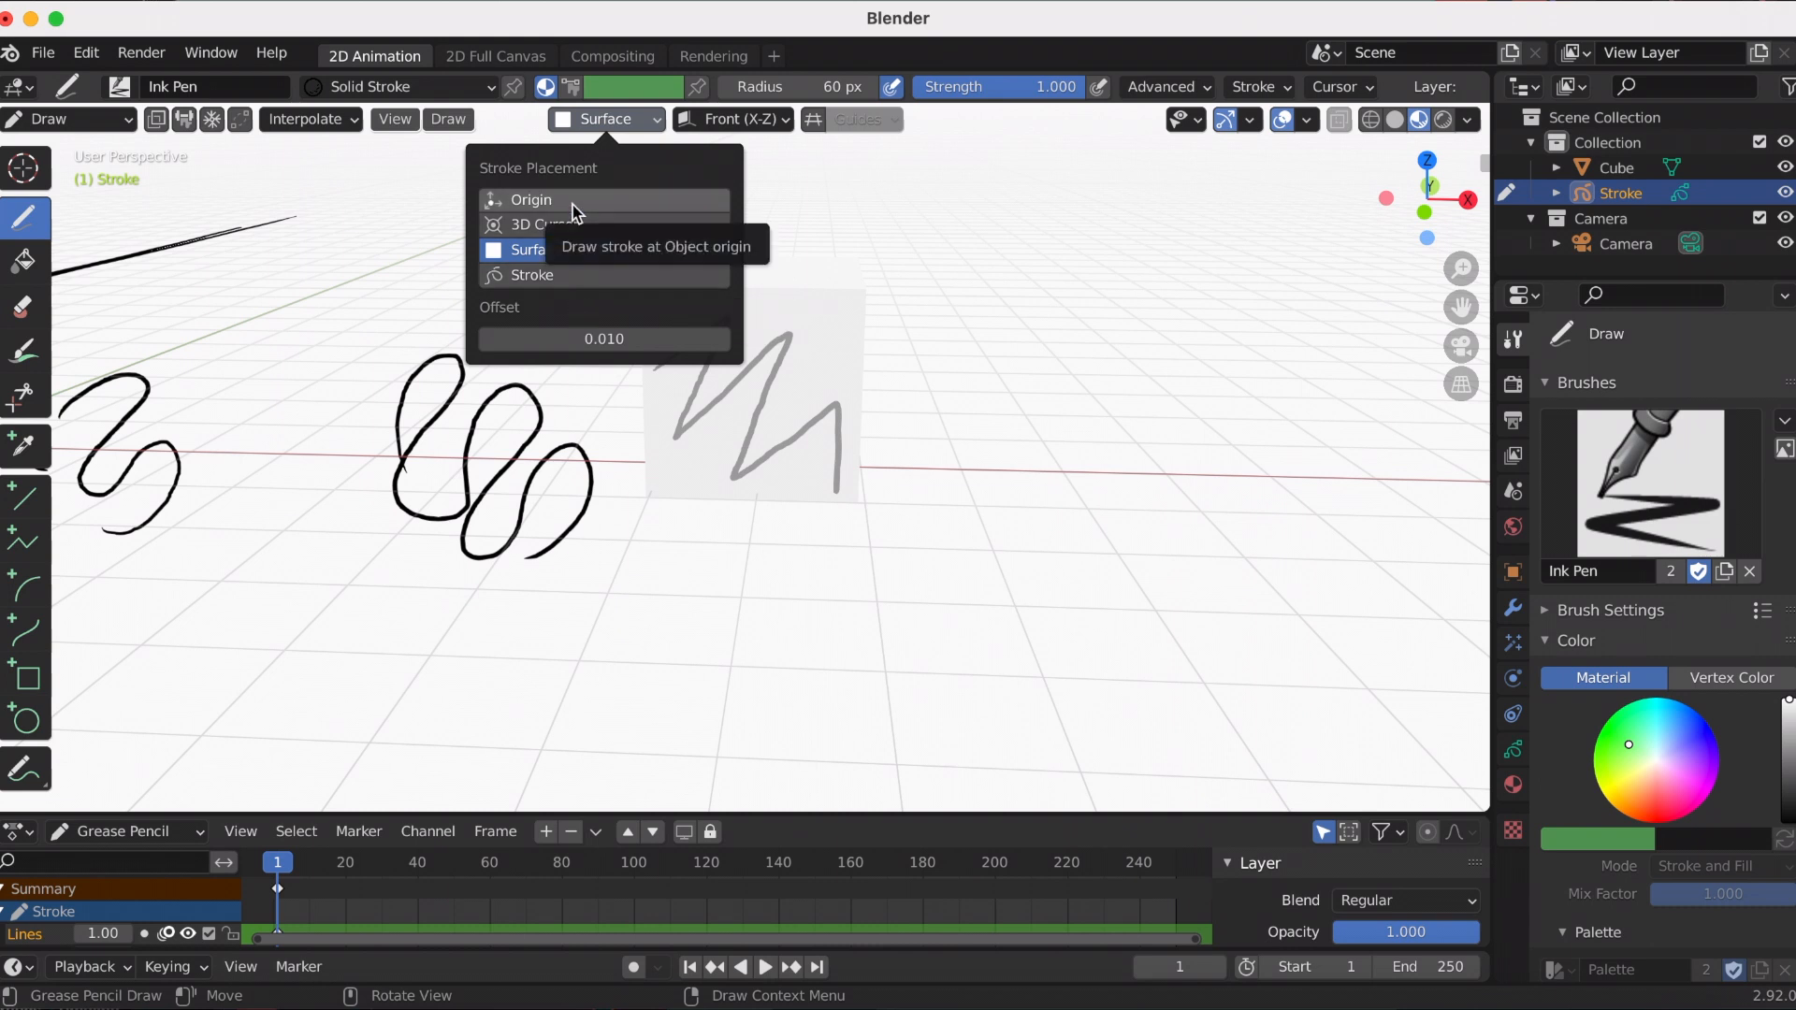
click(530, 199)
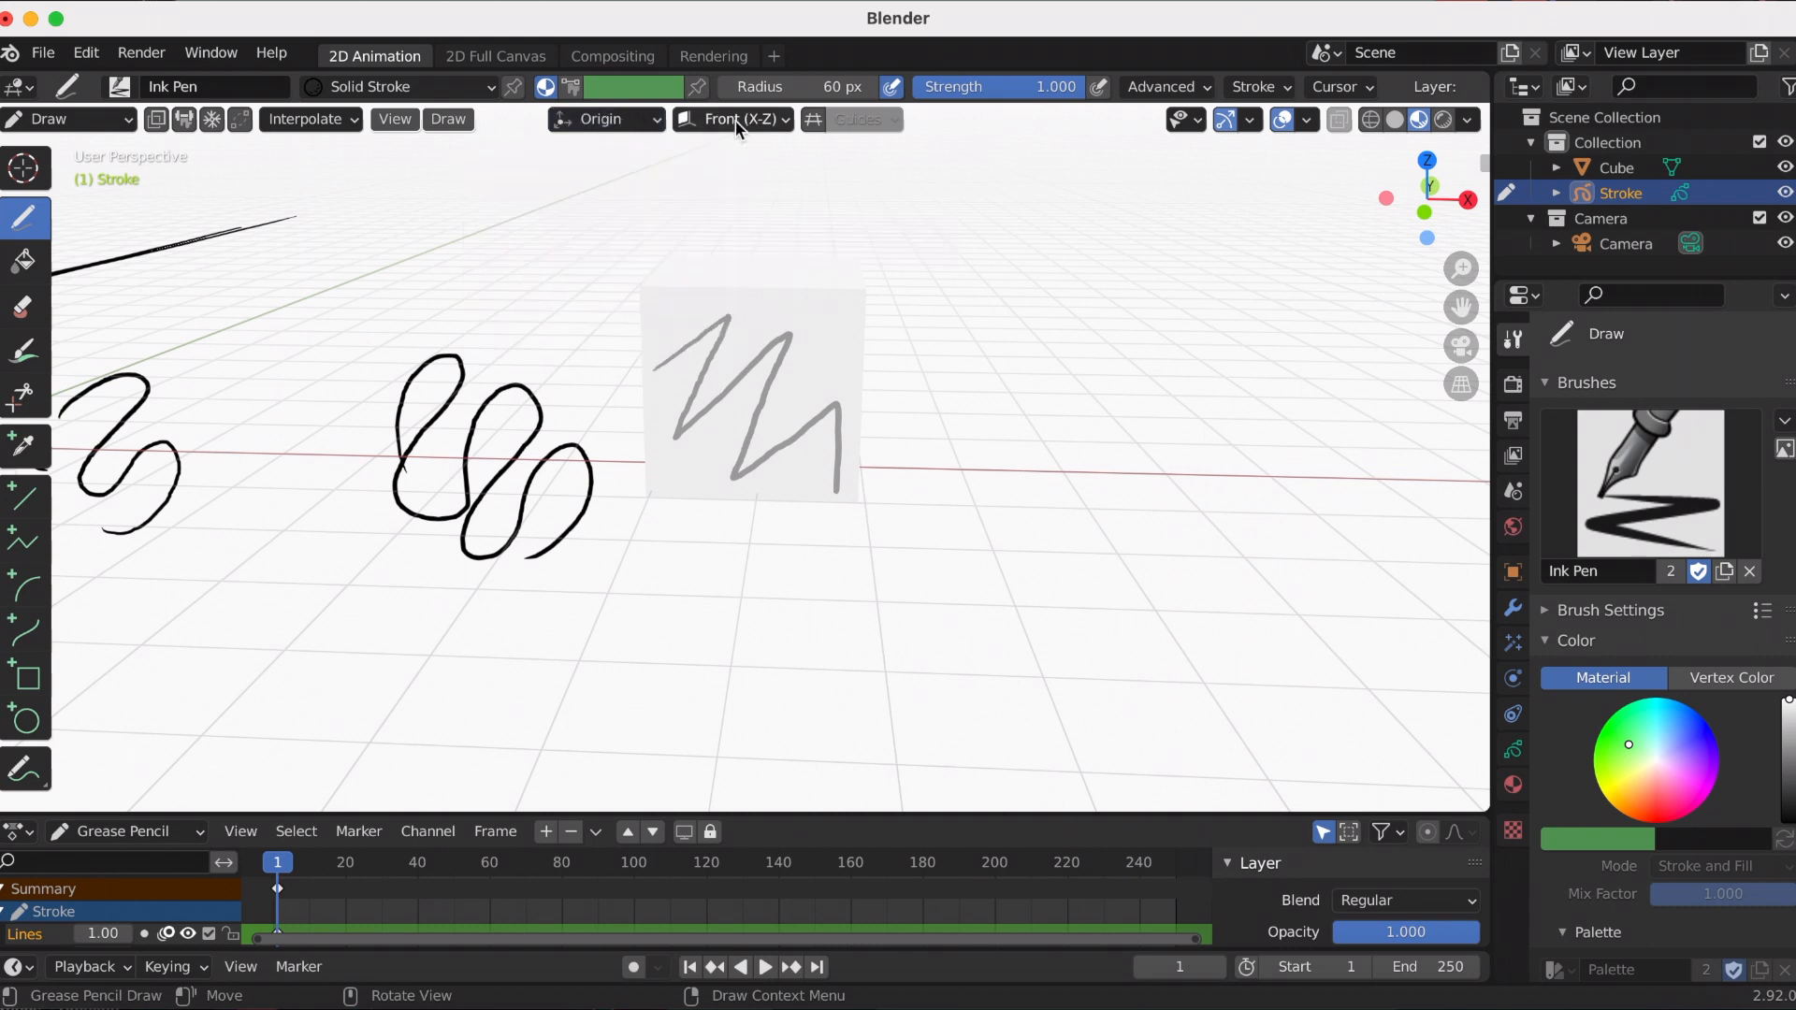
click(731, 119)
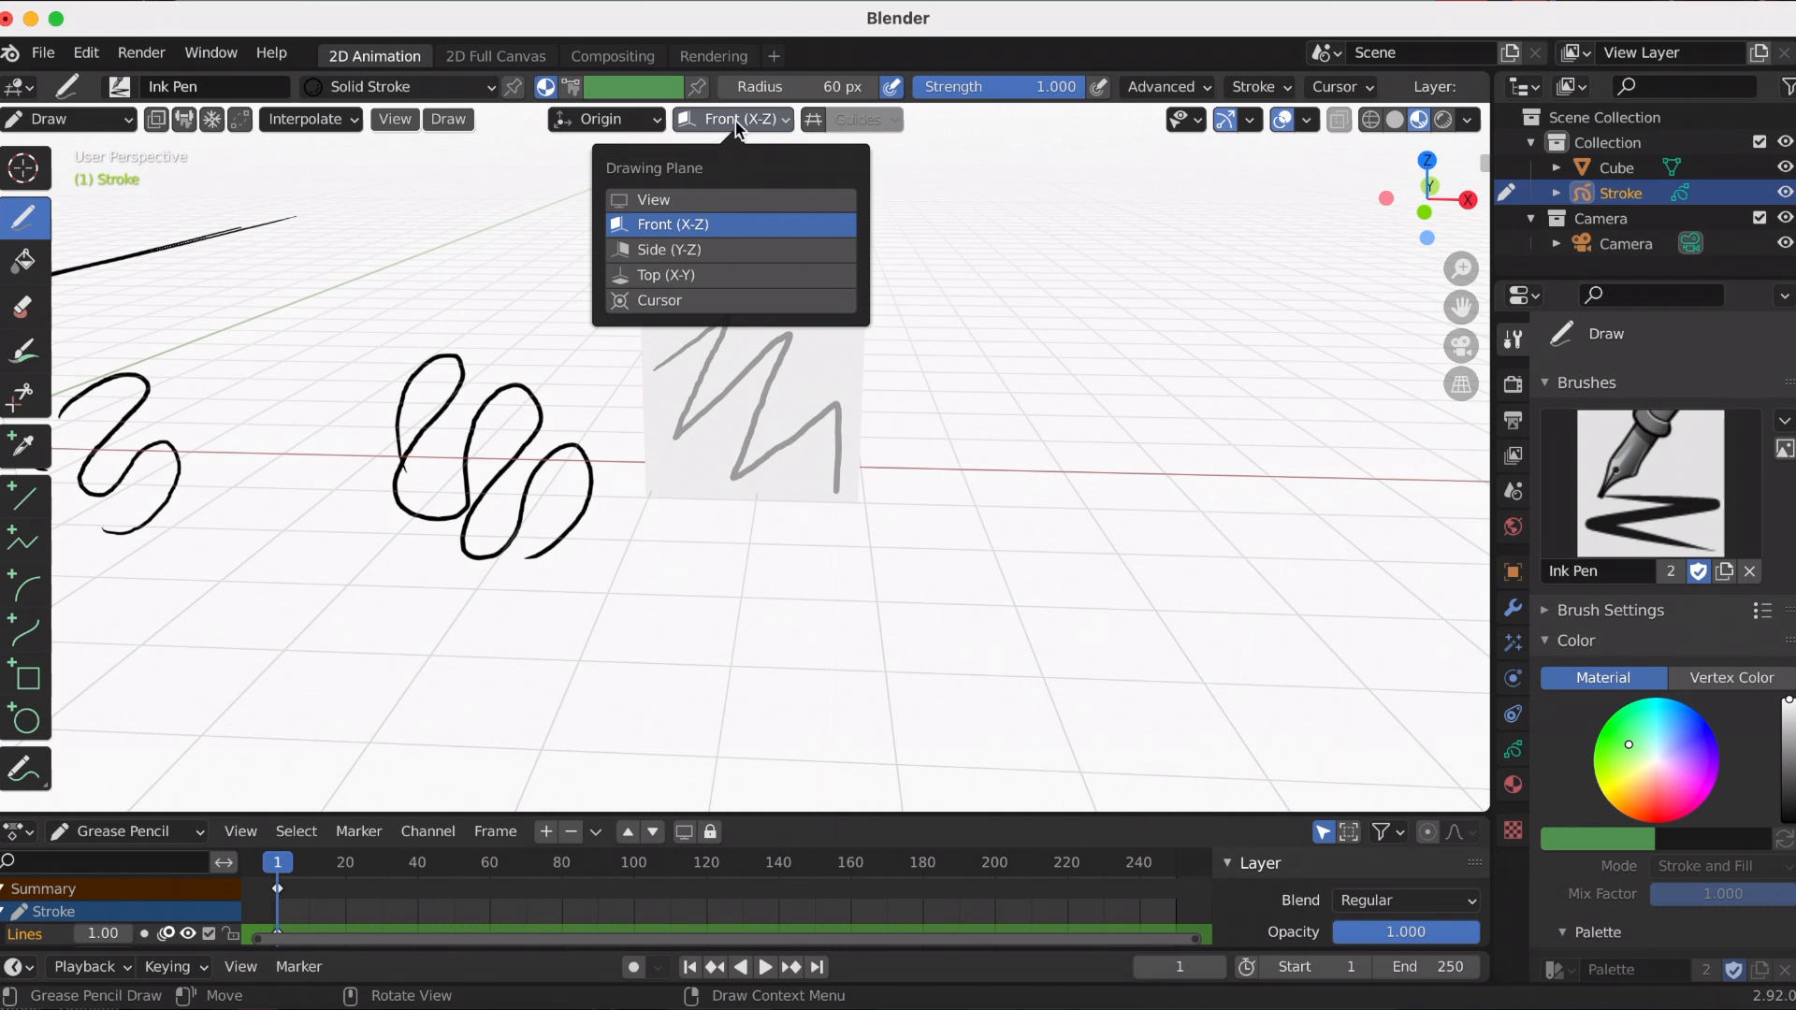
mouse_move(705, 224)
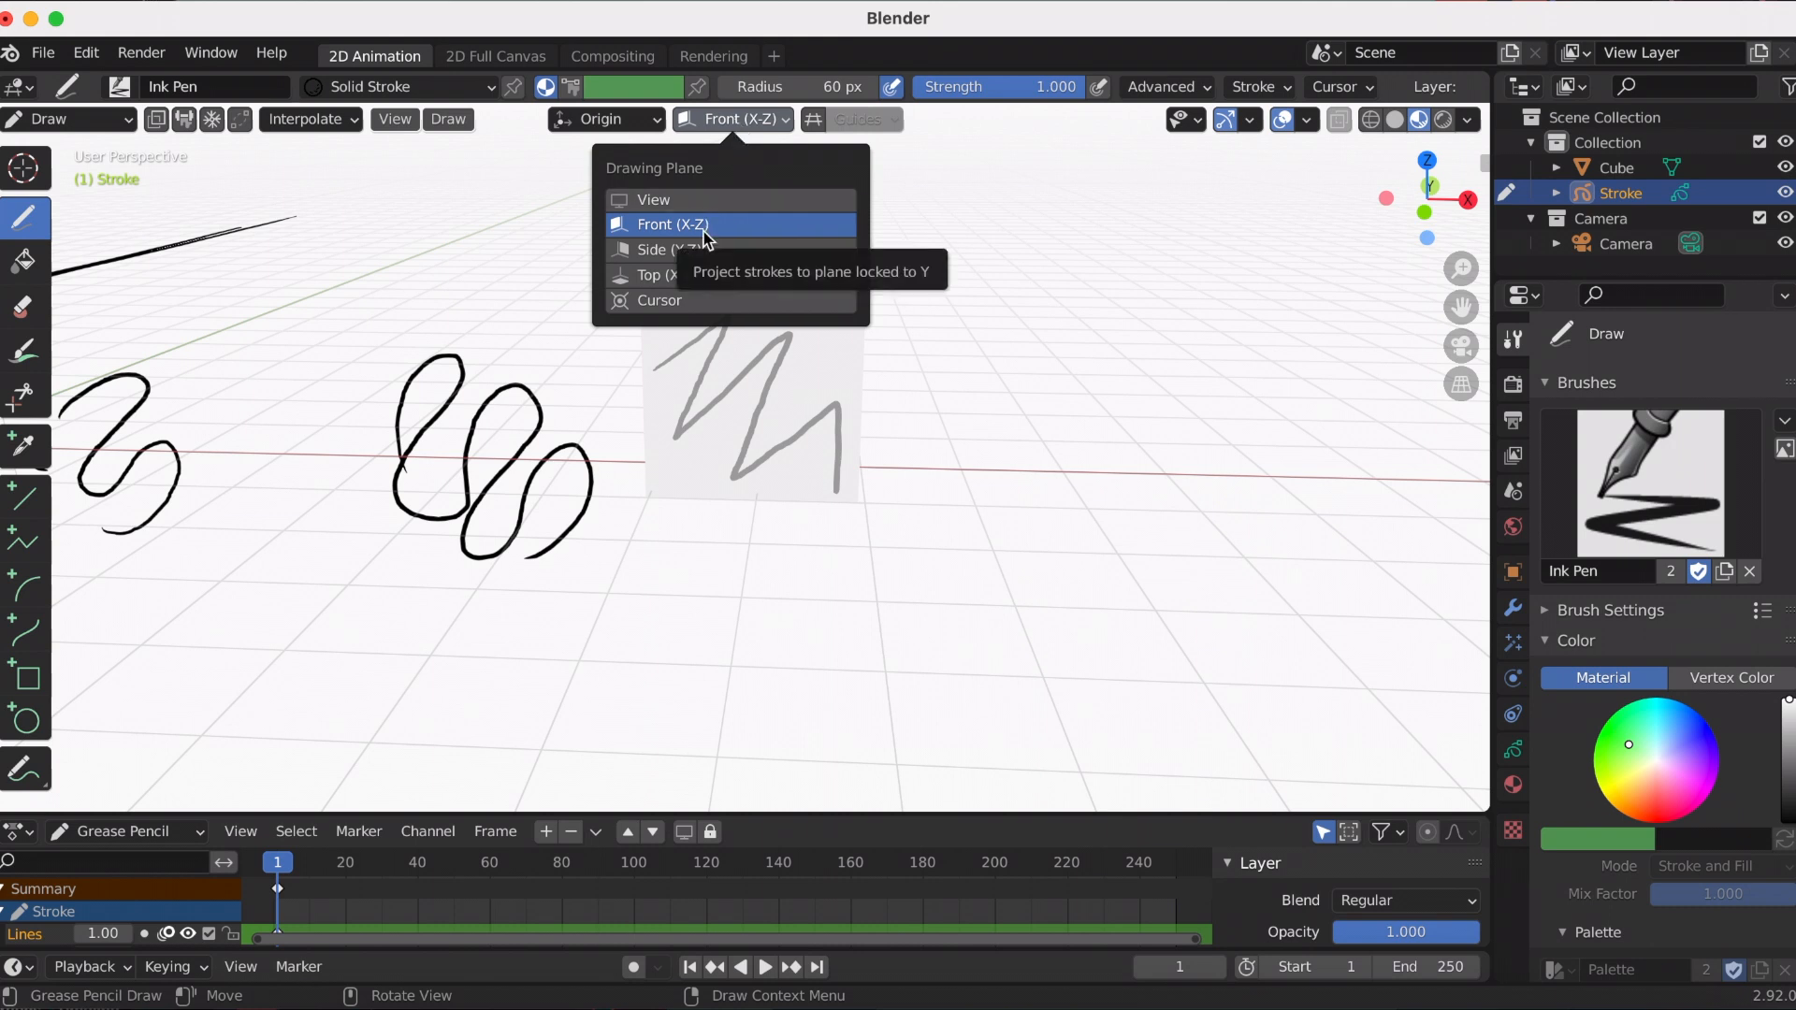
click(671, 225)
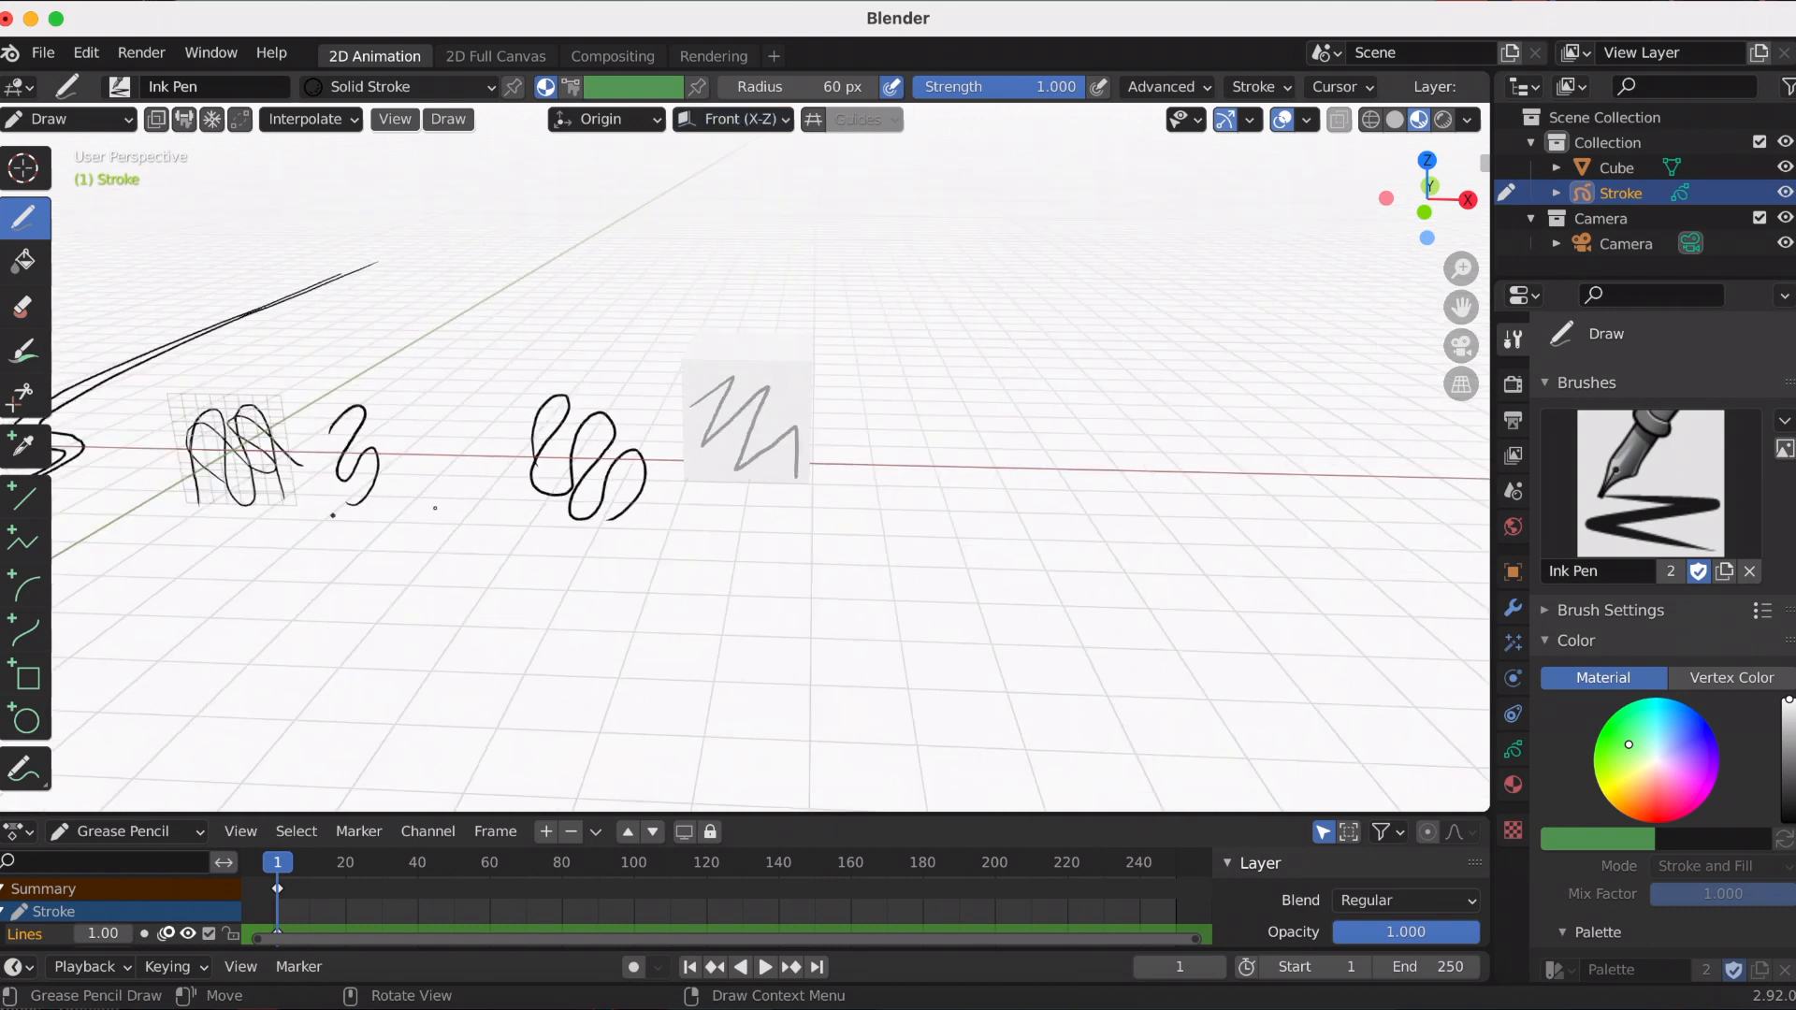